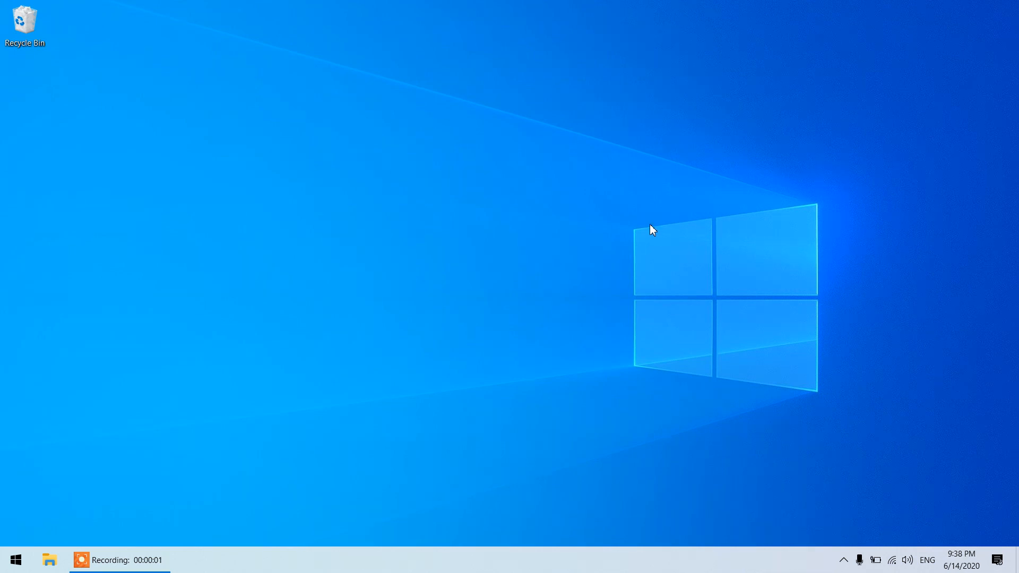
mouse_move(640, 229)
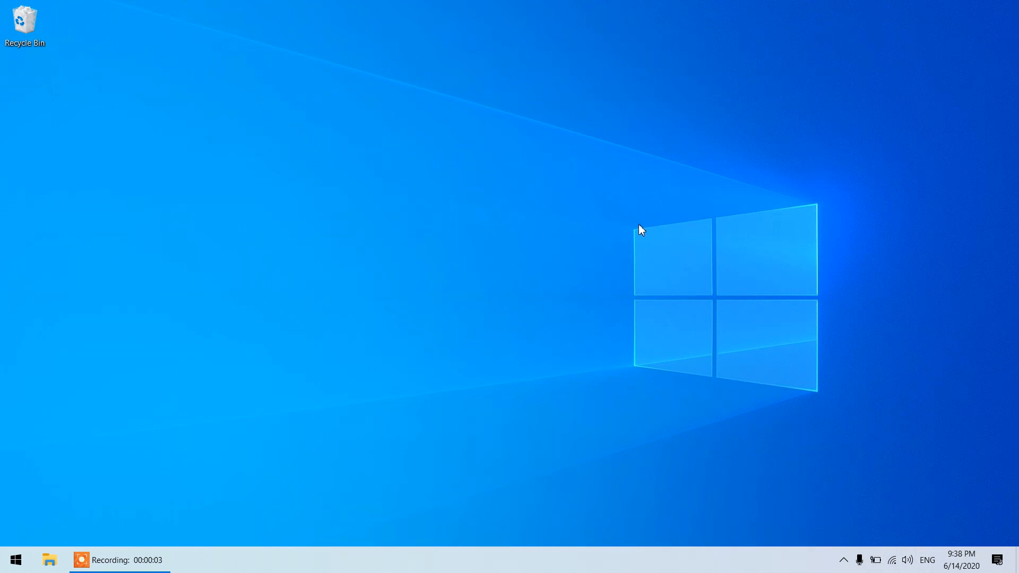
mouse_move(633, 234)
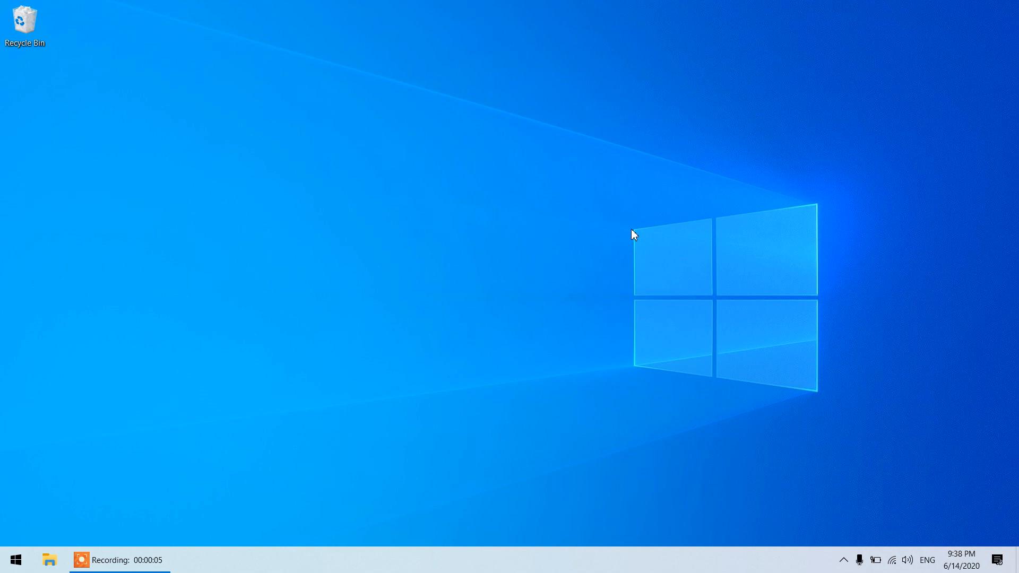
mouse_move(507, 209)
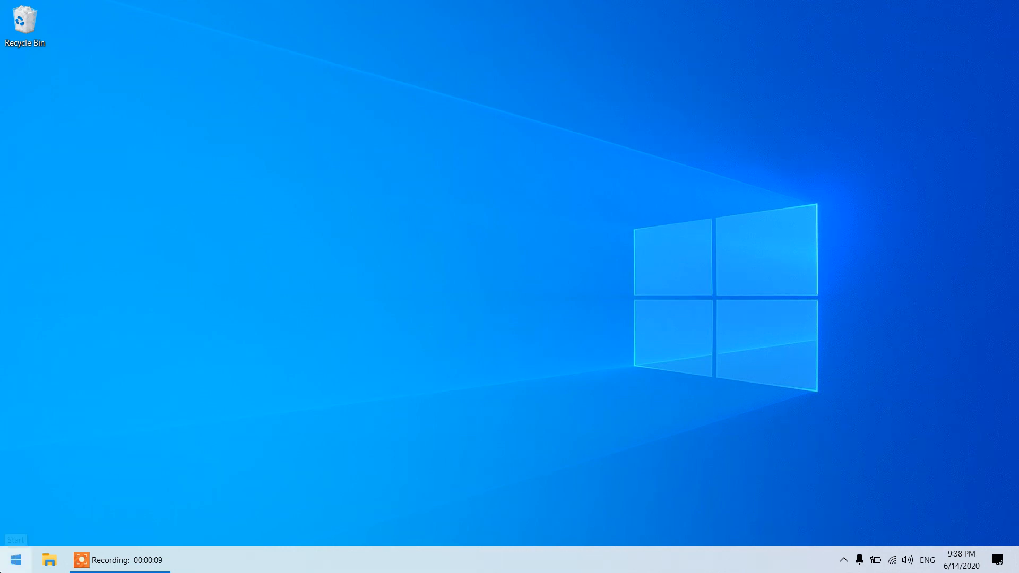
- Browse the Start menu app list, then open File Explorer on This PC
click(14, 559)
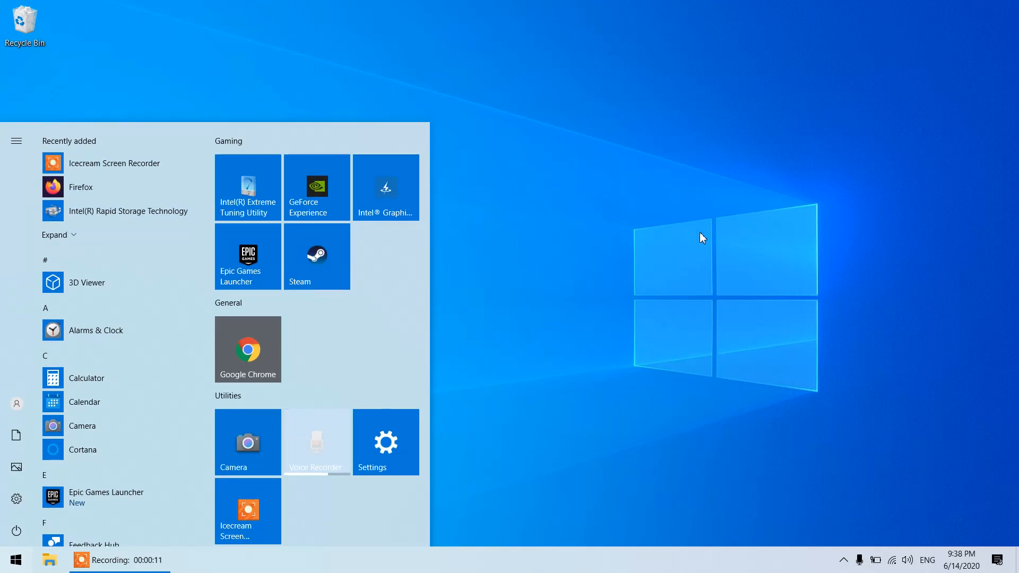
click(43, 439)
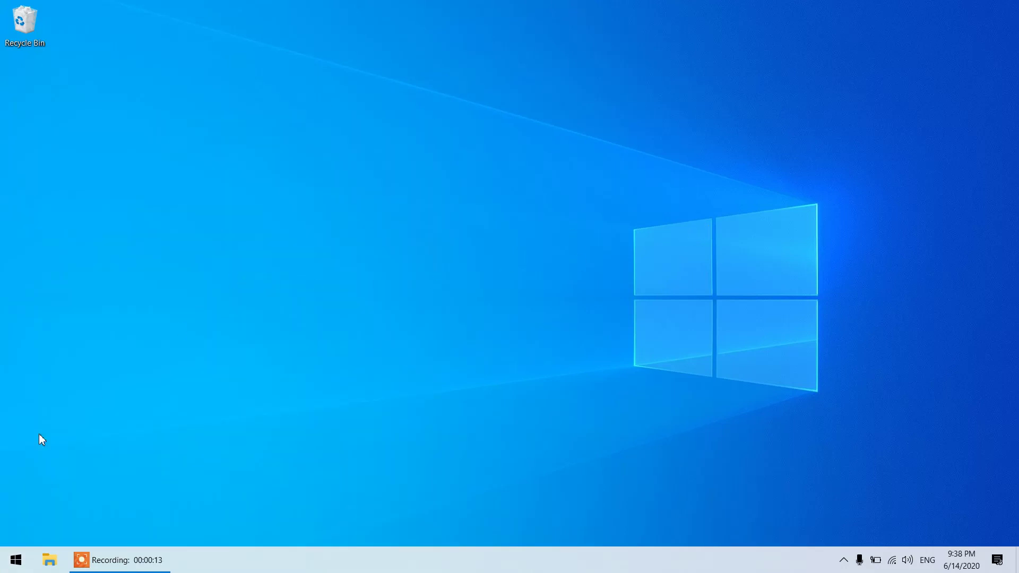
click(15, 559)
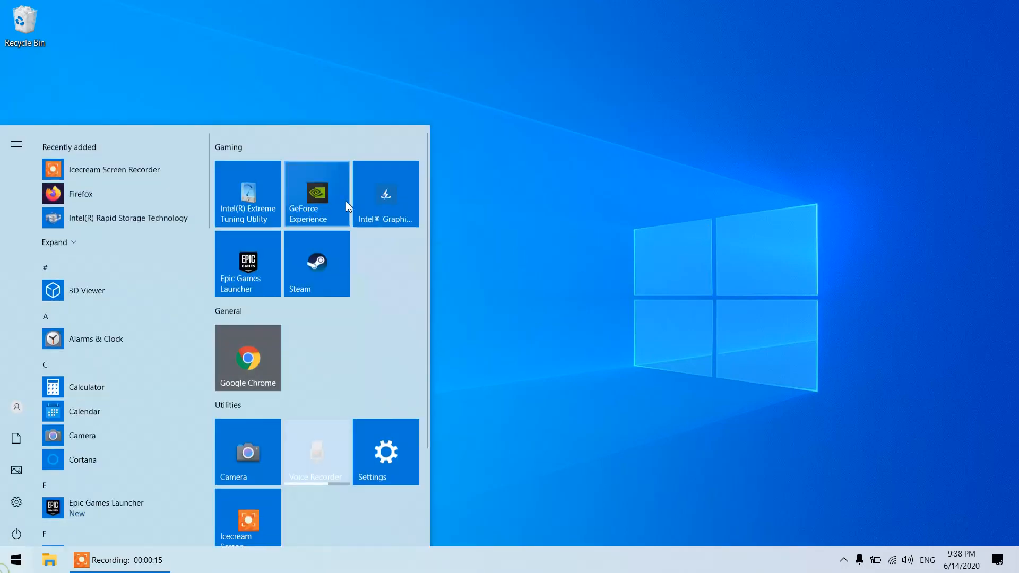
scroll(up, 3)
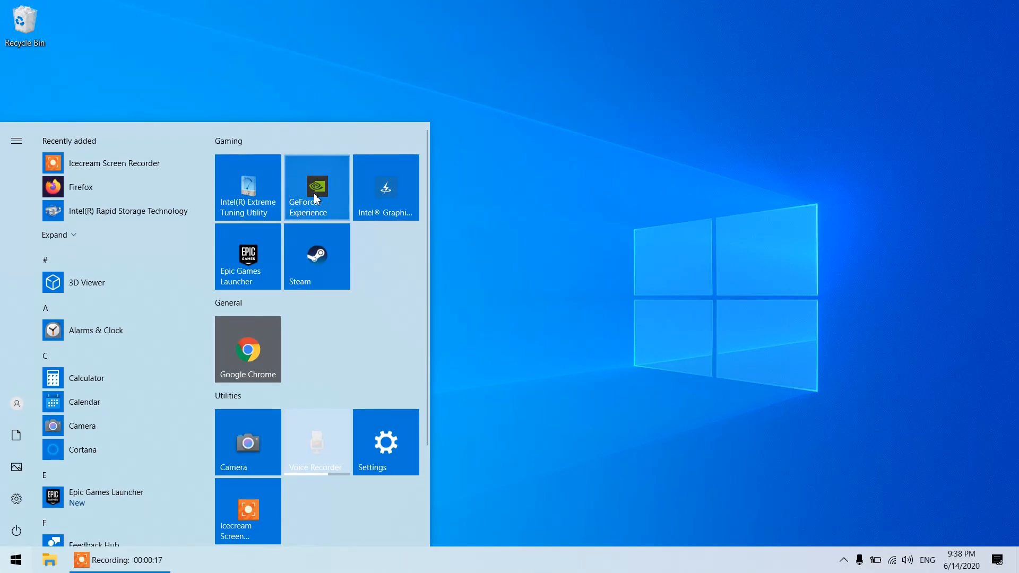
mouse_move(302, 174)
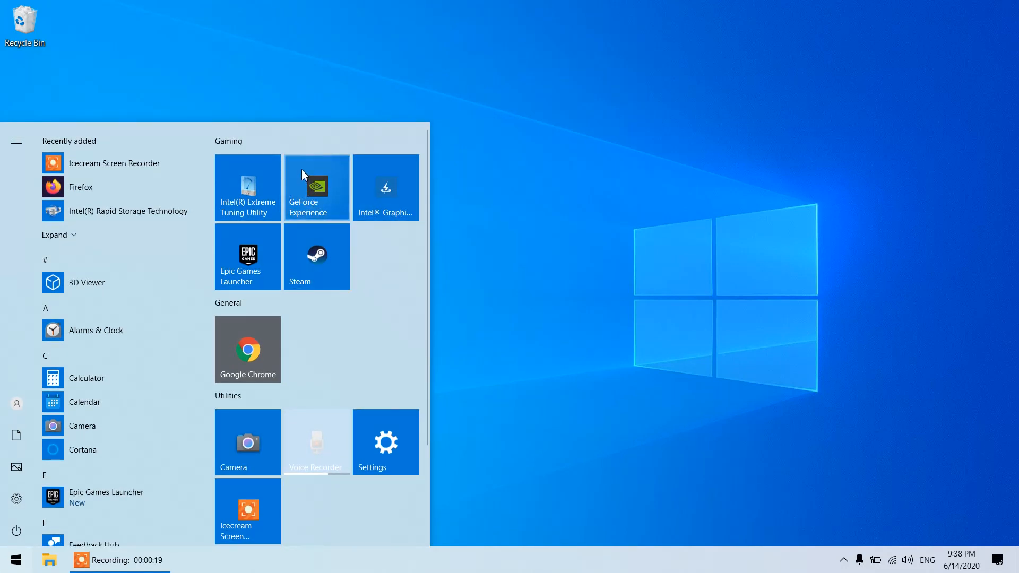
mouse_move(324, 180)
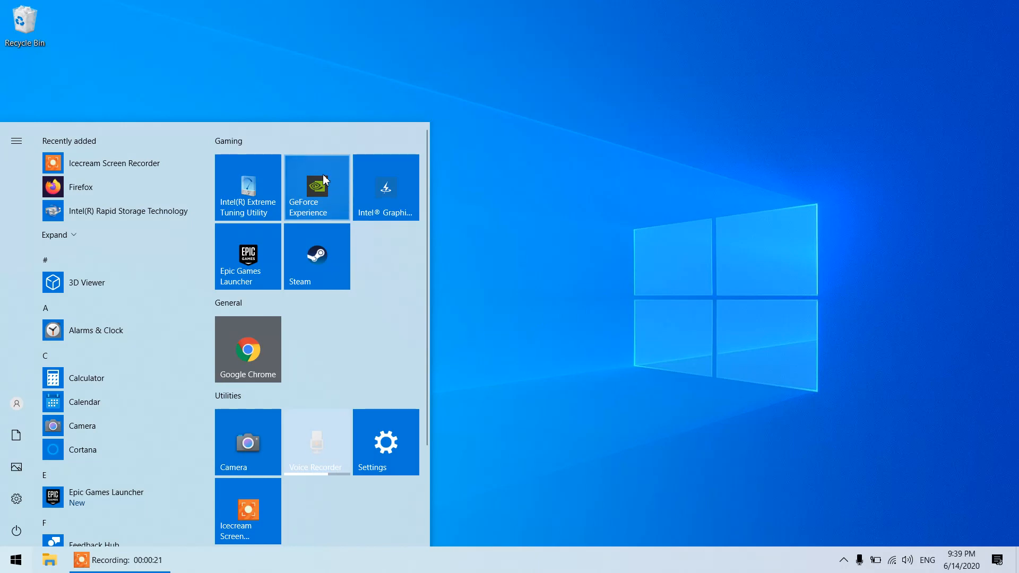
mouse_move(315, 254)
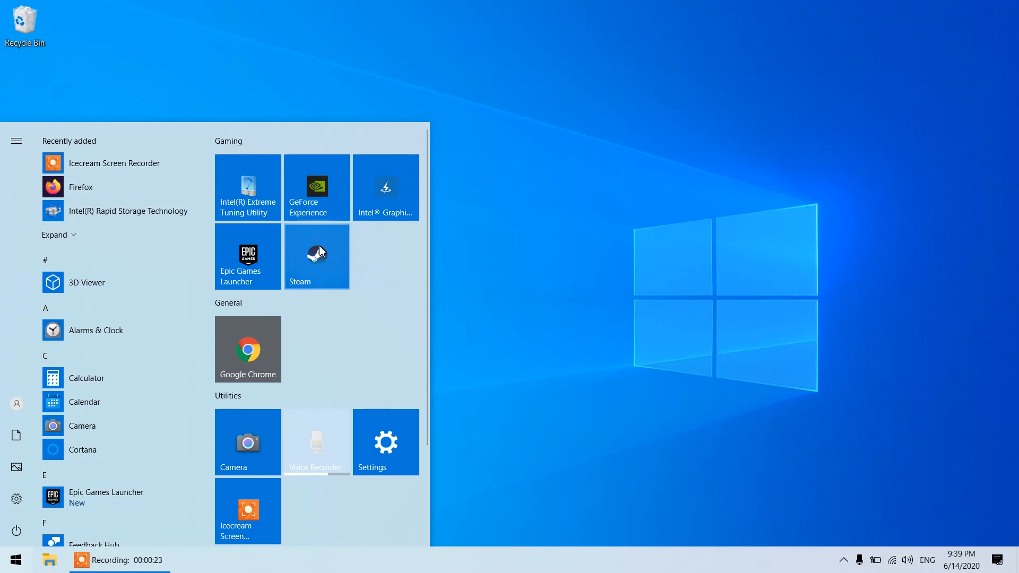
mouse_move(113, 246)
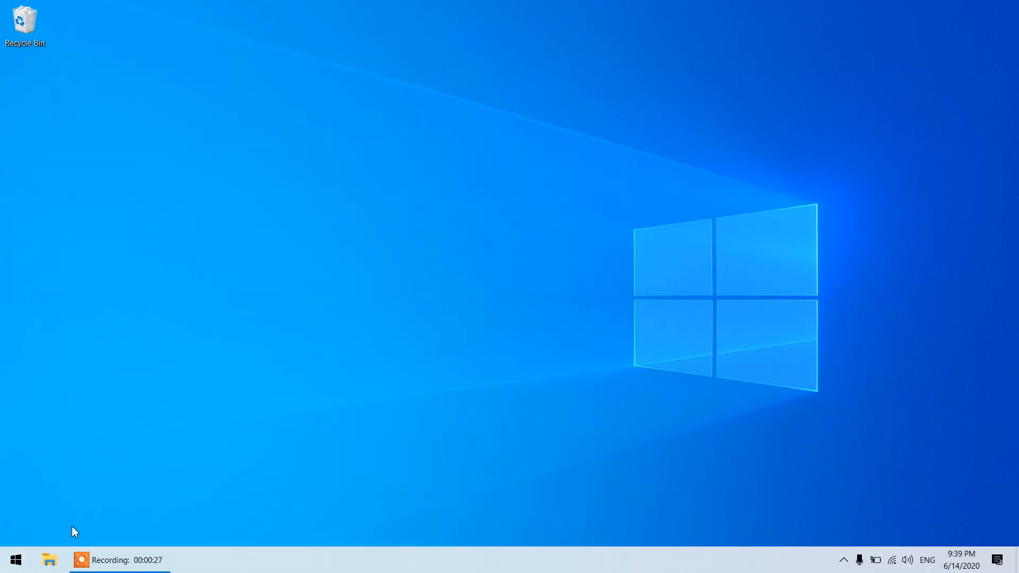
click(49, 559)
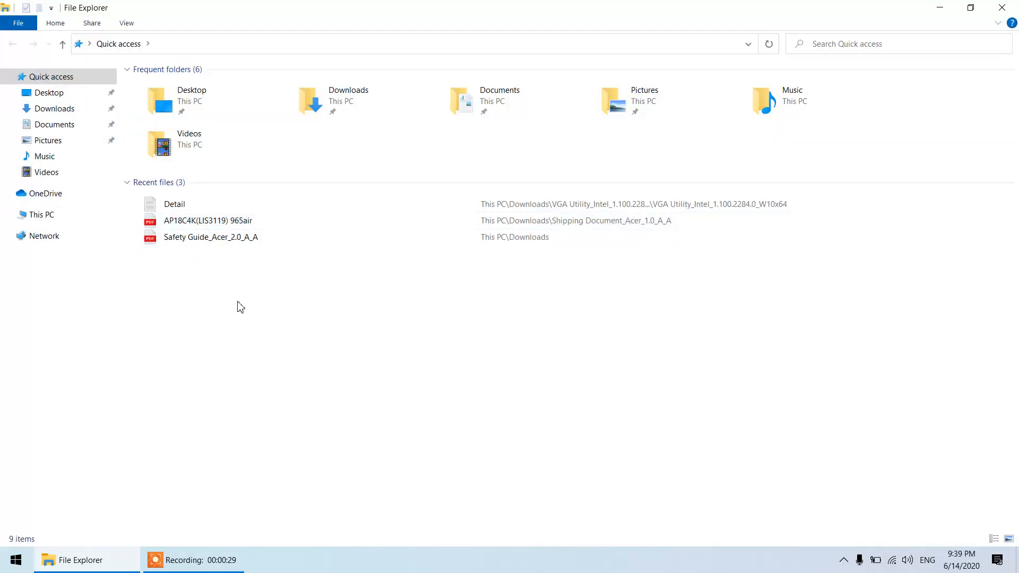
click(41, 214)
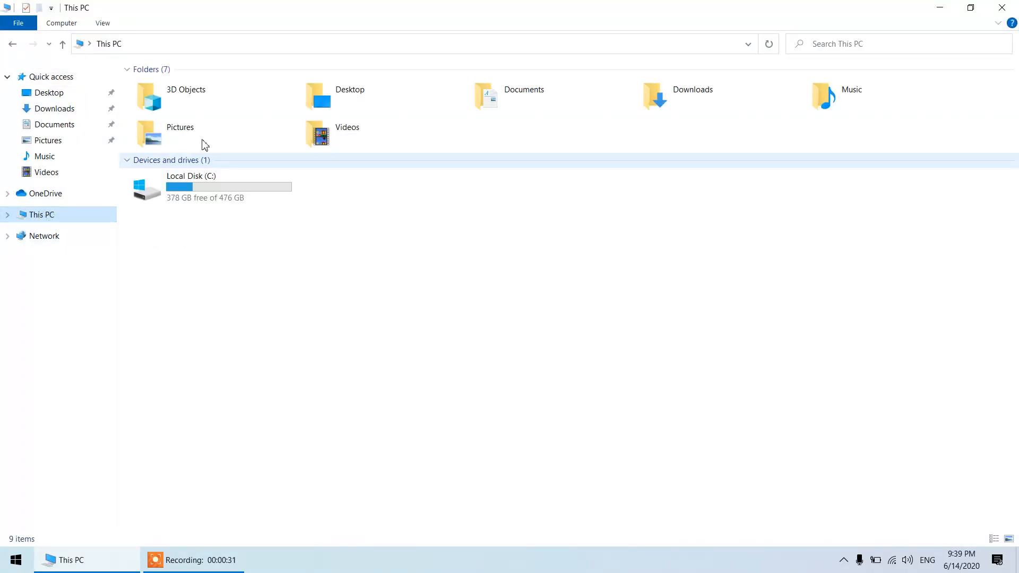
- Expand Recently added in Start and find Firefox to pin as a tile
click(15, 559)
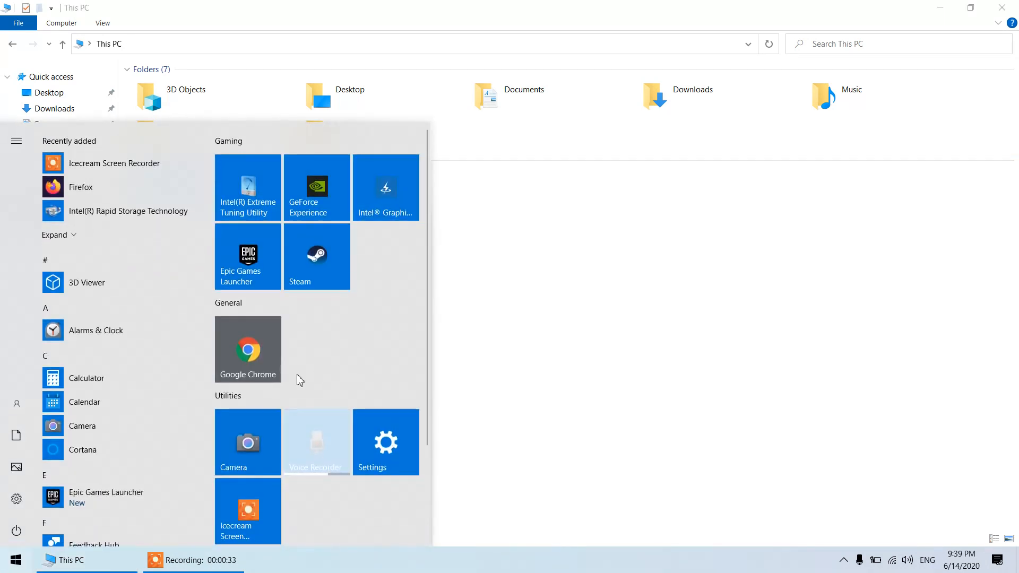
click(55, 235)
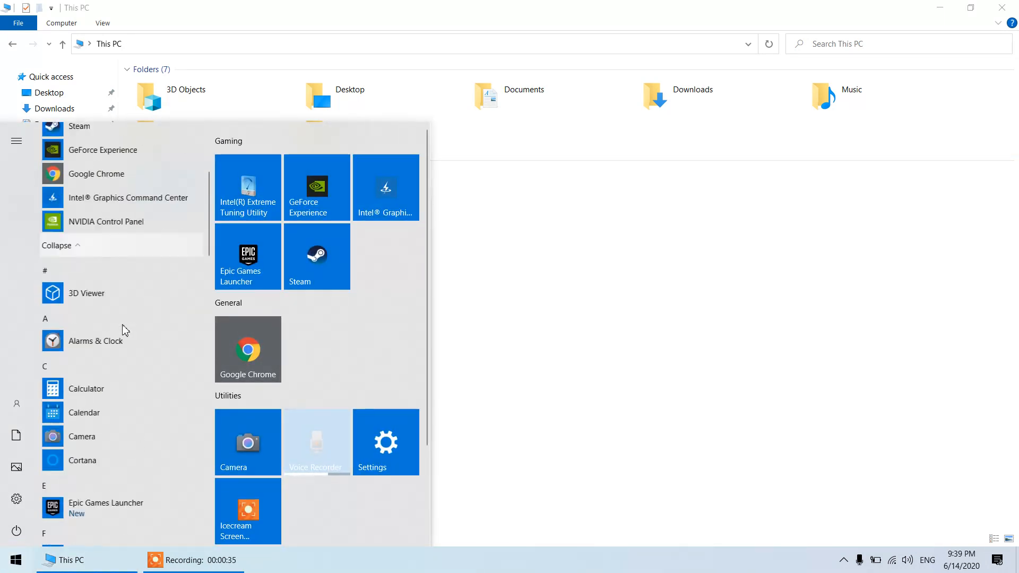
scroll(down, 3)
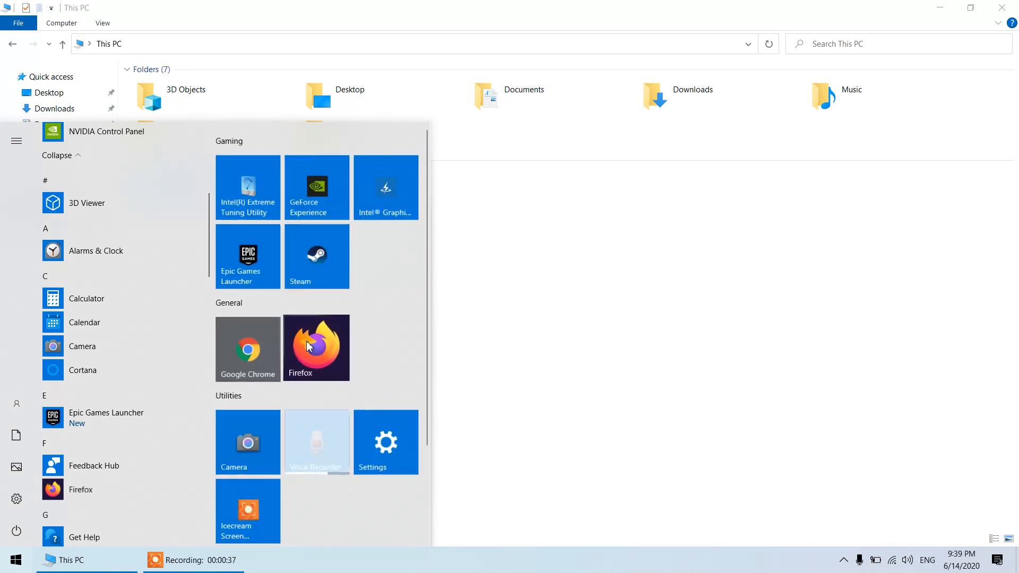
- Launch Firefox and search the web for 'msi after'
click(316, 347)
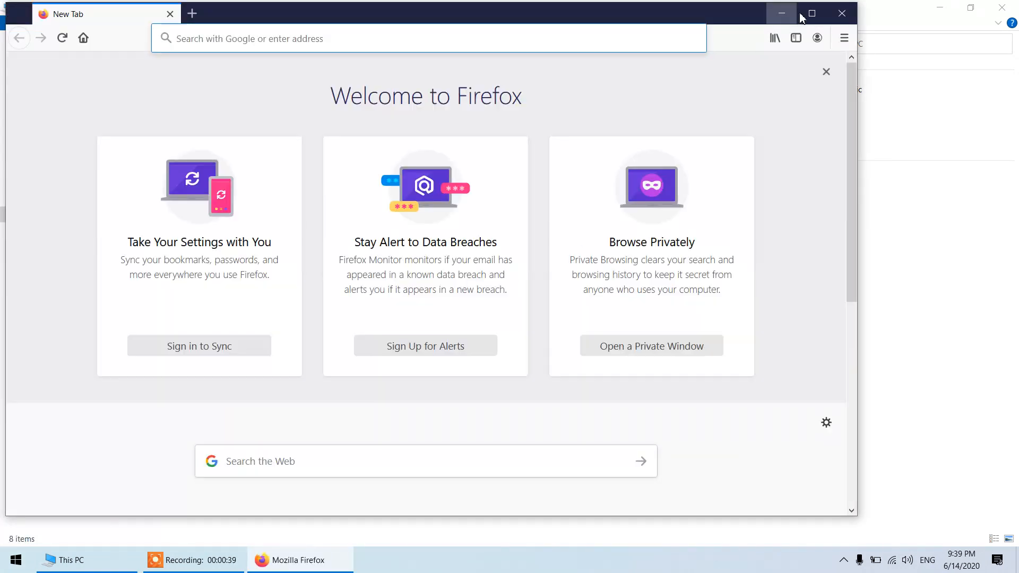
mouse_move(811, 13)
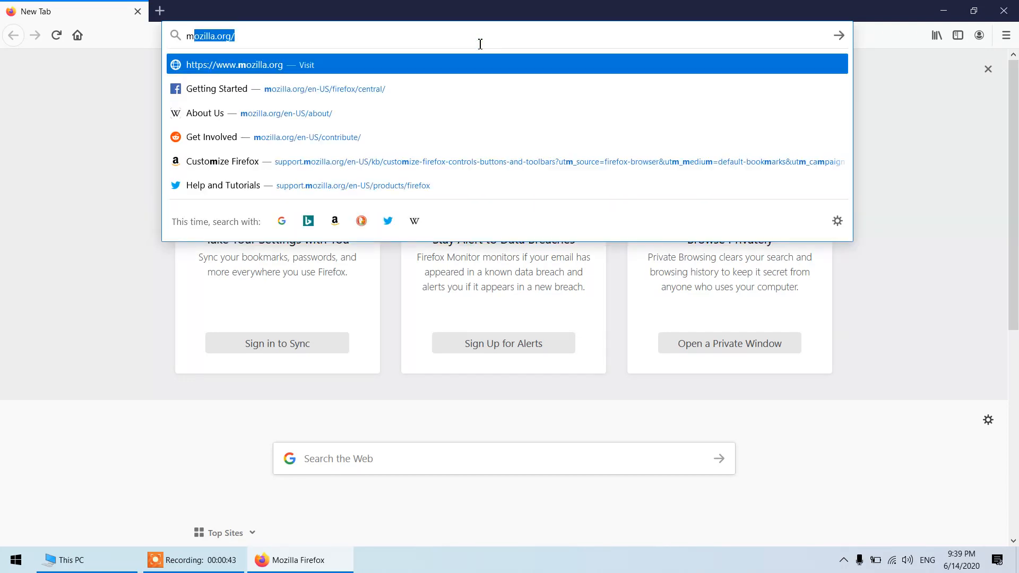
text(msi after)
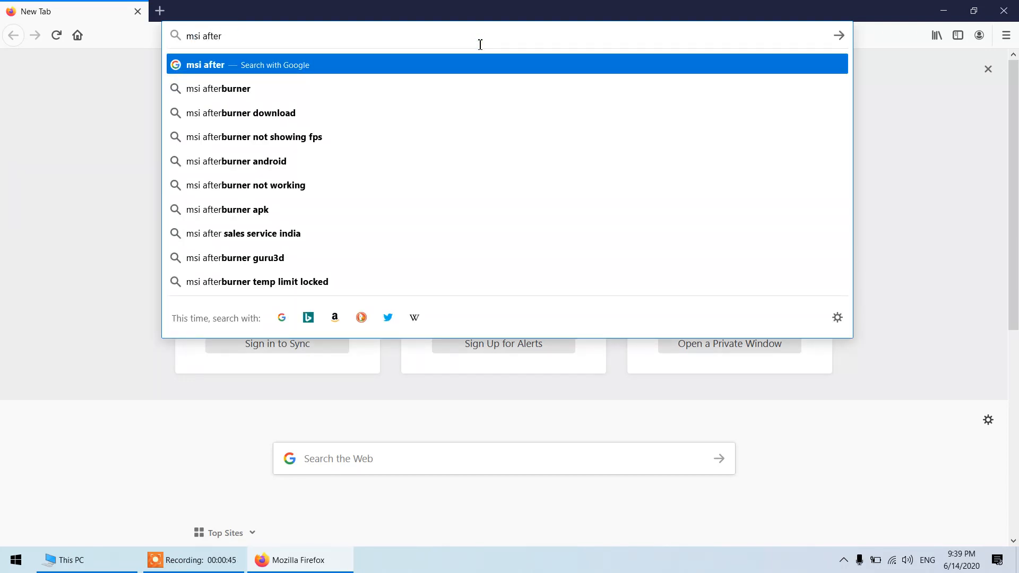
click(219, 88)
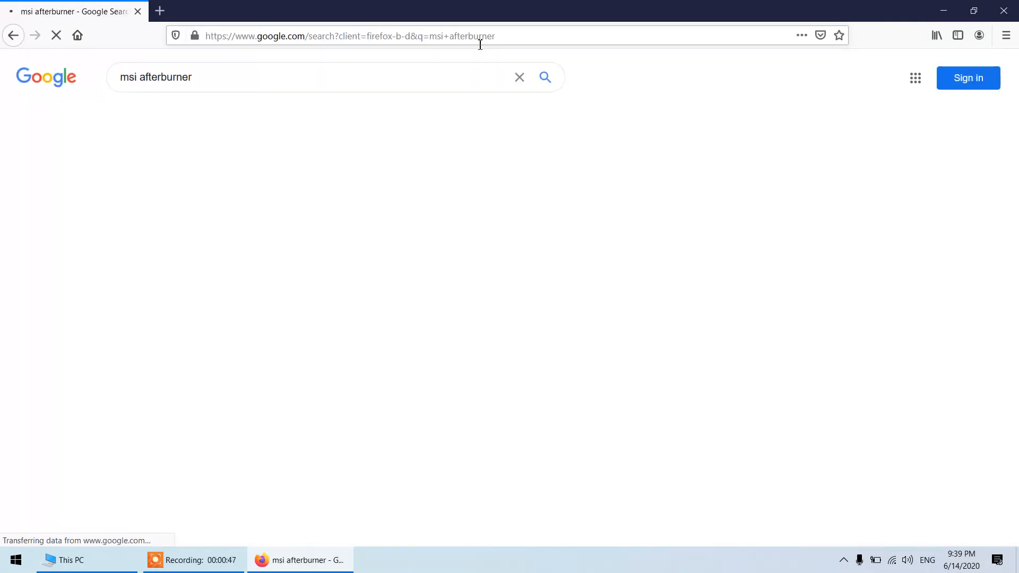
- Open MSI's official Afterburner page and download the Afterburner installer
click(166, 189)
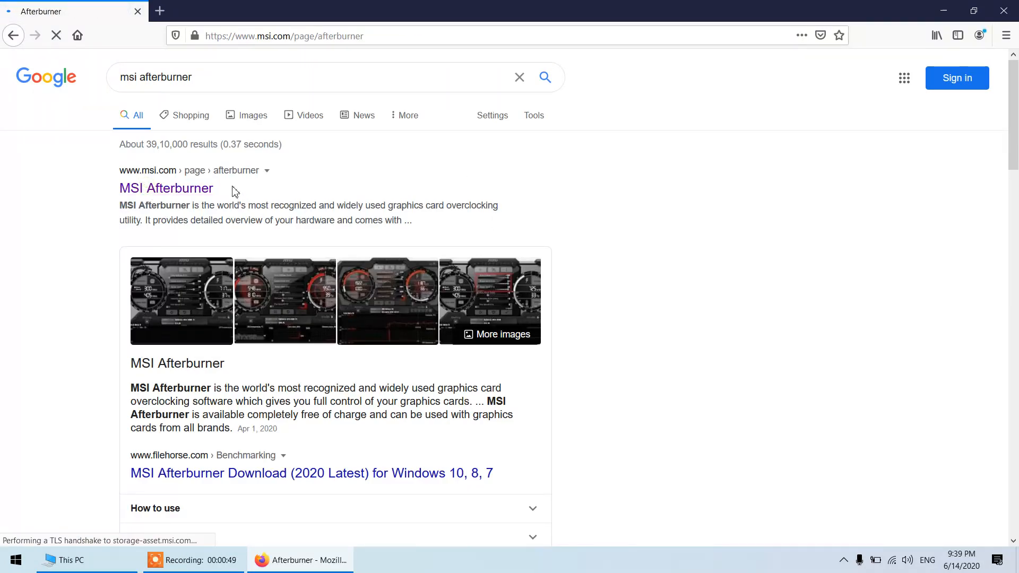
click(165, 188)
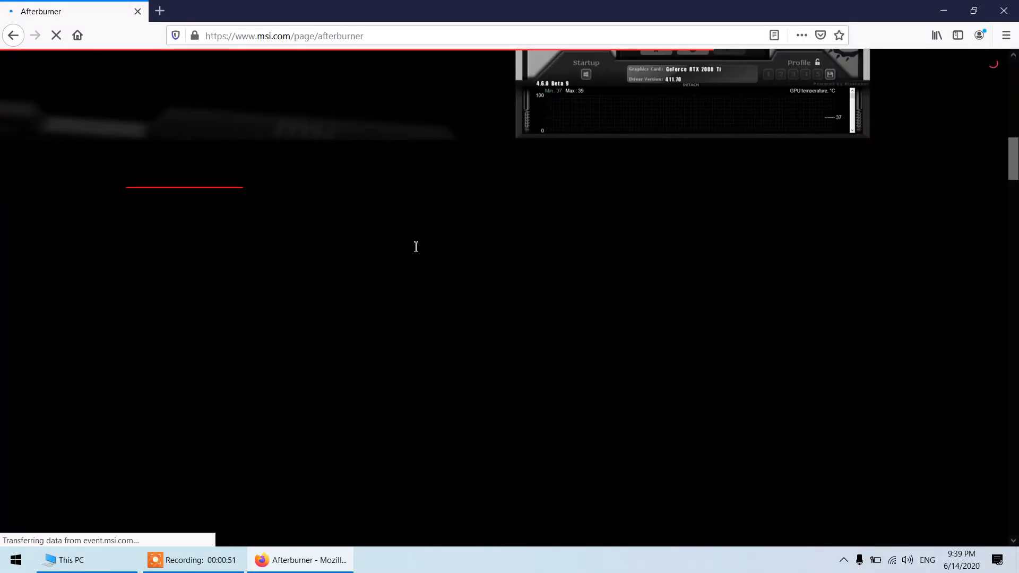
scroll(down, 3)
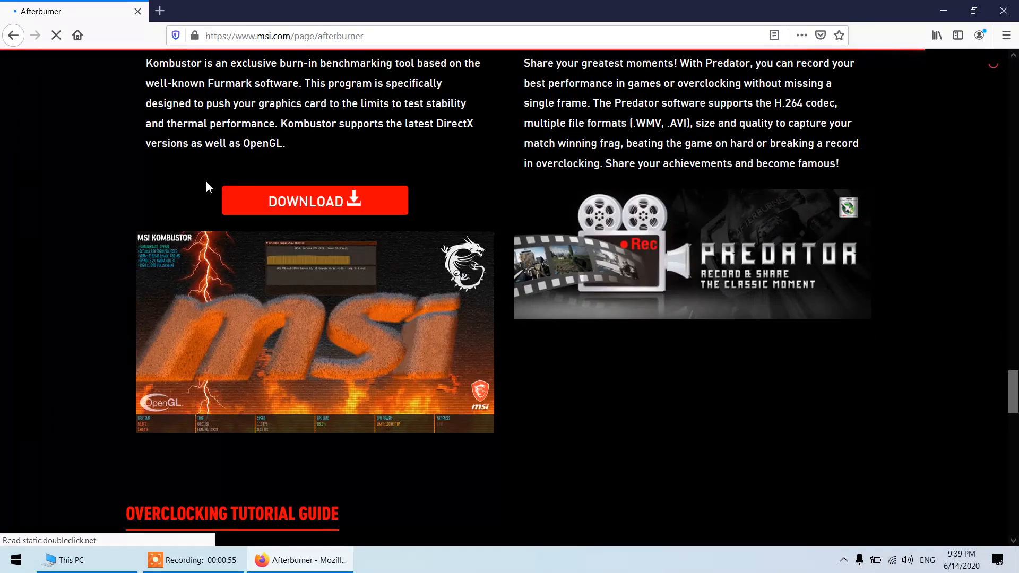
scroll(up, 3)
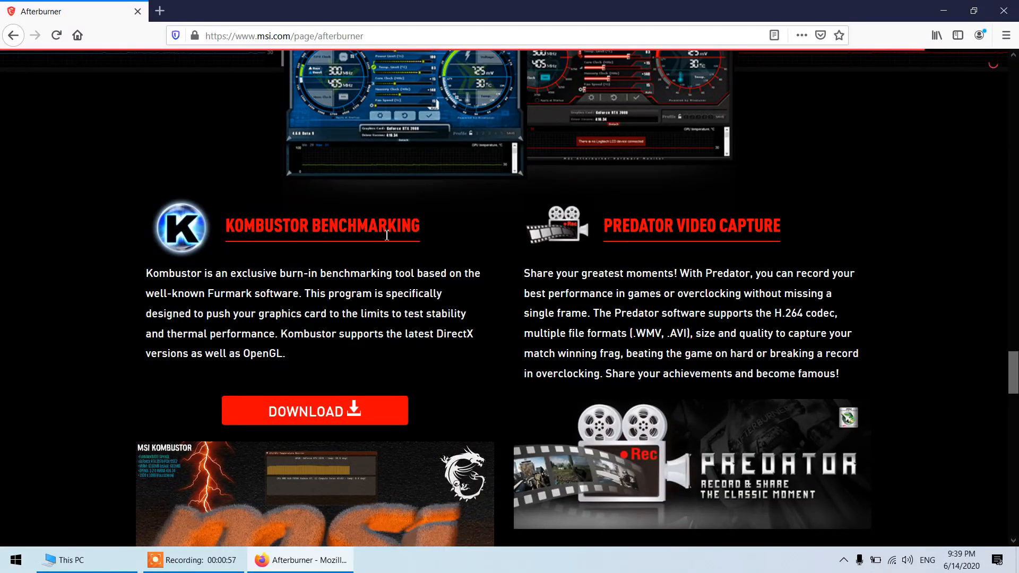
scroll(up, 3)
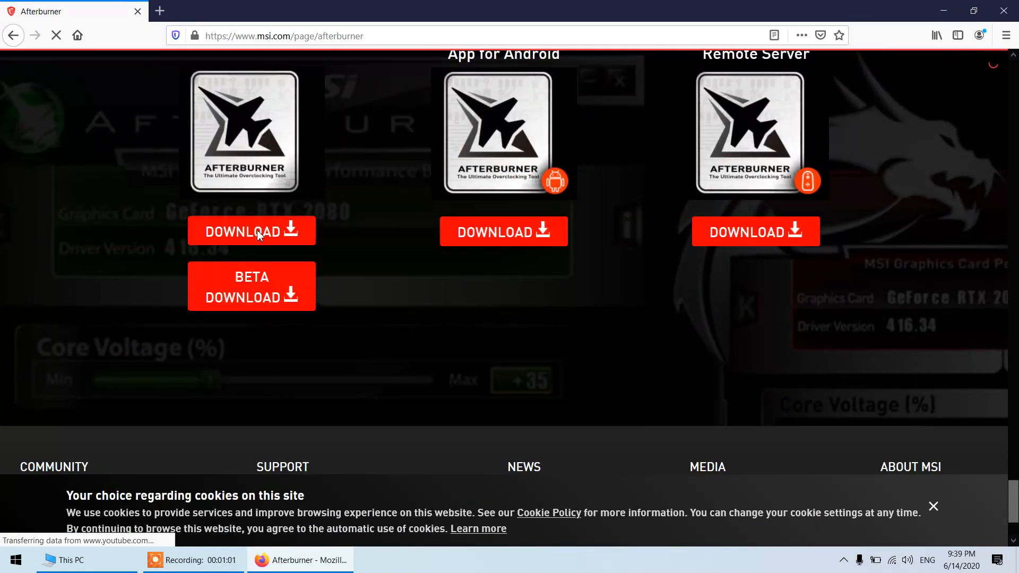
click(251, 232)
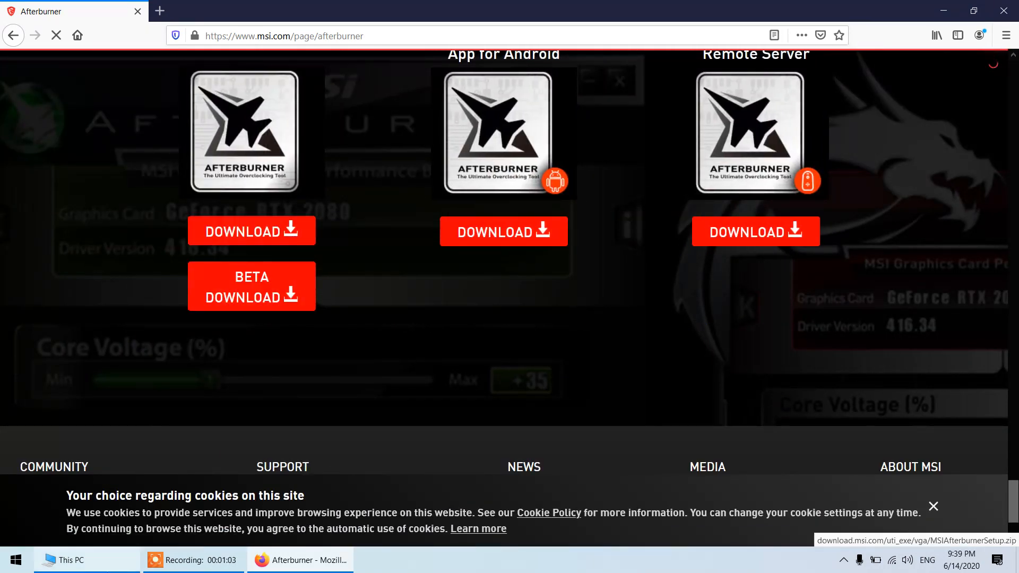
- From Downloads, open MSIAfterburnerSetup > 4.6.2 and launch MSIAfterburnerSetup462.exe
click(81, 559)
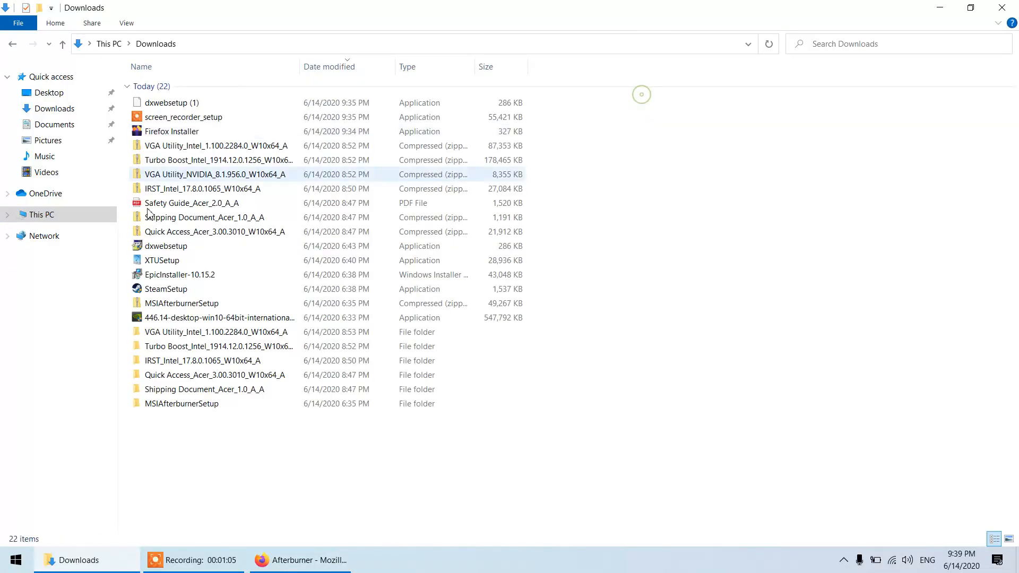
click(217, 146)
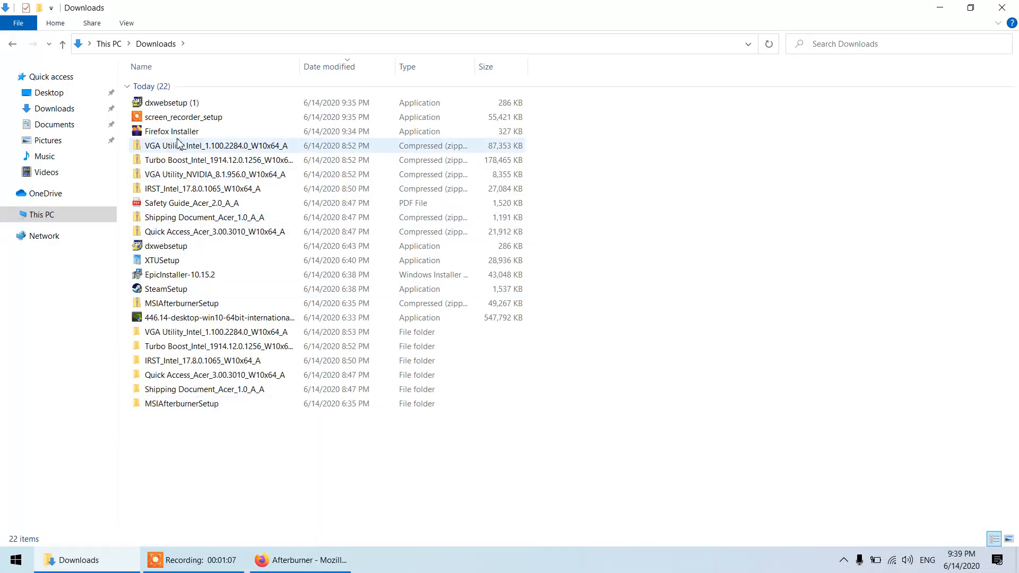
click(181, 303)
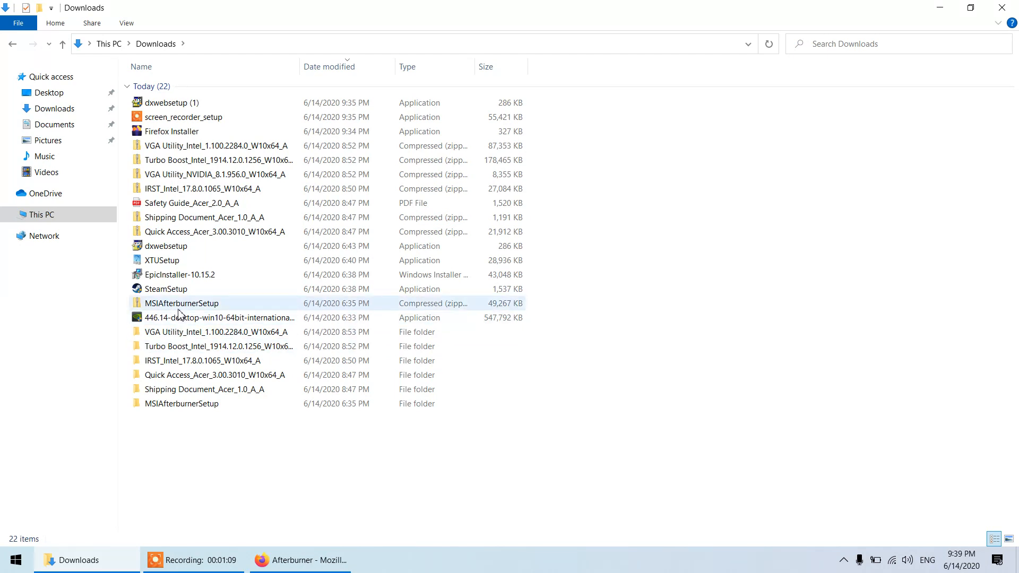
double_click(181, 403)
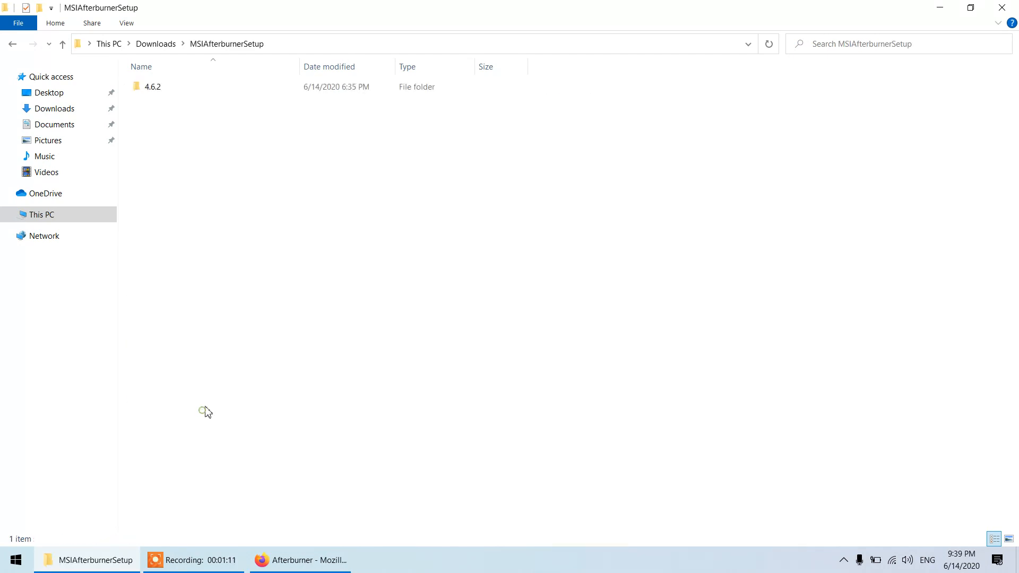
double_click(153, 86)
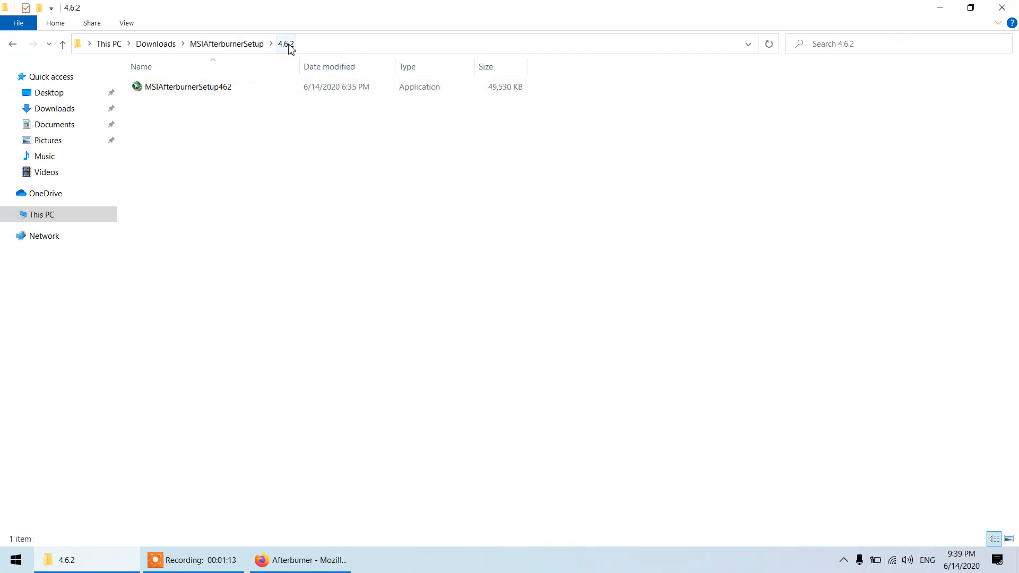
click(188, 87)
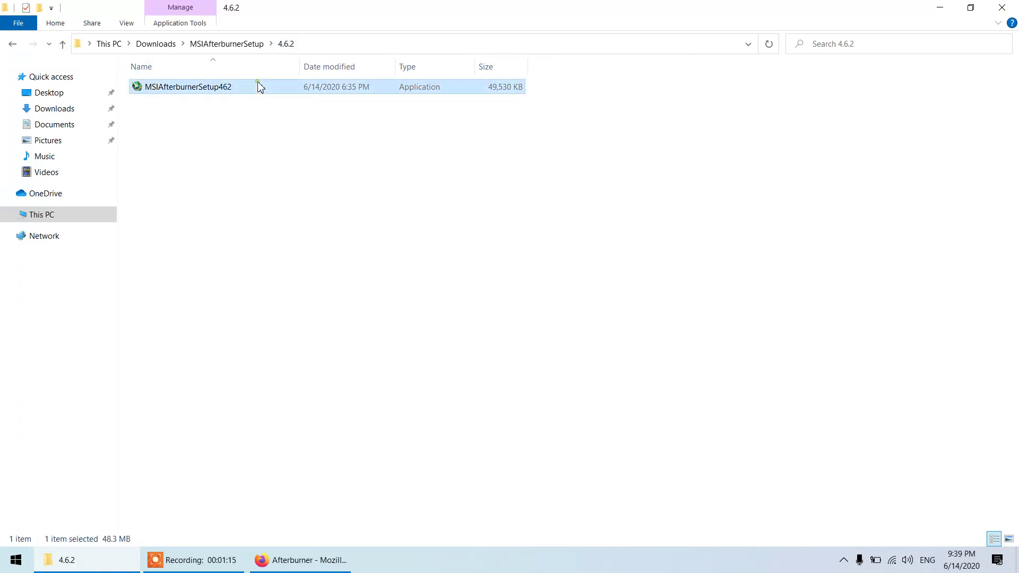
double_click(187, 86)
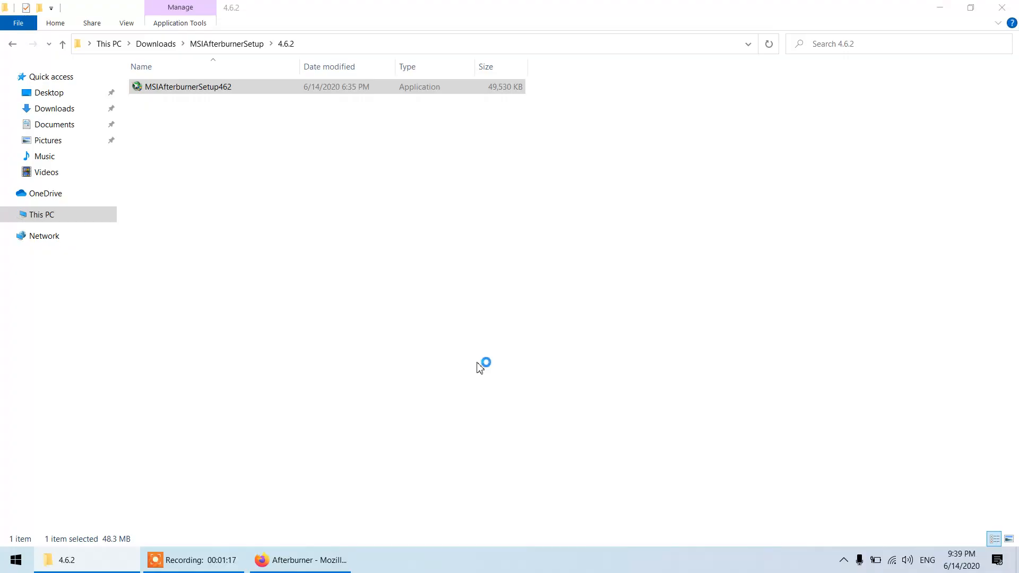
- Choose English, accept the licence, and keep both components and the default folder
double_click(188, 86)
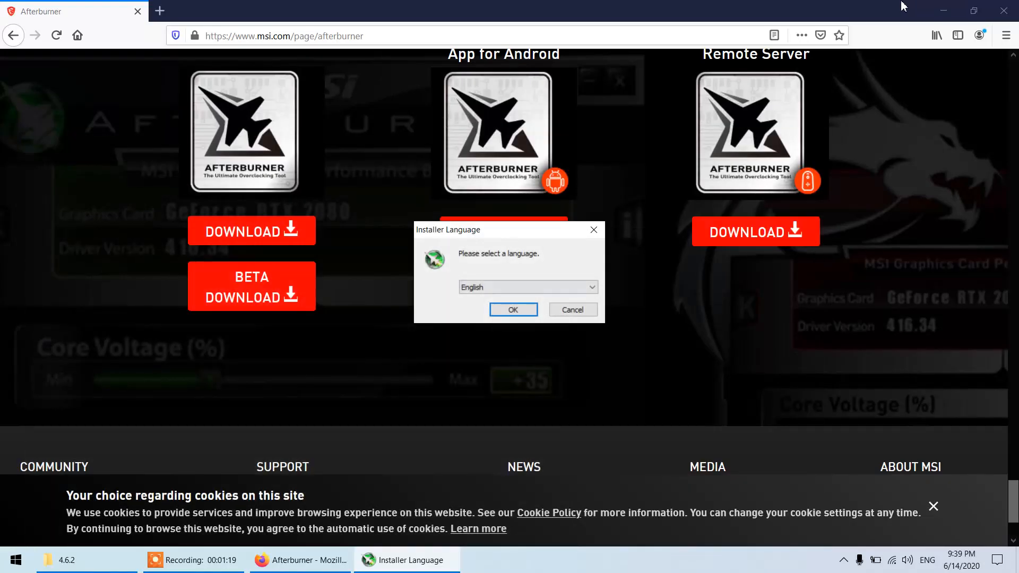
click(299, 559)
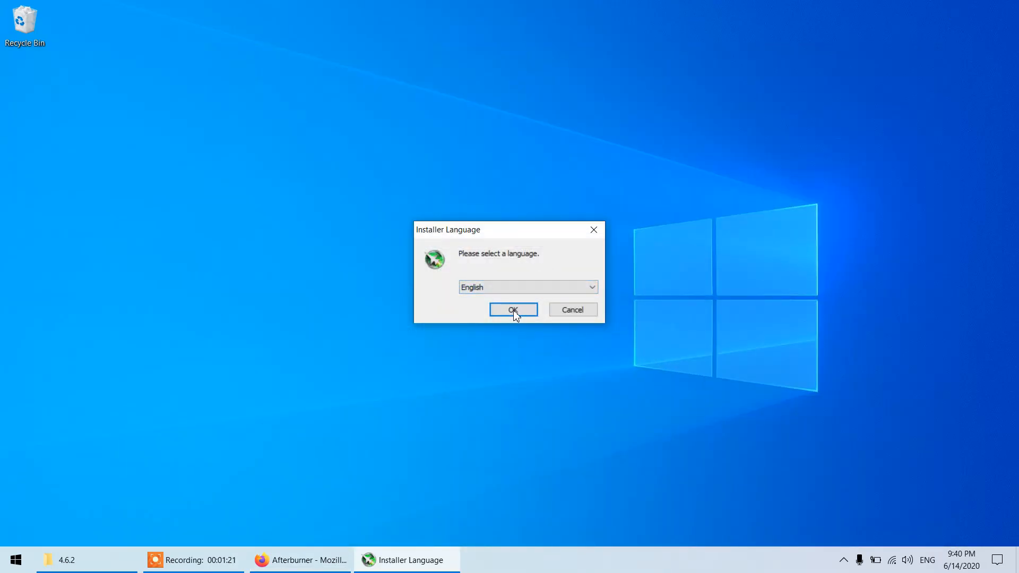
click(513, 310)
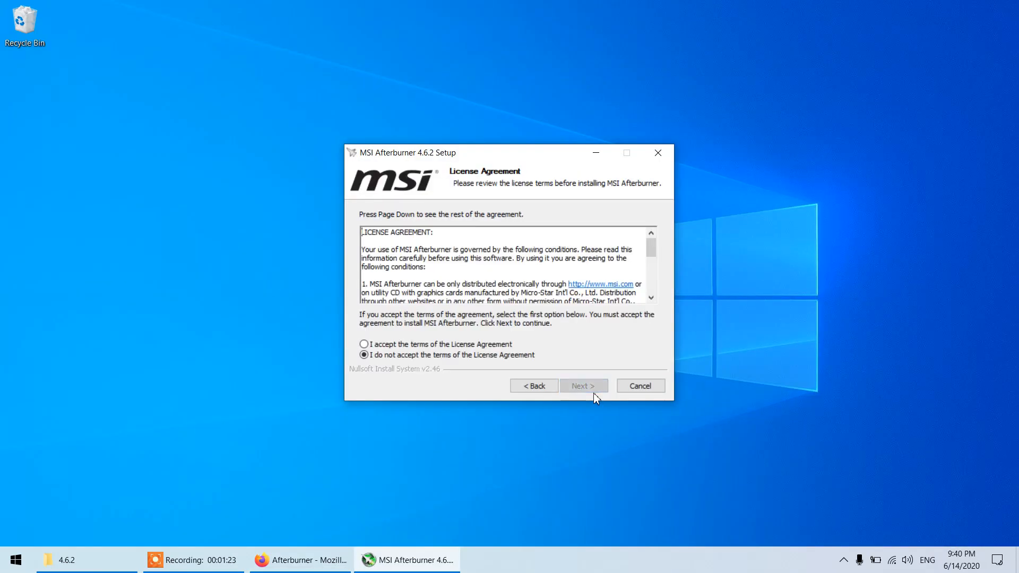
click(582, 385)
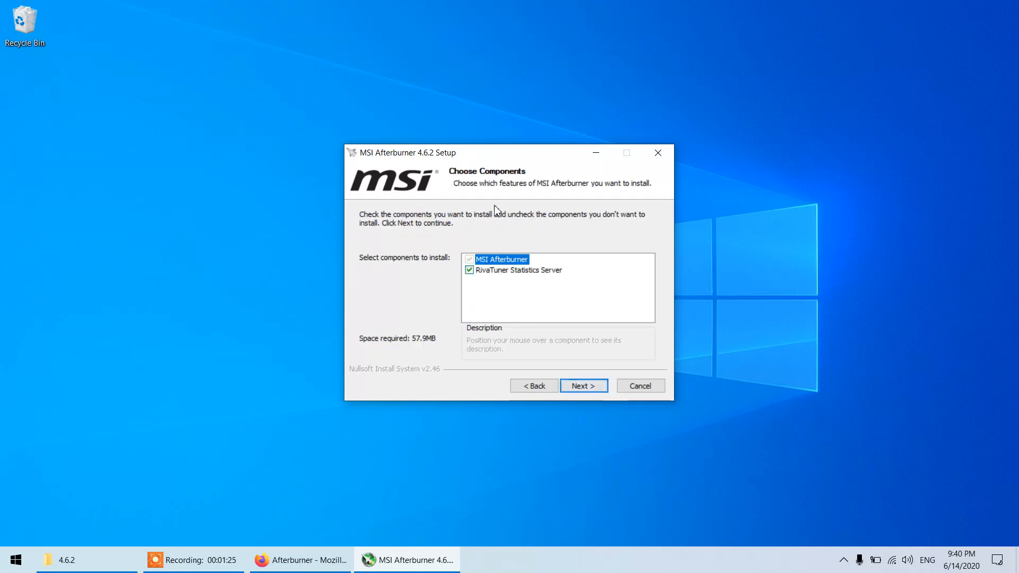
mouse_move(504, 276)
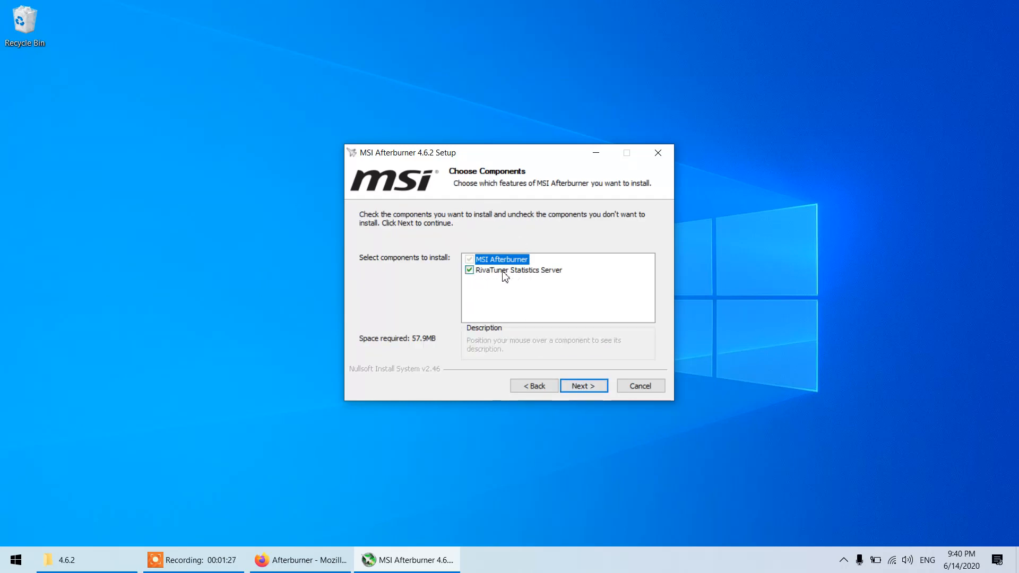
mouse_move(495, 280)
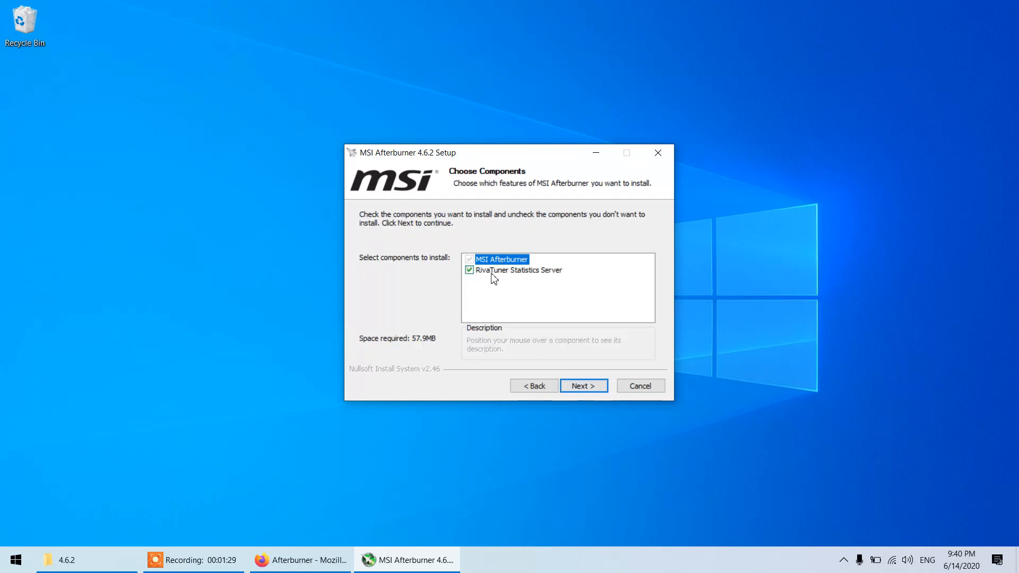
mouse_move(475, 284)
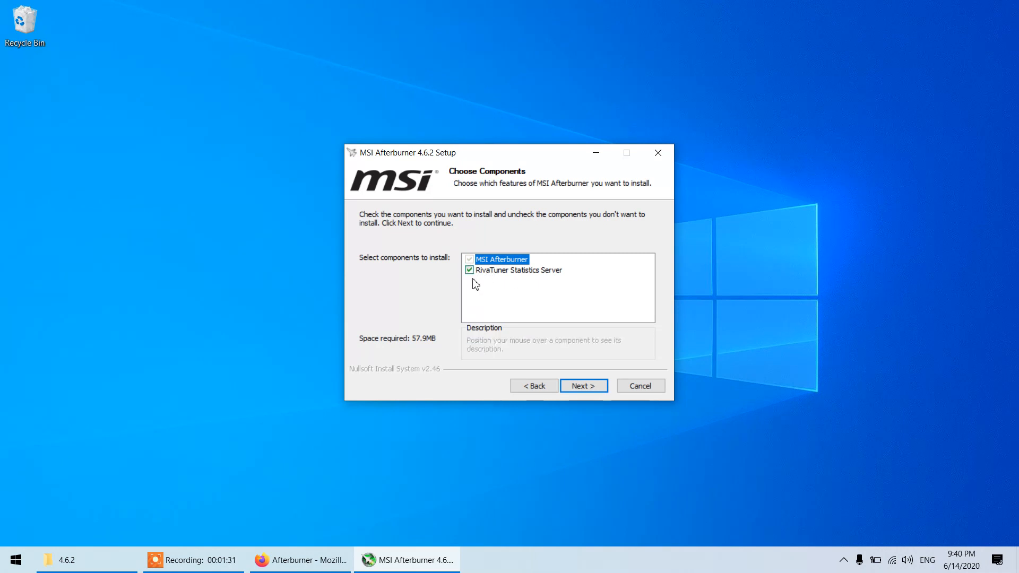
mouse_move(484, 286)
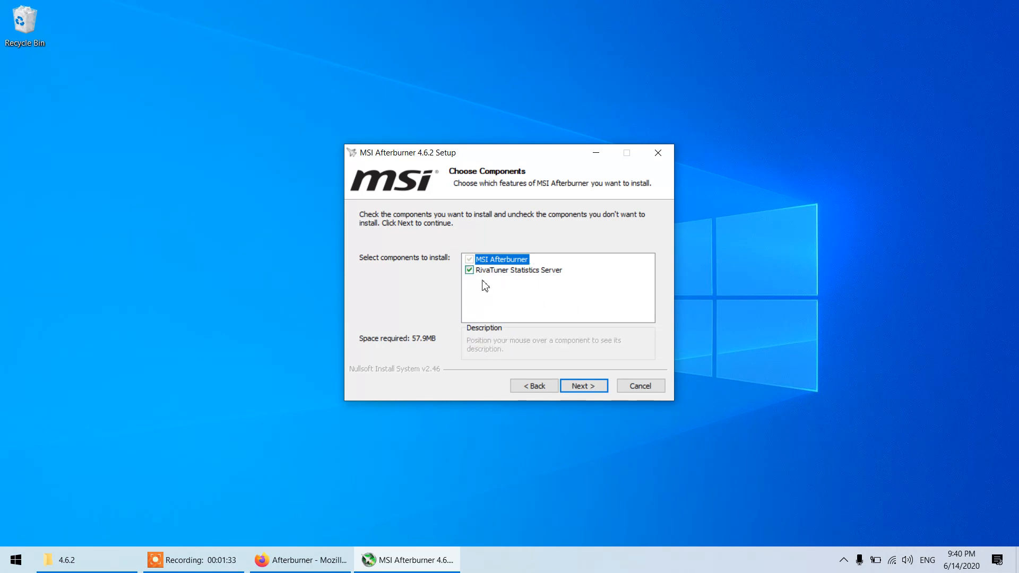
mouse_move(564, 281)
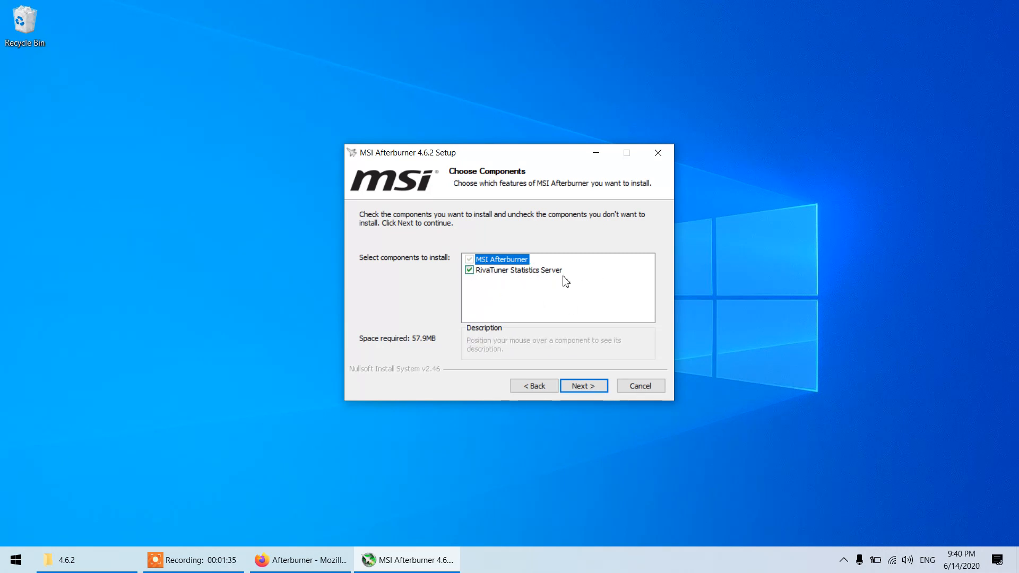
click(582, 385)
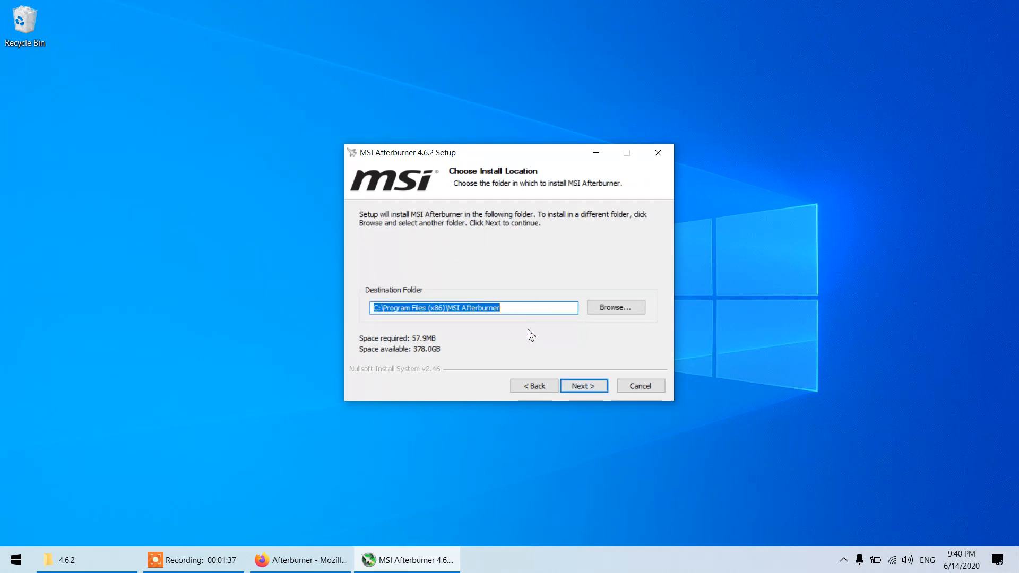
click(582, 385)
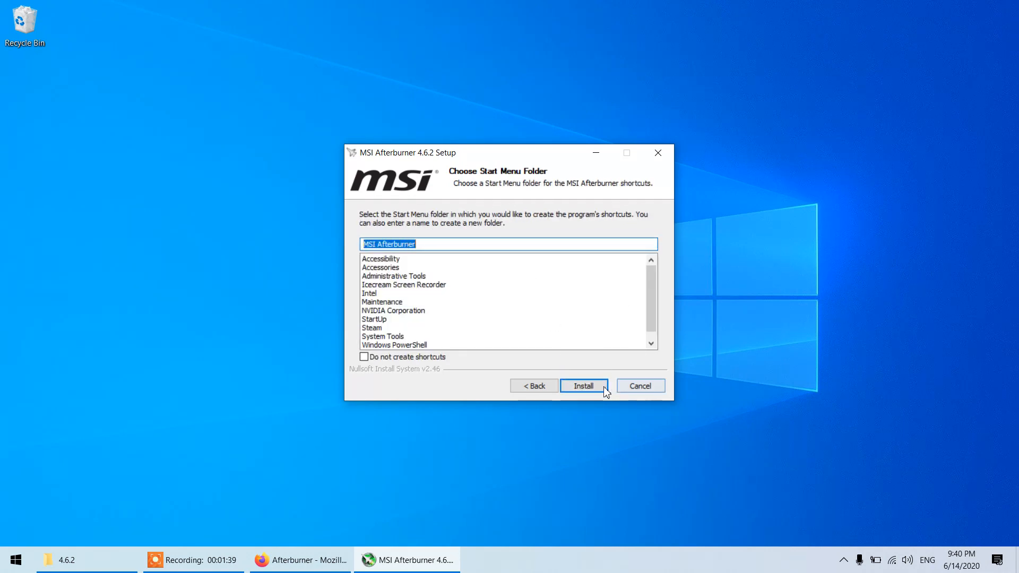
- Start the Afterburner installation from the Start Menu Folder page
click(582, 386)
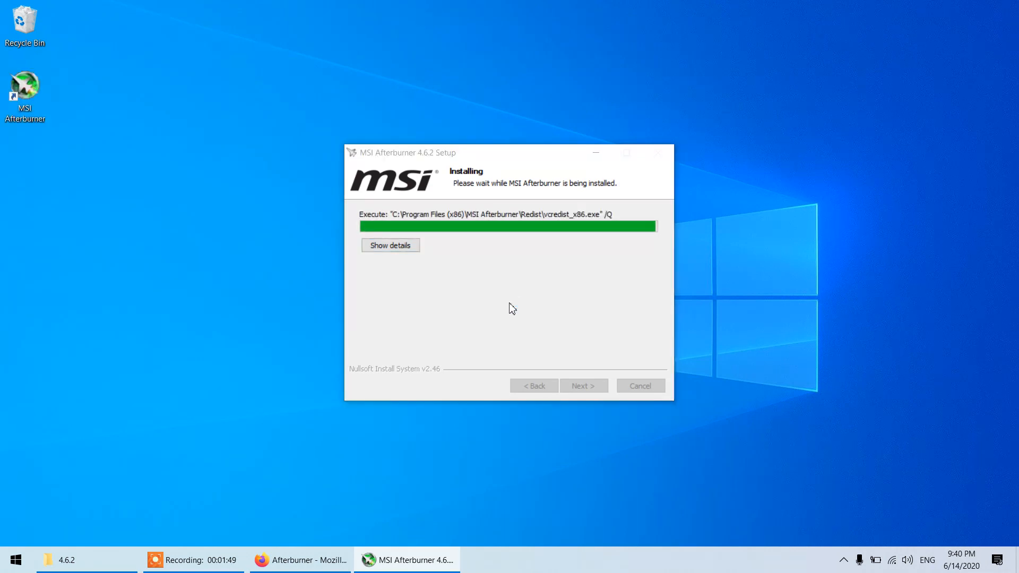
mouse_move(3, 71)
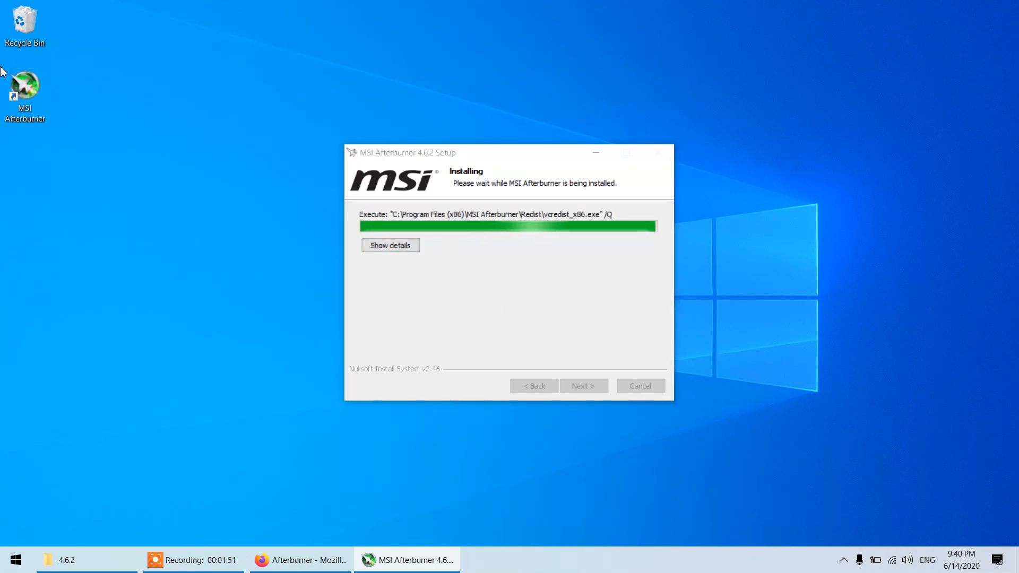
mouse_move(658, 239)
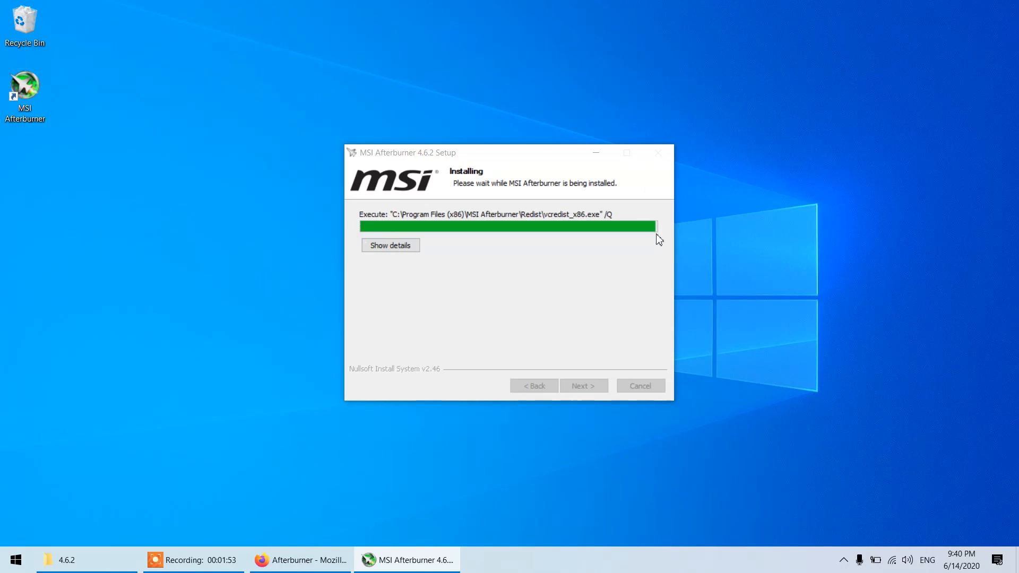
mouse_move(619, 311)
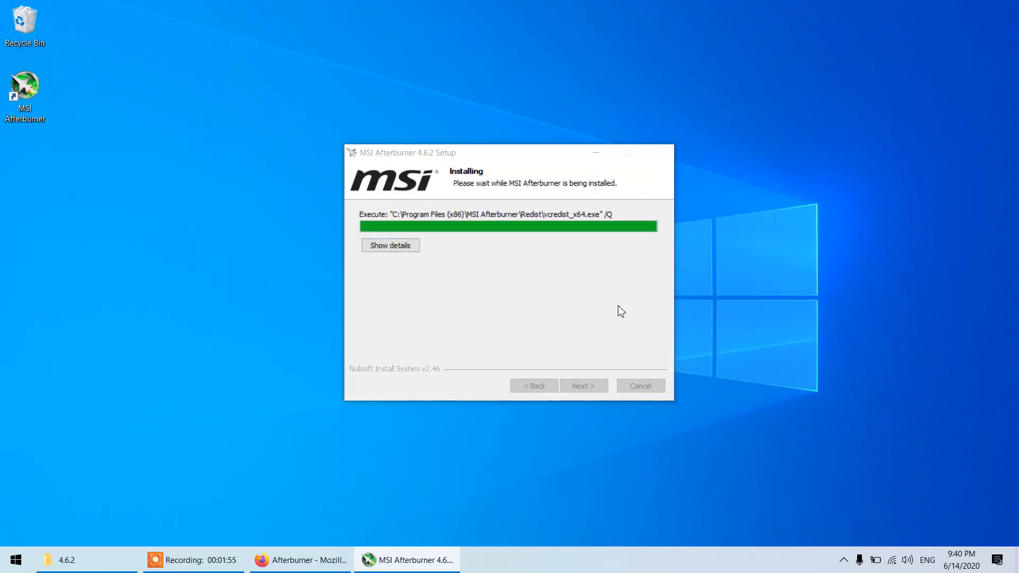
mouse_move(558, 326)
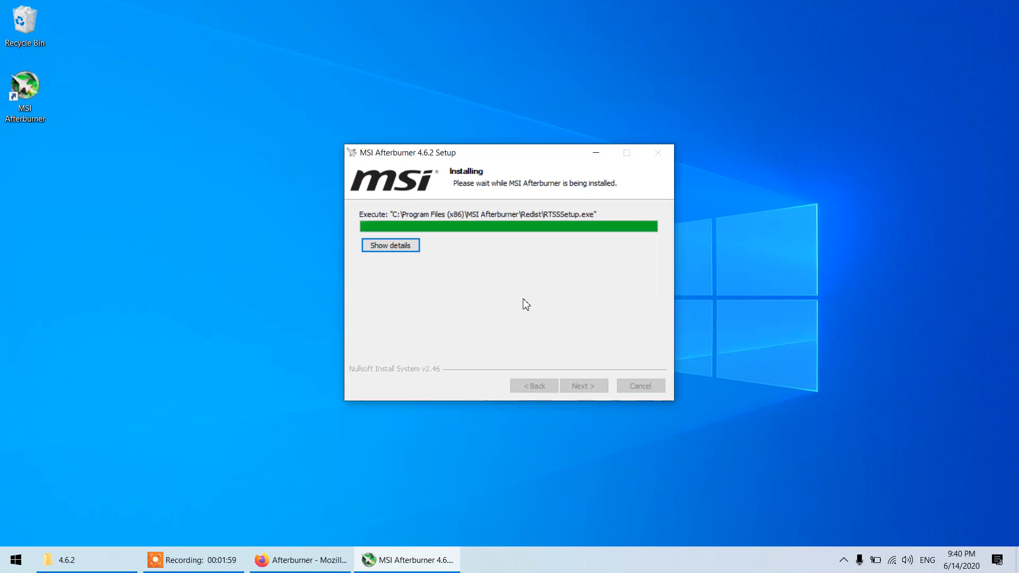
mouse_move(571, 324)
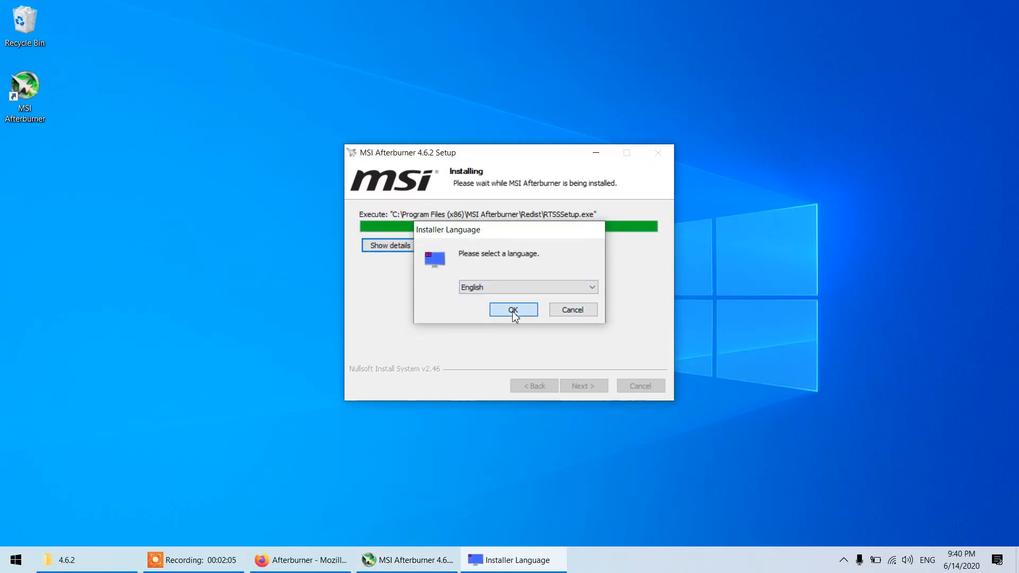
- Install RivaTuner Statistics Server in English after accepting its licence
click(513, 310)
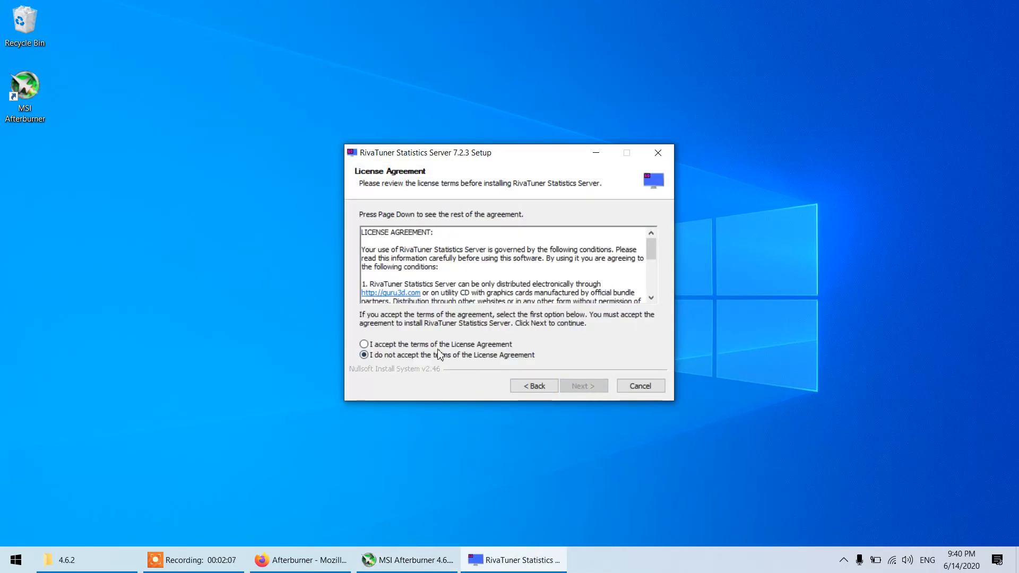
click(364, 344)
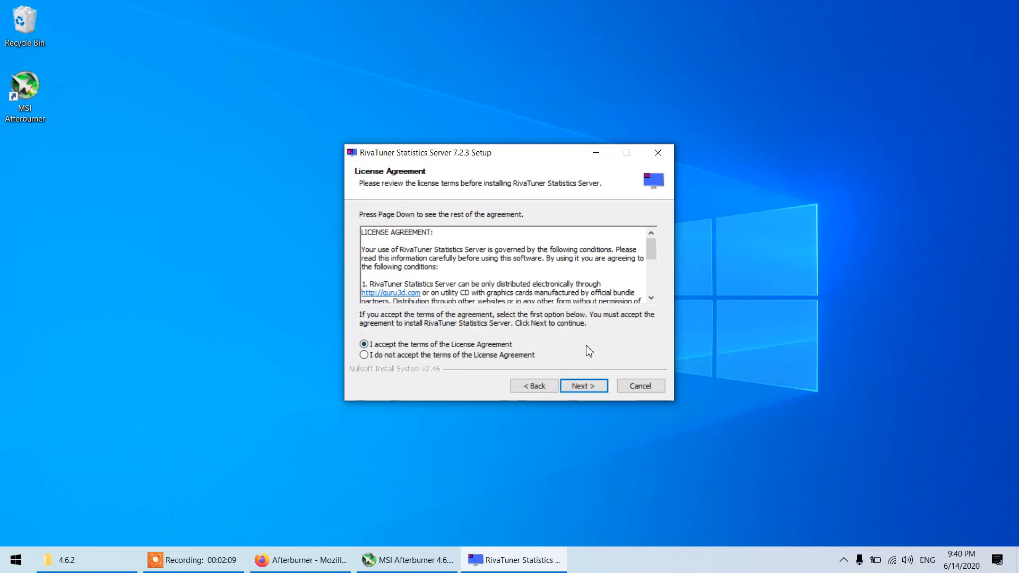
click(582, 385)
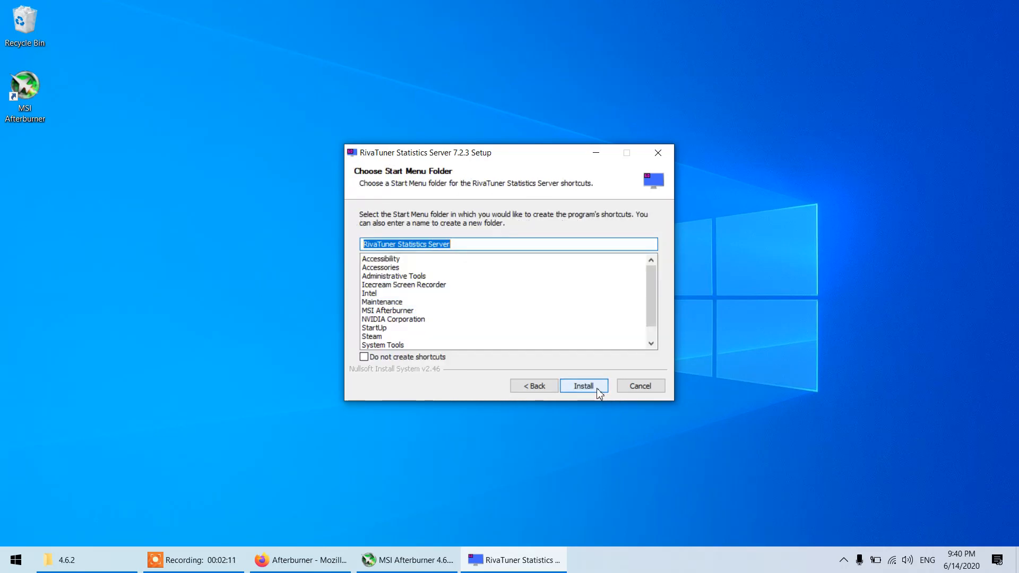
click(583, 385)
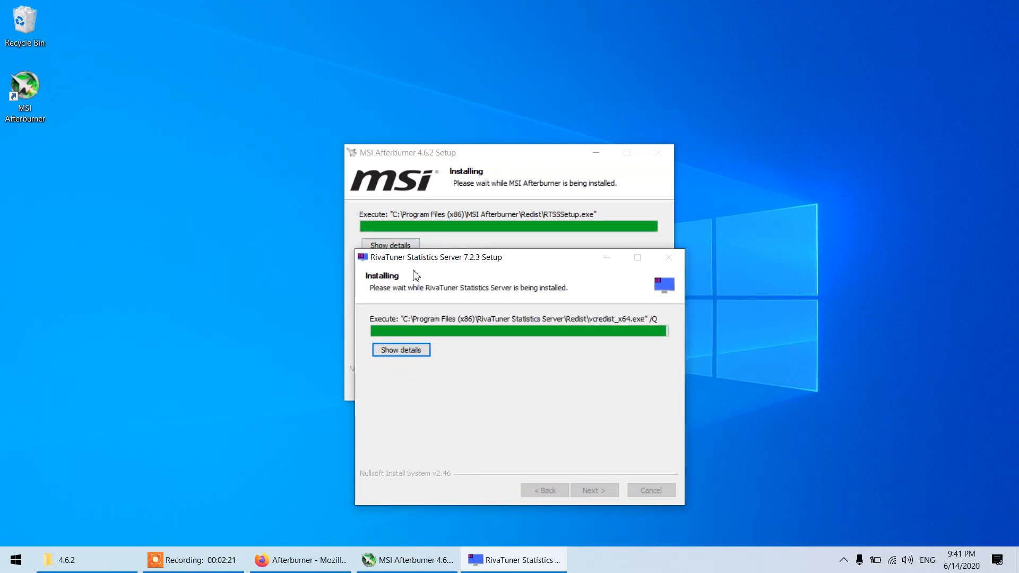
mouse_move(451, 200)
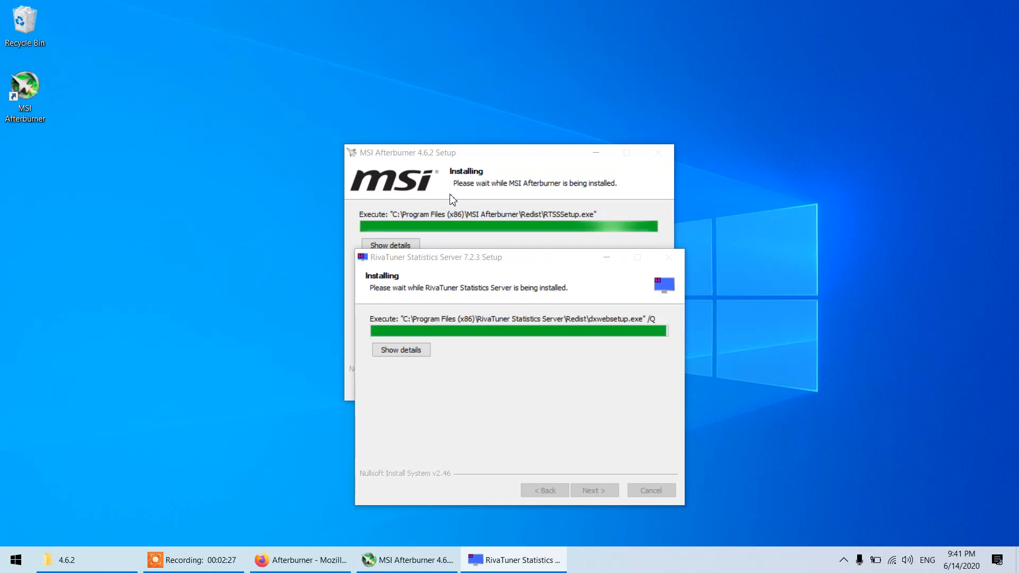
mouse_move(608, 308)
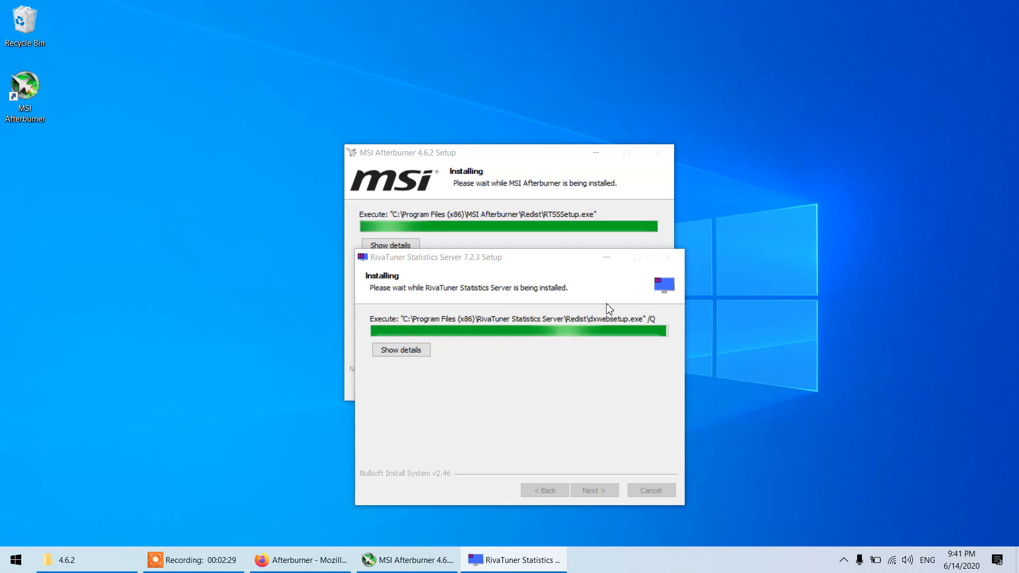
mouse_move(437, 363)
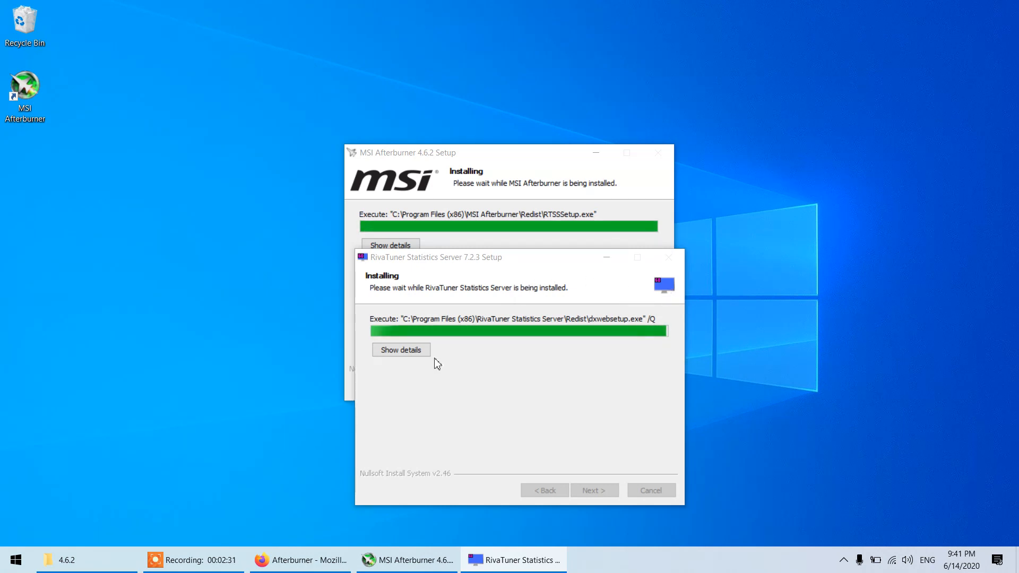
mouse_move(438, 266)
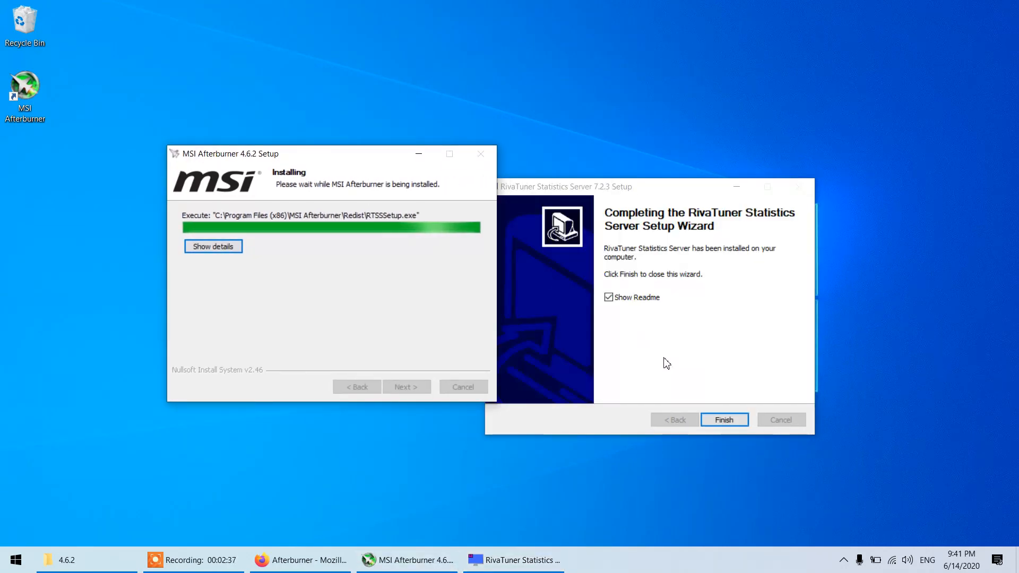
- Finish RivaTuner setup, untick Show Readme, and finish Afterburner setup to launch it
click(723, 419)
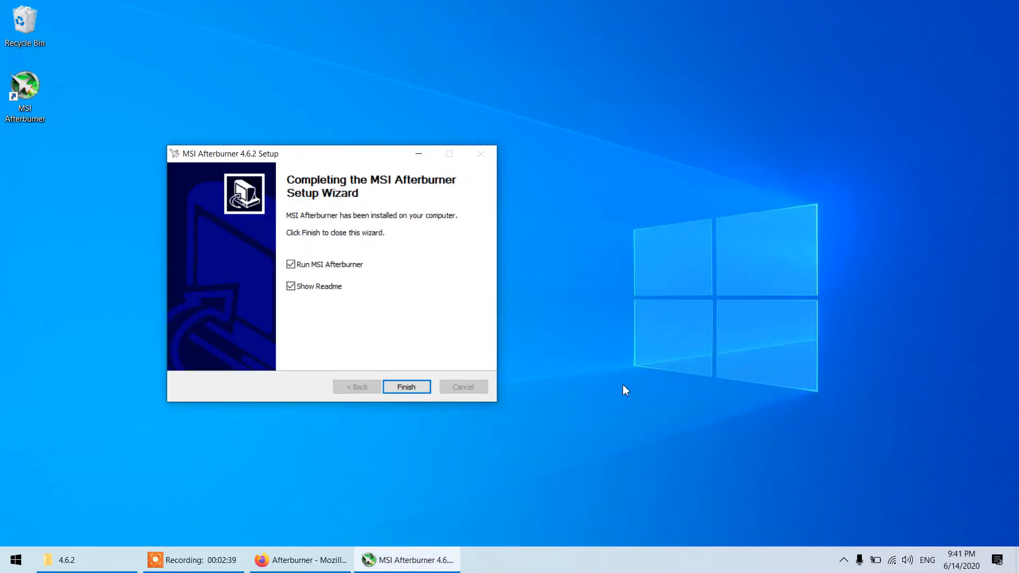
click(292, 286)
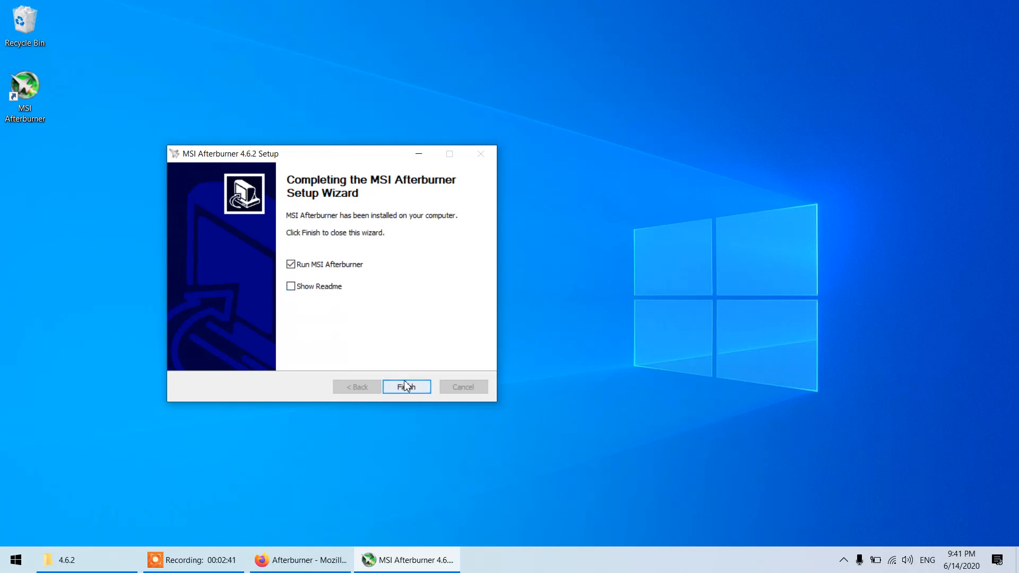
click(406, 386)
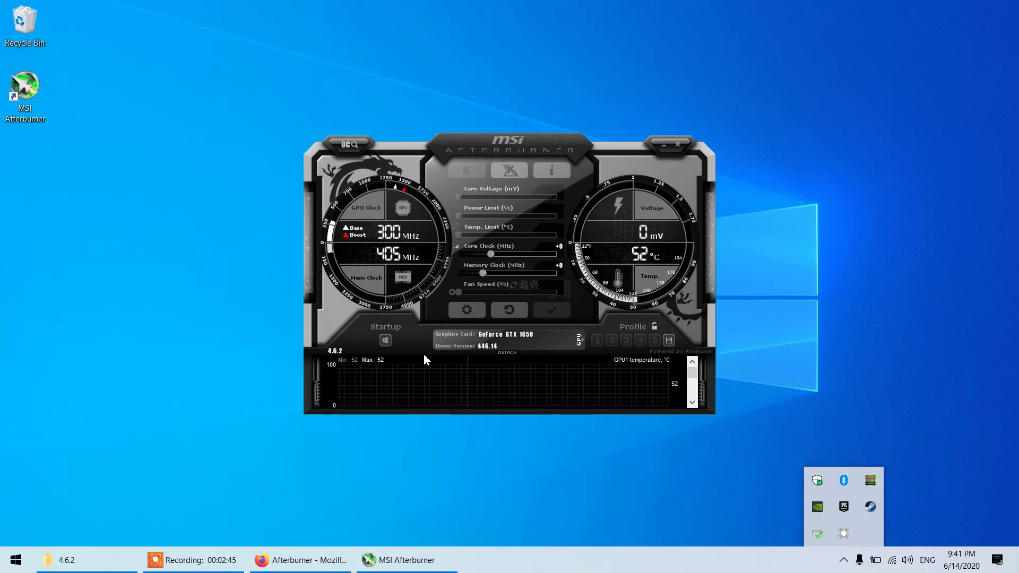
mouse_move(428, 270)
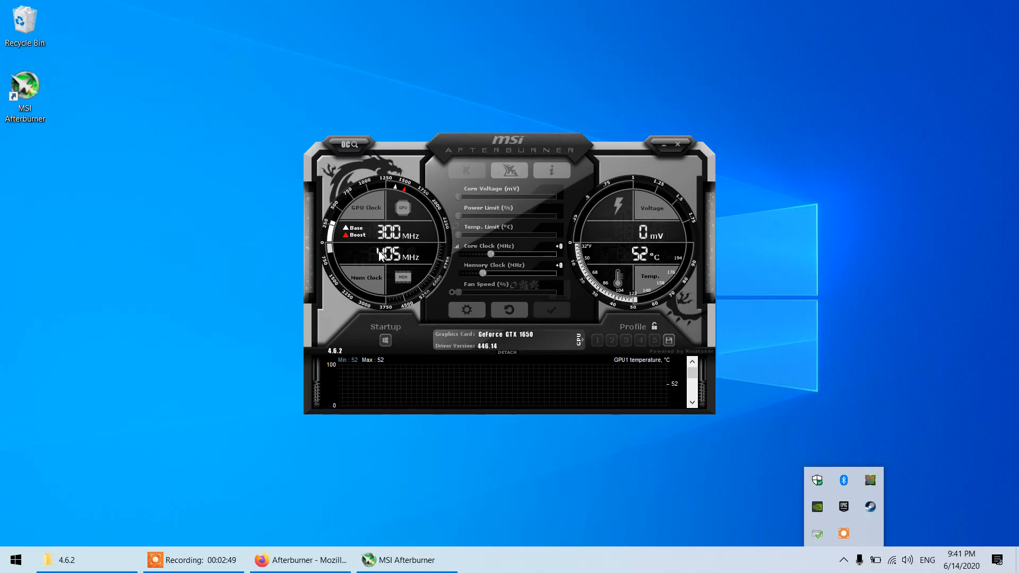
mouse_move(617, 319)
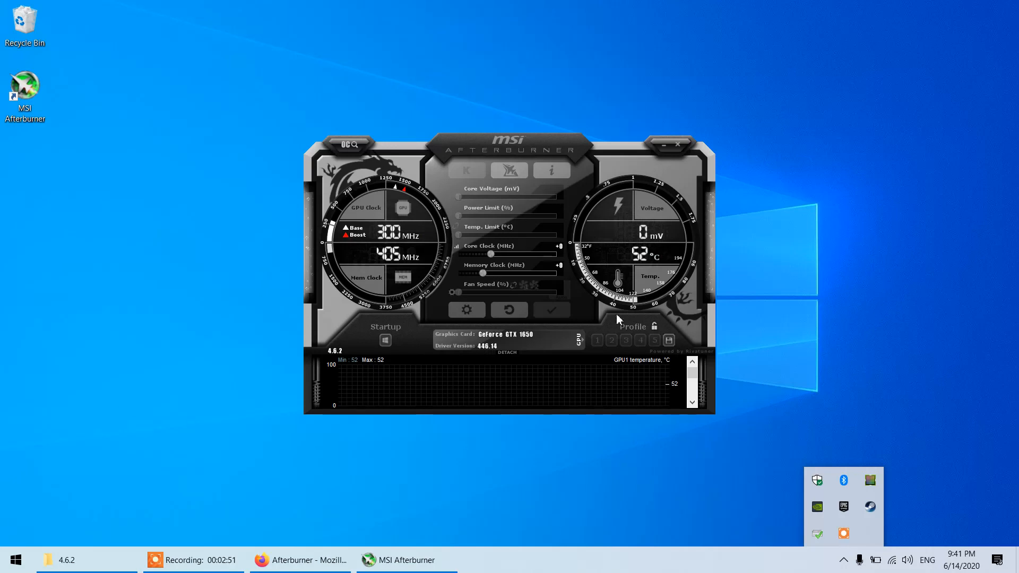
mouse_move(567, 377)
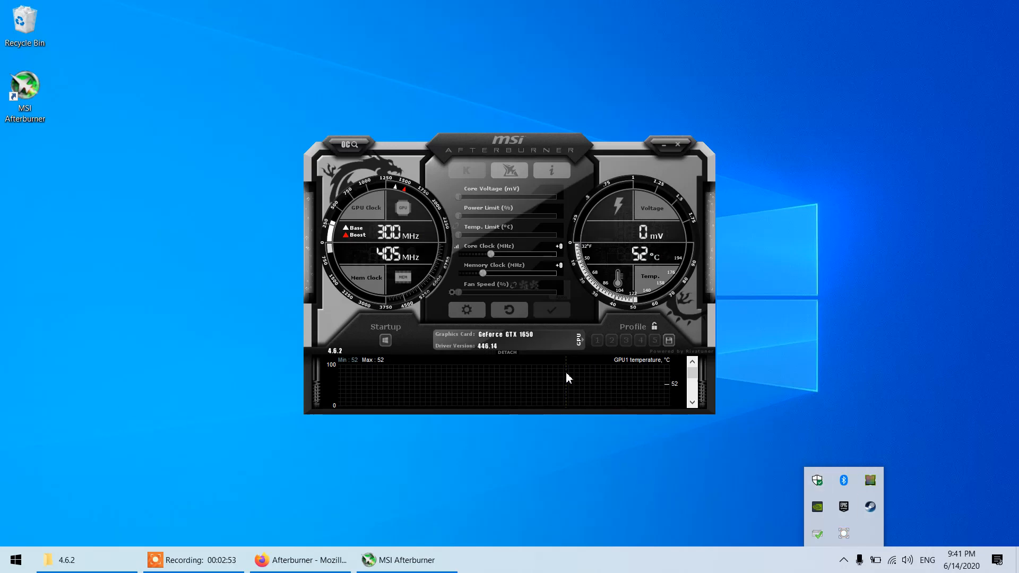
mouse_move(694, 378)
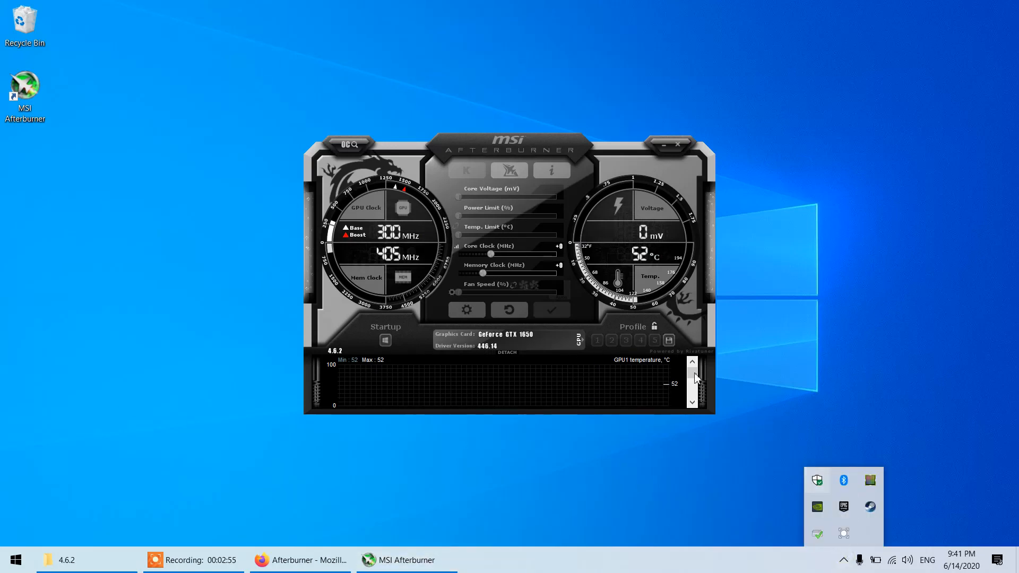
click(665, 144)
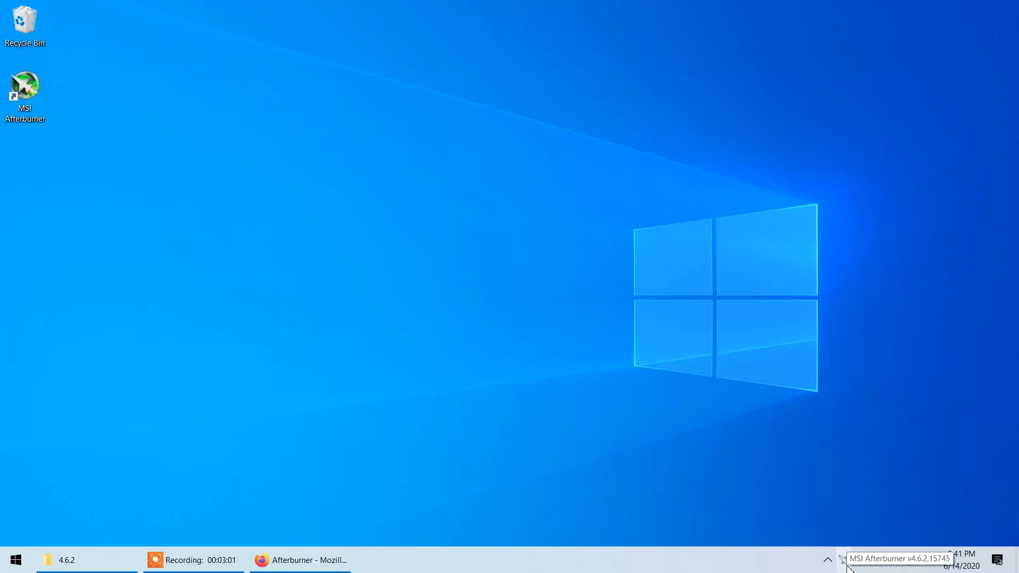
click(842, 558)
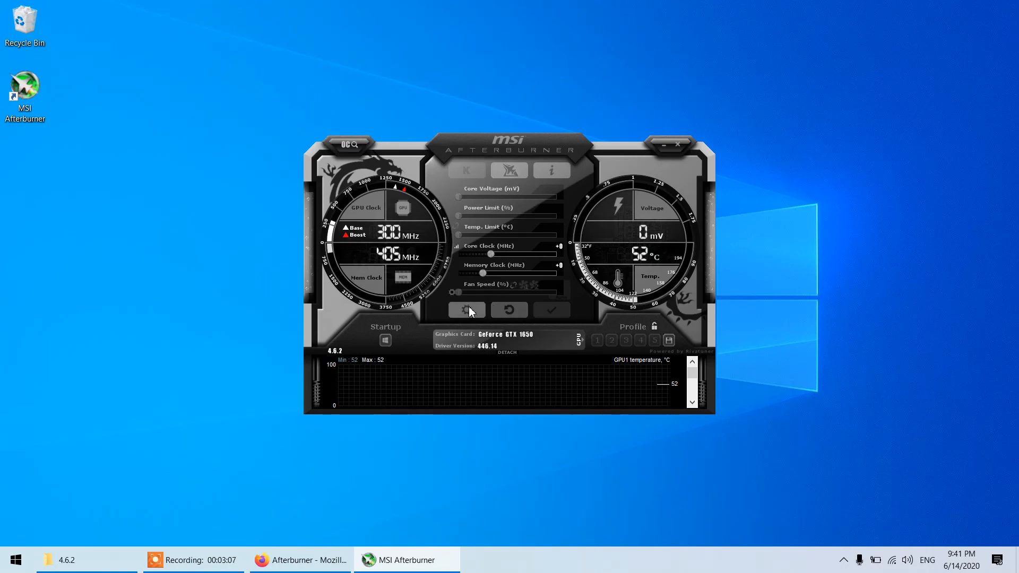
- Open MSI Afterburner properties with the gear Settings button
click(466, 310)
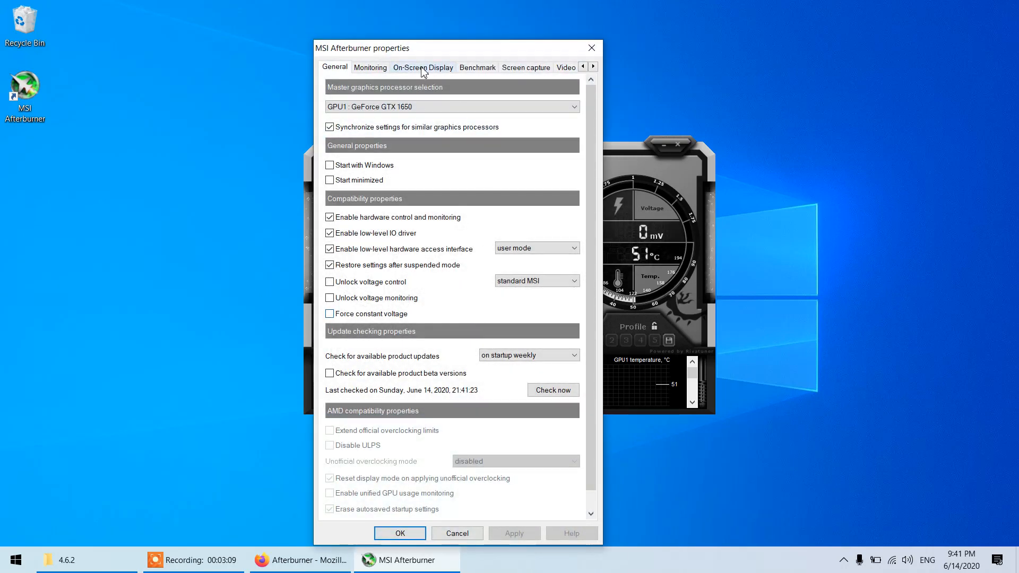
mouse_move(287, 55)
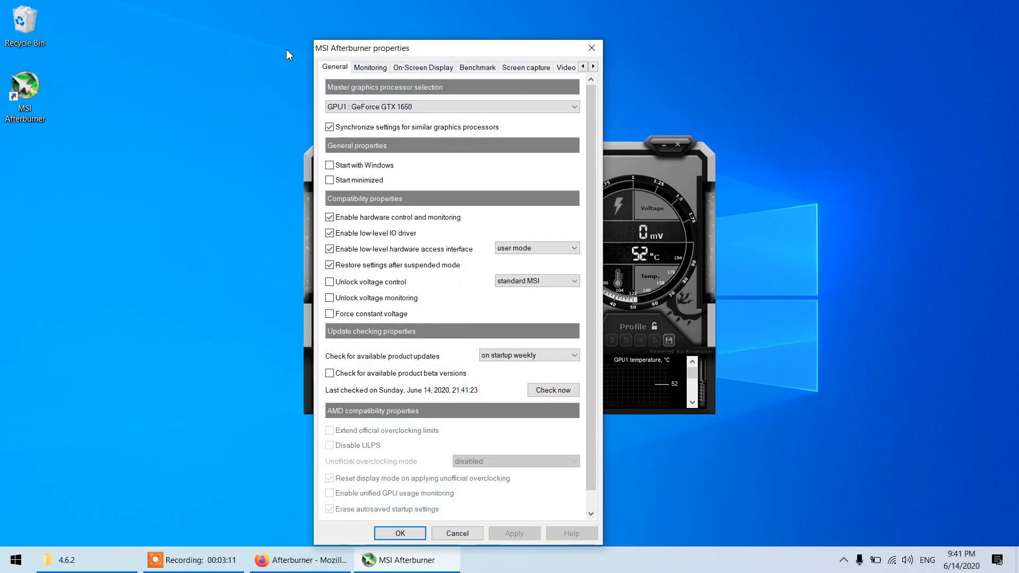
mouse_move(102, 6)
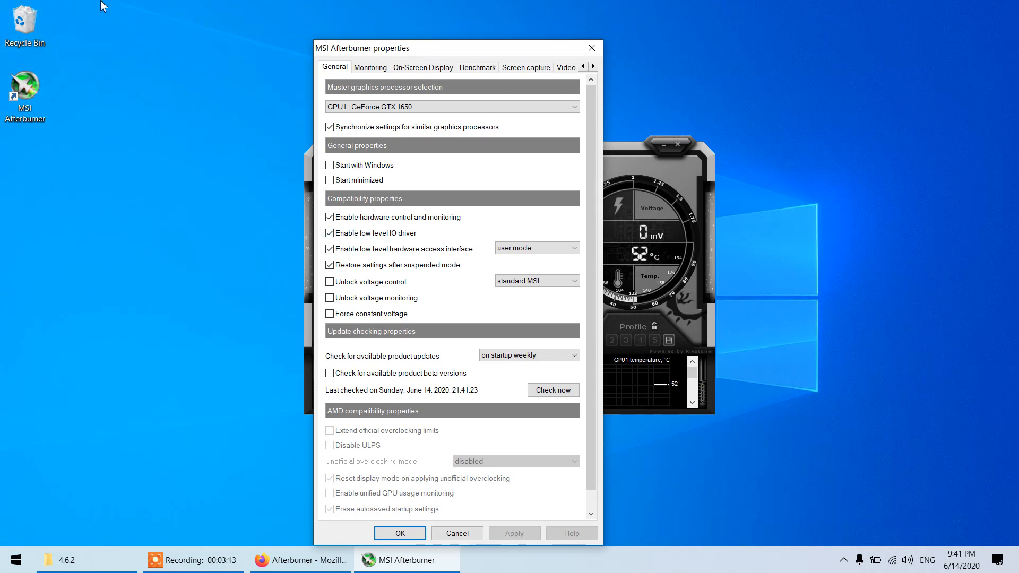
mouse_move(117, 245)
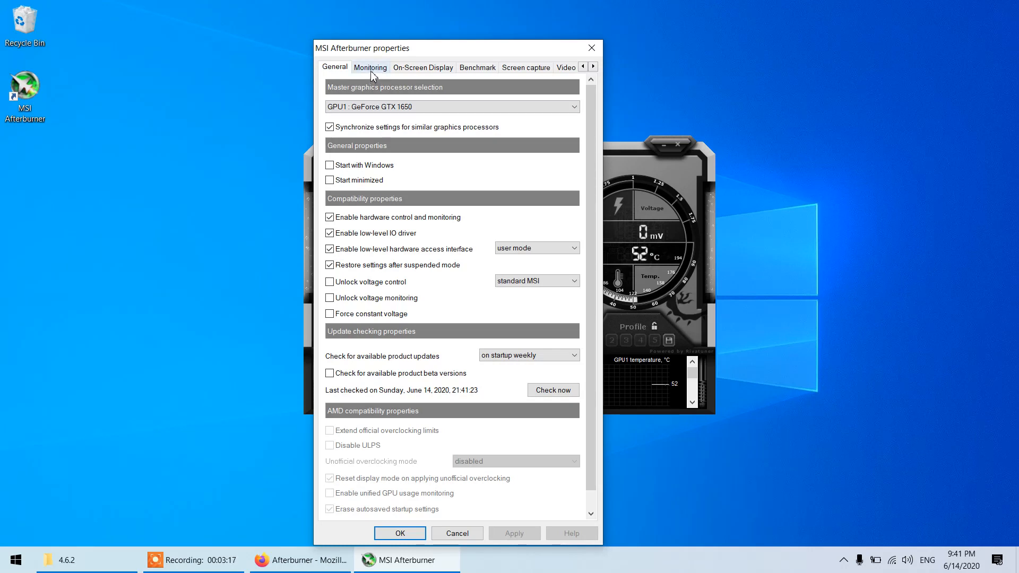
- On the Monitoring tab, activate the Framerate graph and show it in the OSD
click(370, 67)
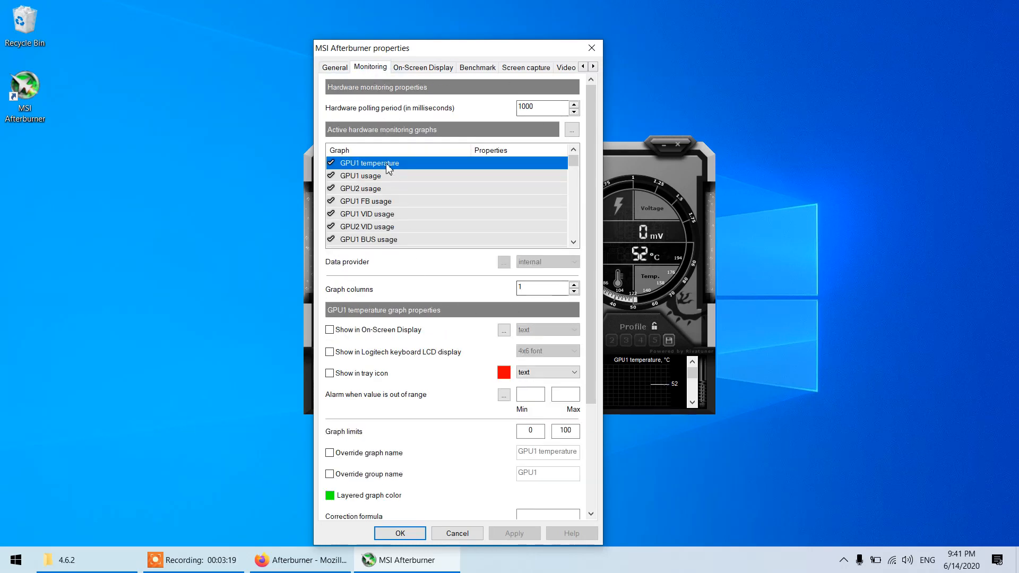
scroll(down, 3)
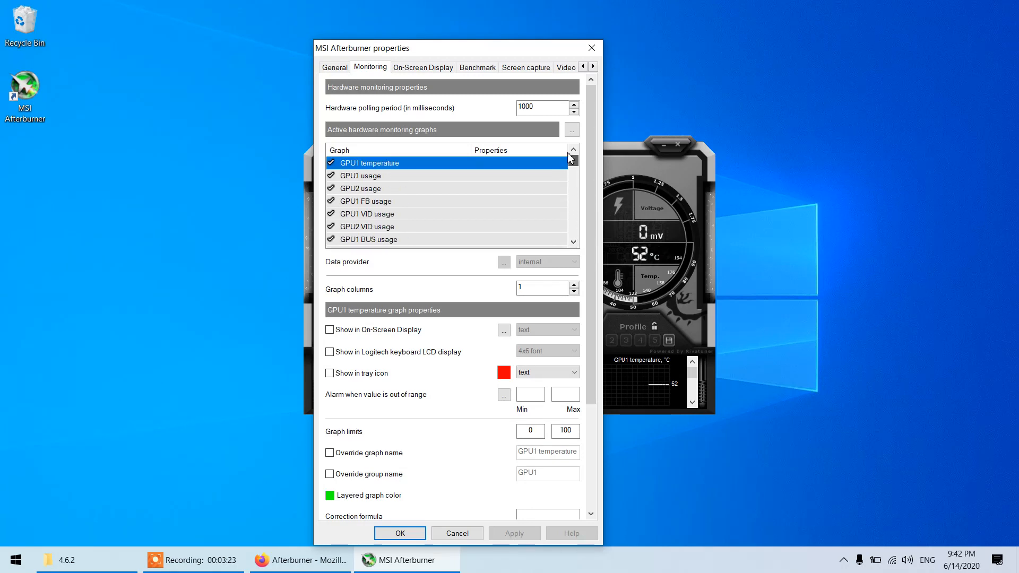
scroll(down, 3)
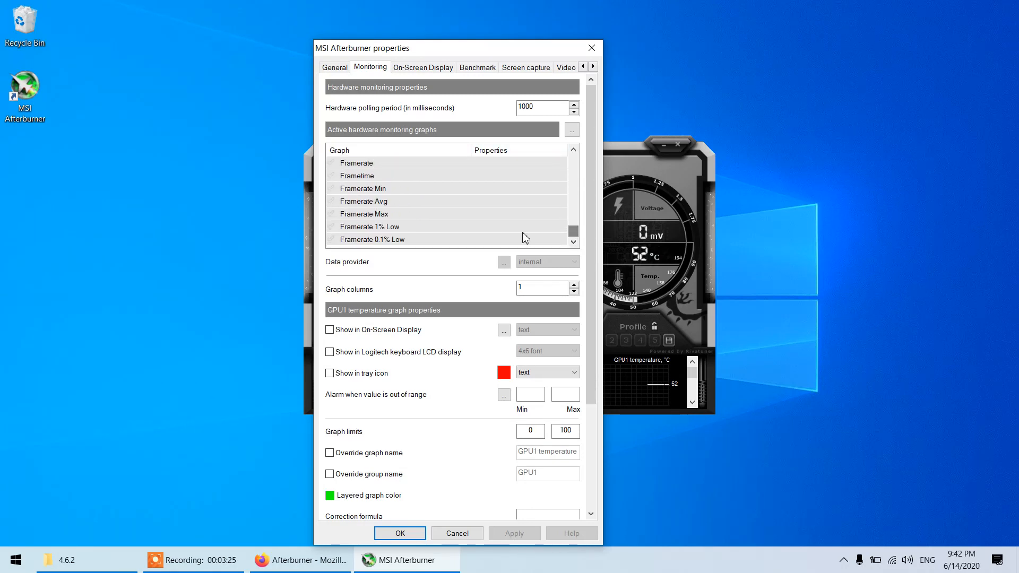
click(356, 162)
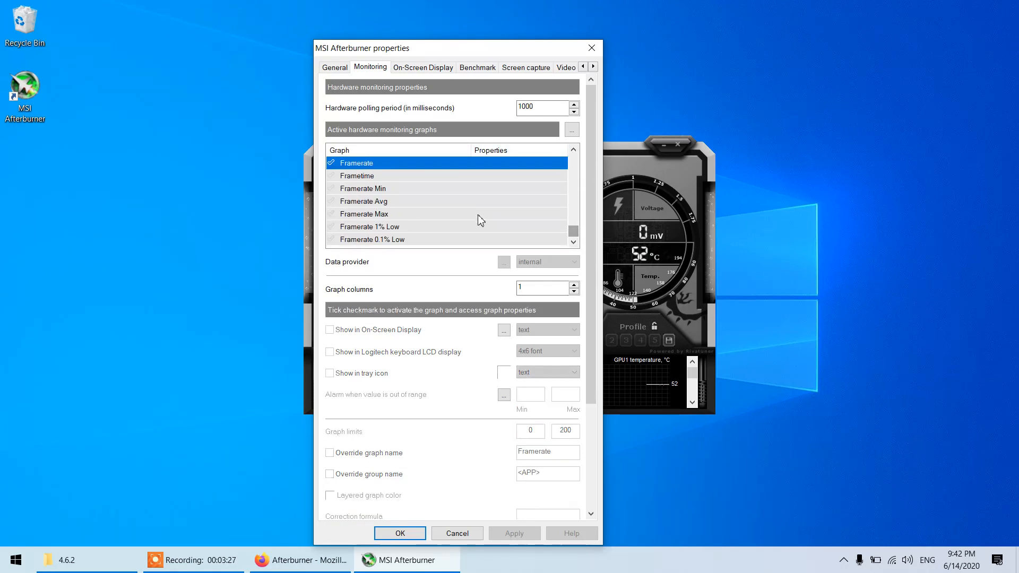
scroll(up, 3)
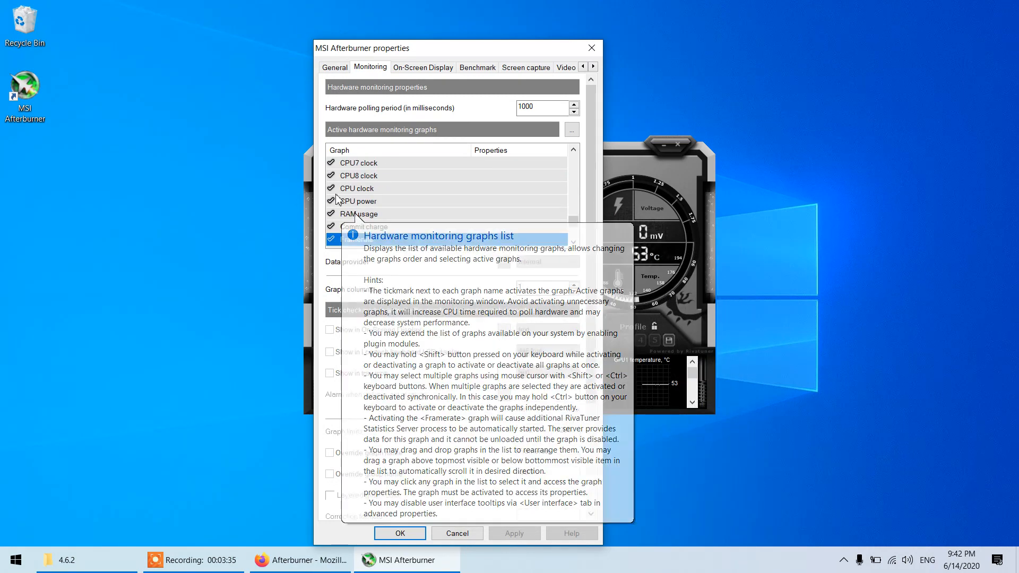
click(331, 239)
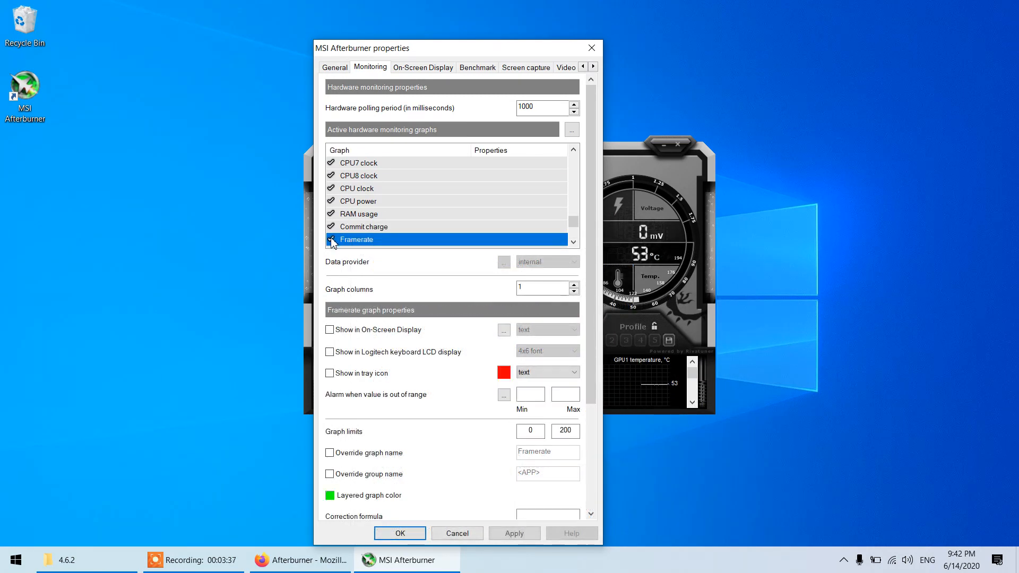
click(331, 239)
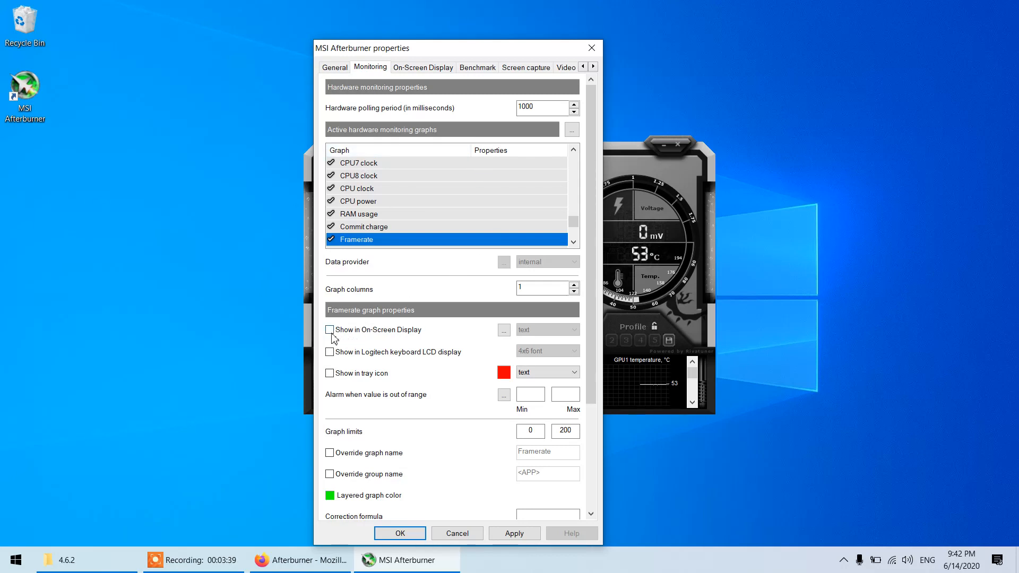
mouse_move(329, 329)
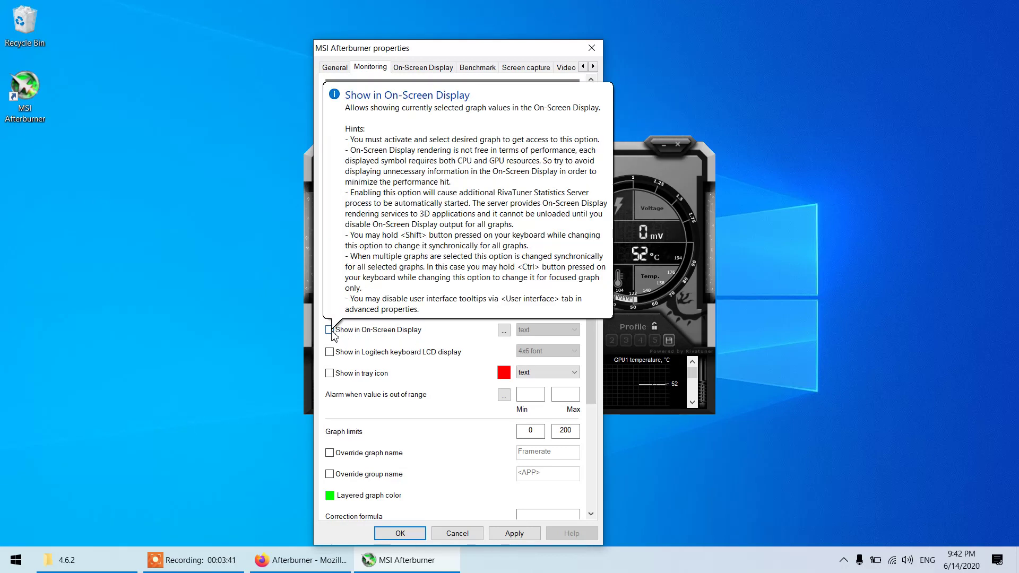
click(330, 330)
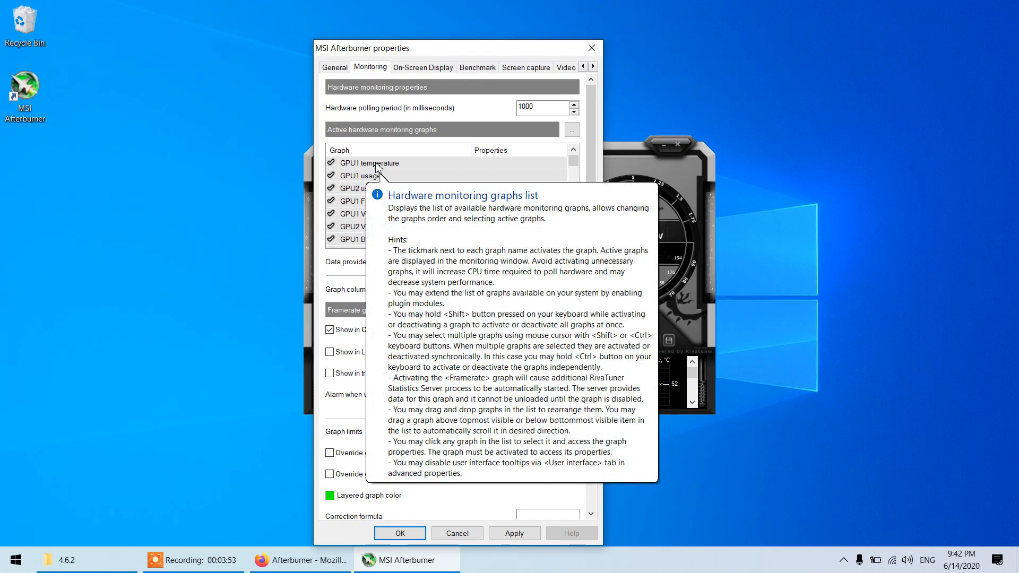
- Show GPU1 temperature, core clock, memory clock and usage in the on-screen display
click(371, 163)
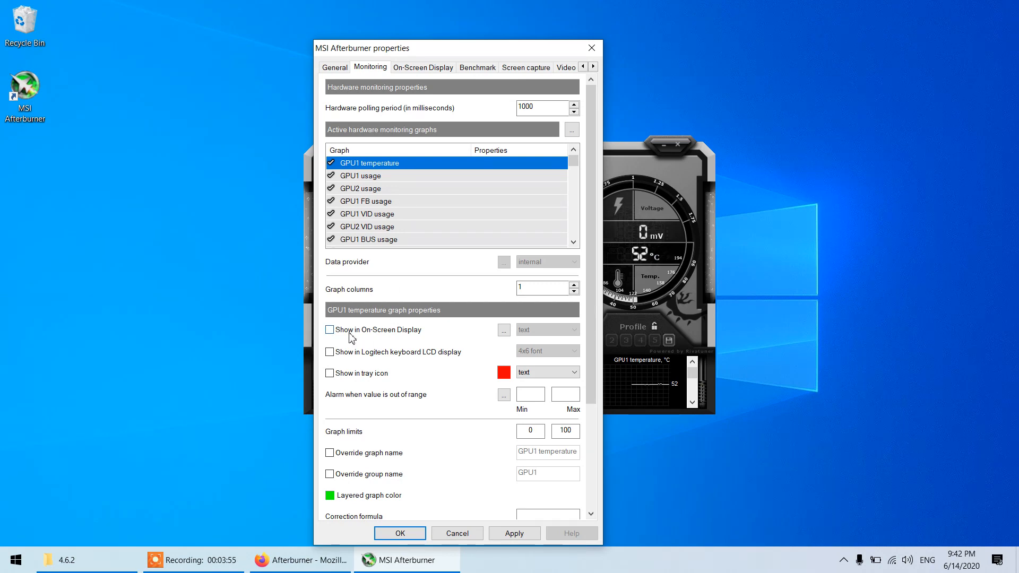
click(330, 329)
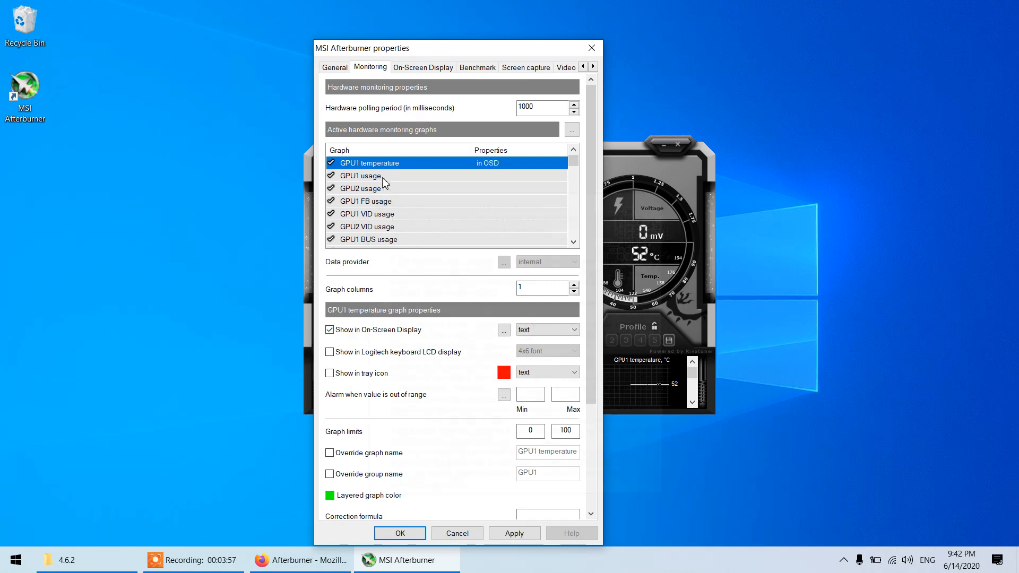
mouse_move(403, 212)
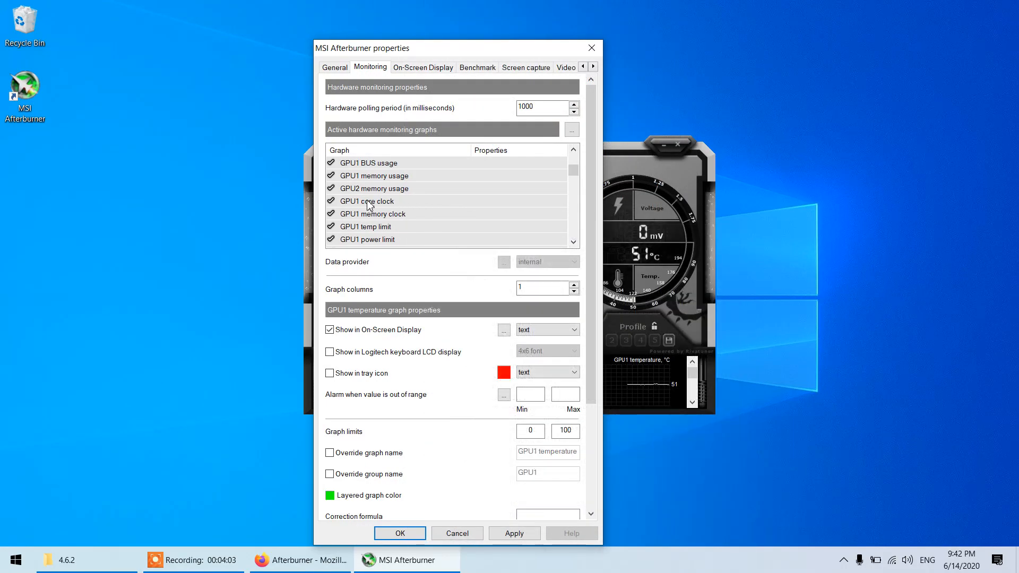
click(366, 201)
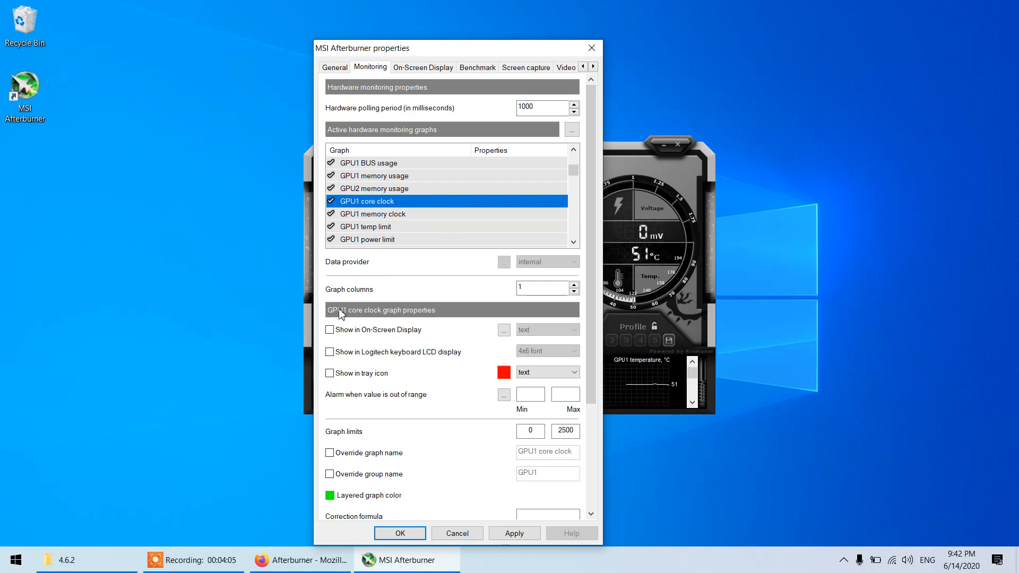
click(373, 213)
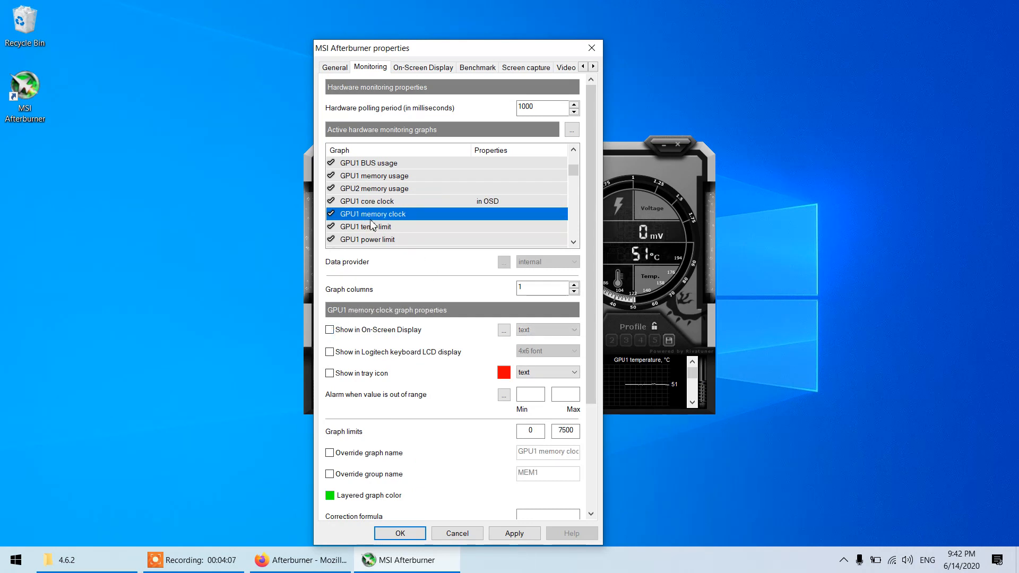
click(330, 329)
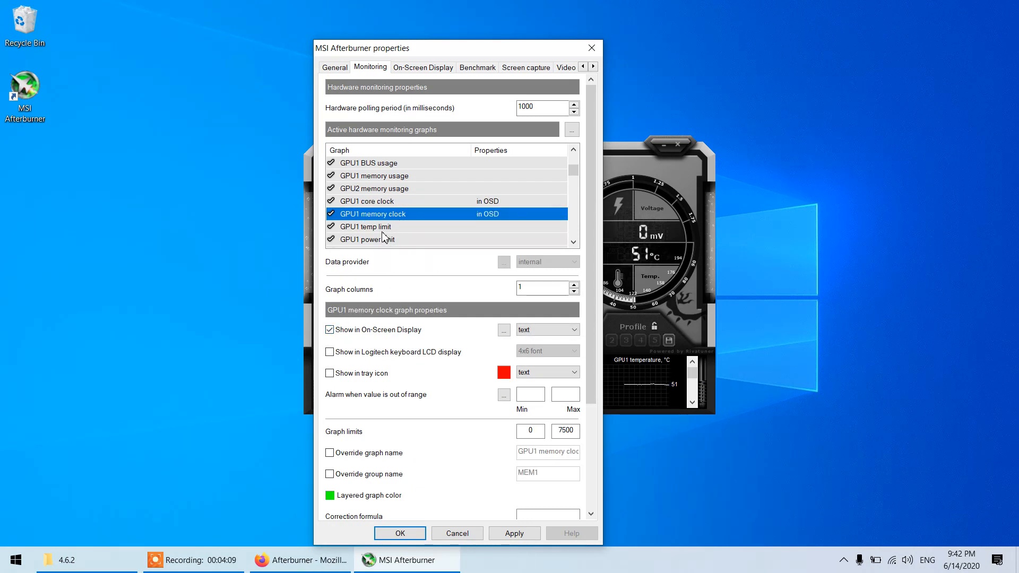
scroll(up, 3)
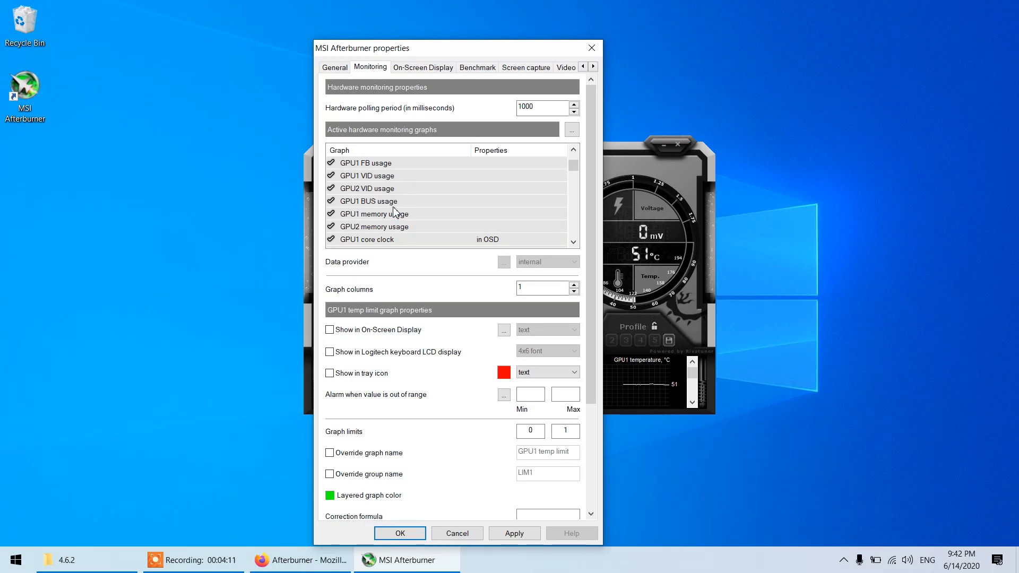
scroll(up, 3)
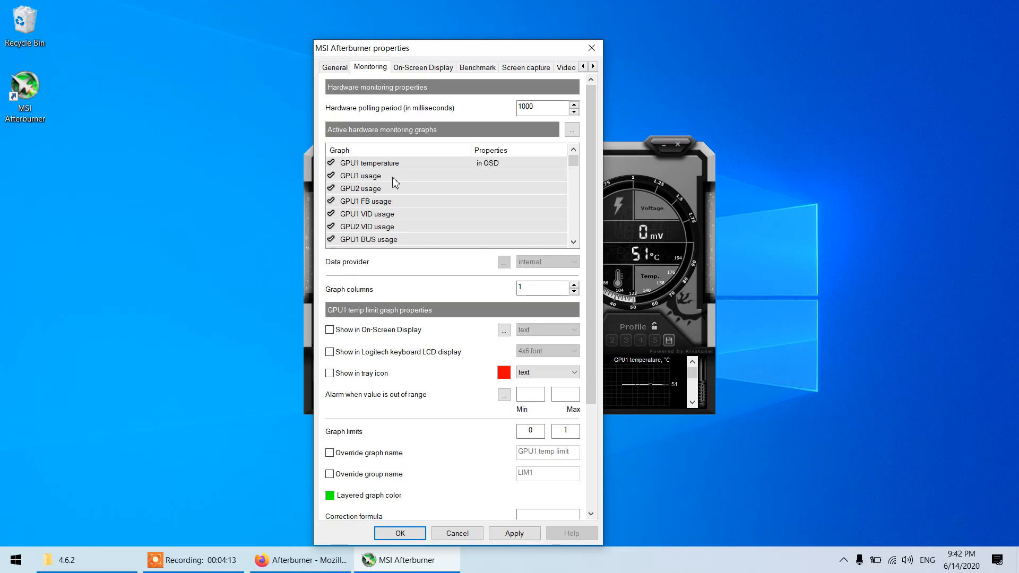
click(360, 175)
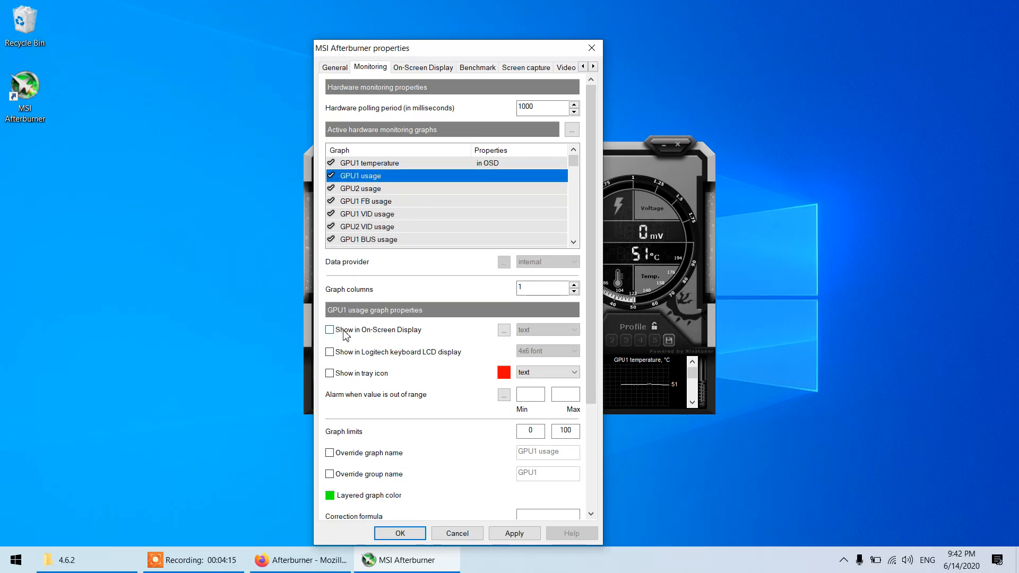
click(362, 188)
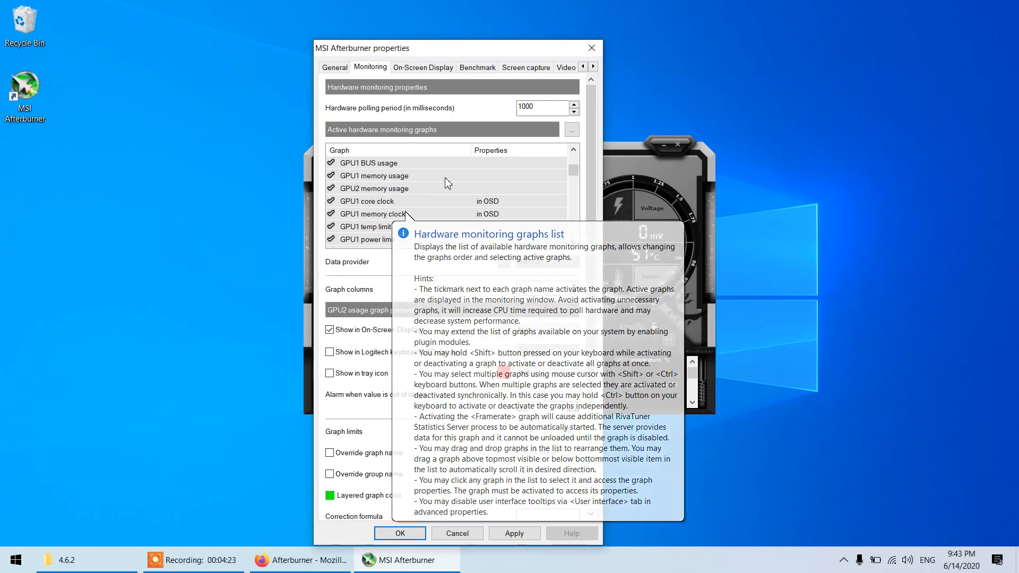
mouse_move(434, 209)
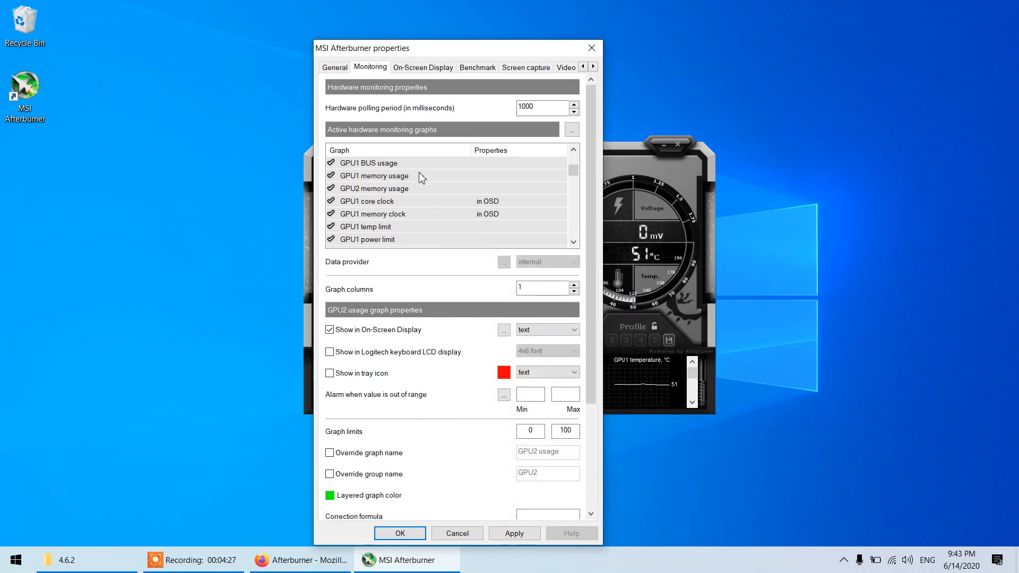
- Show CPU1, CPU2, CPU3 and overall CPU temperatures in the on-screen display
scroll(up, 3)
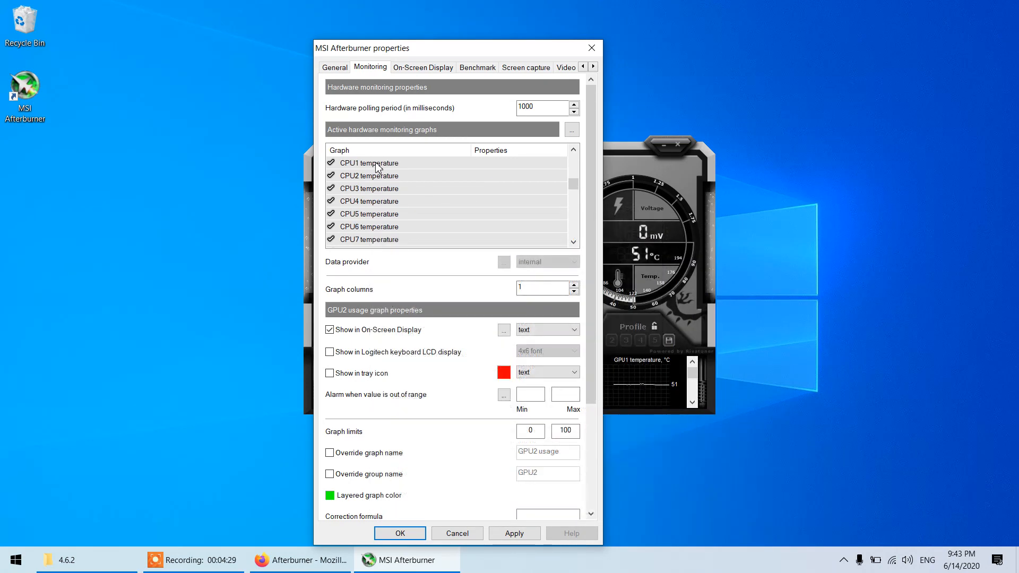
click(368, 162)
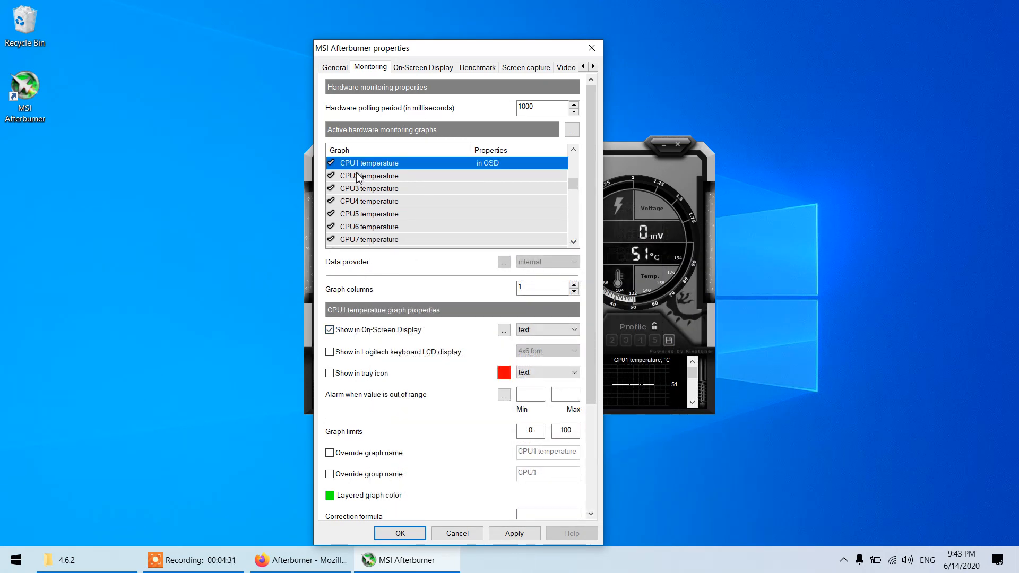
click(368, 175)
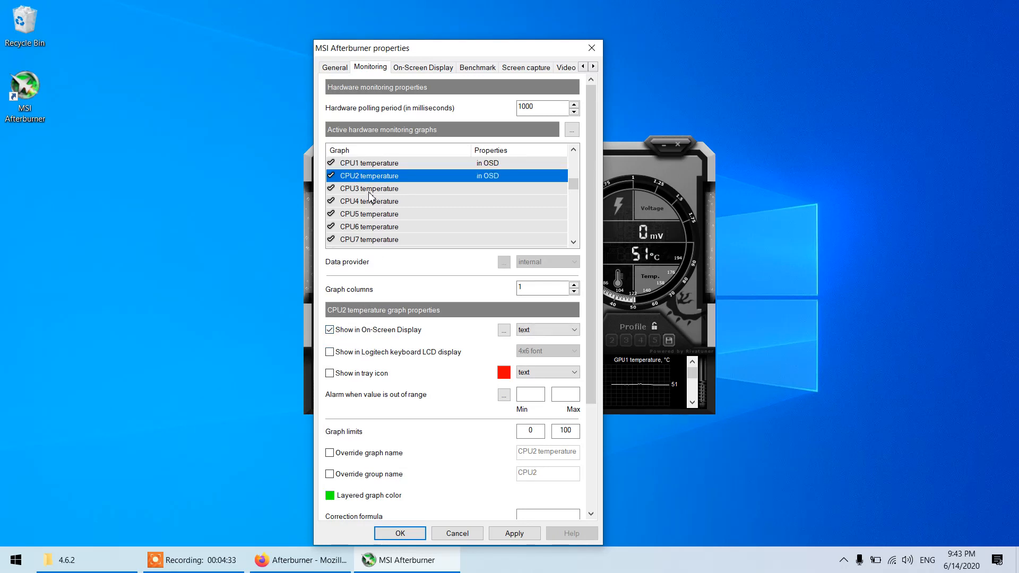
click(368, 201)
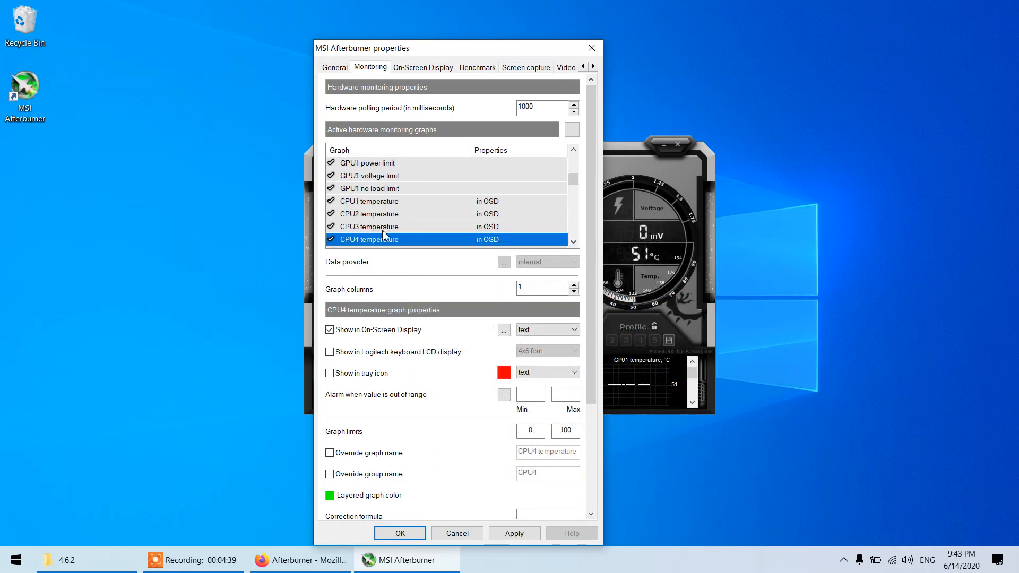
scroll(down, 3)
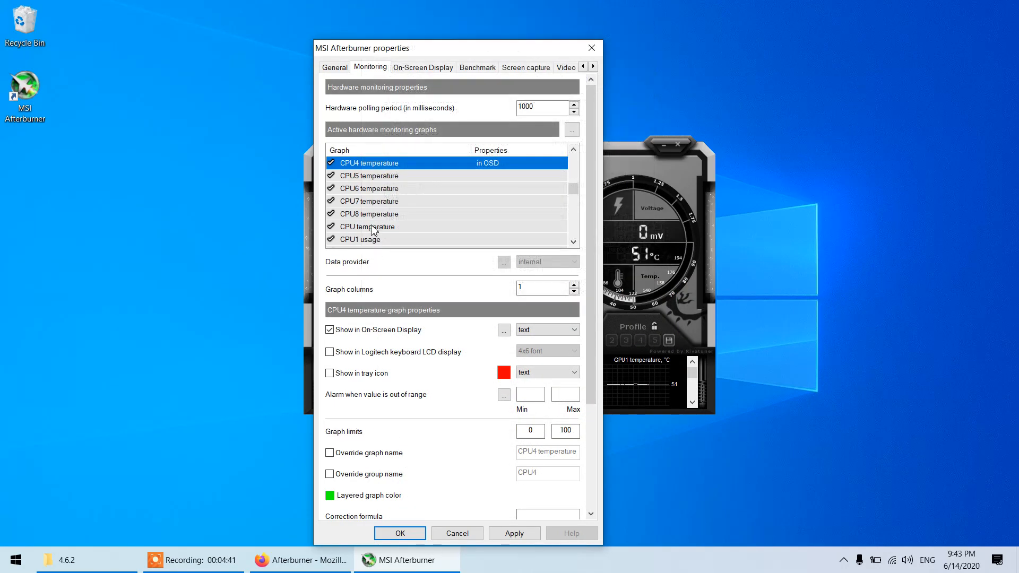
scroll(down, 3)
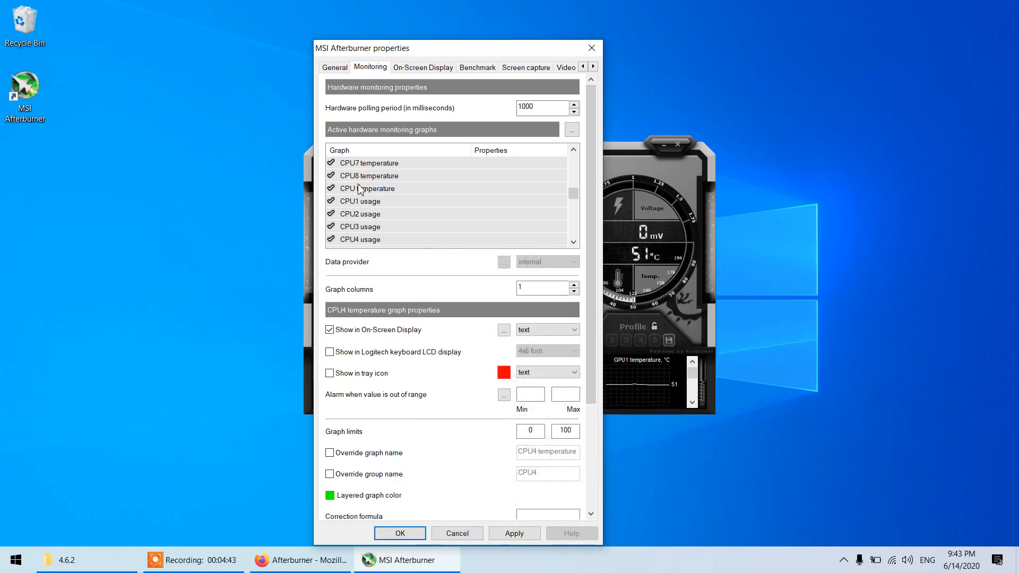
click(367, 188)
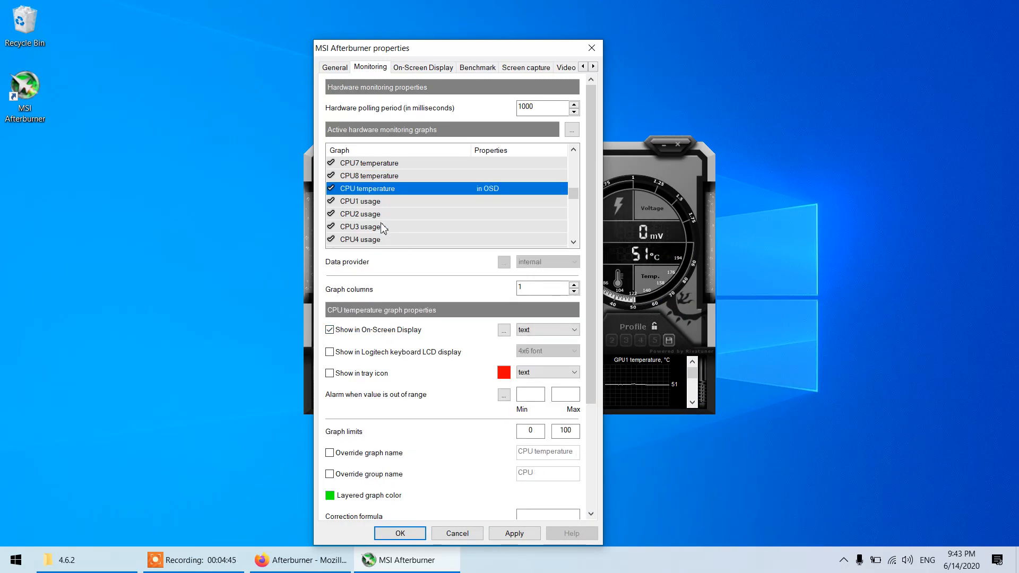
scroll(up, 3)
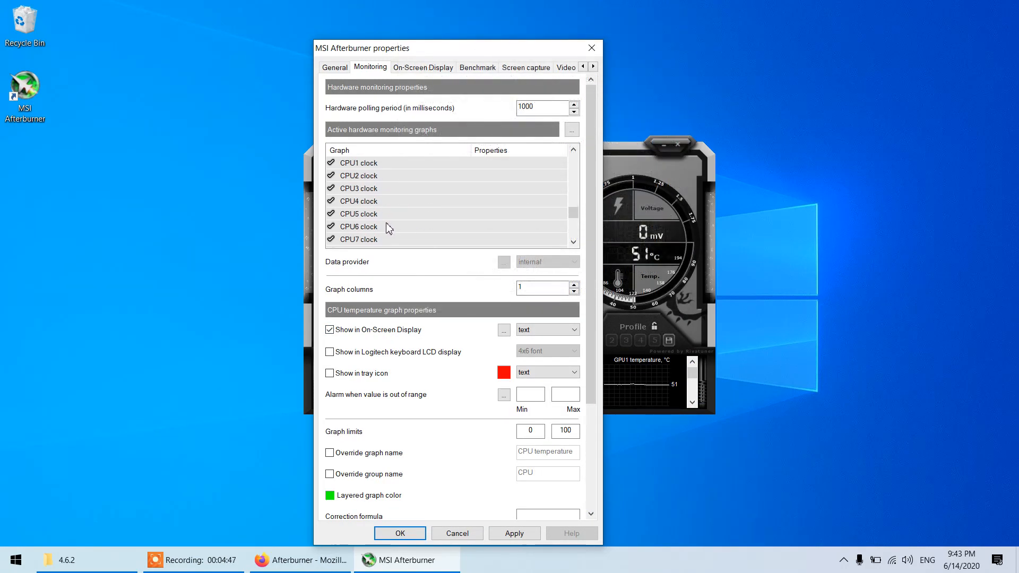
mouse_move(363, 170)
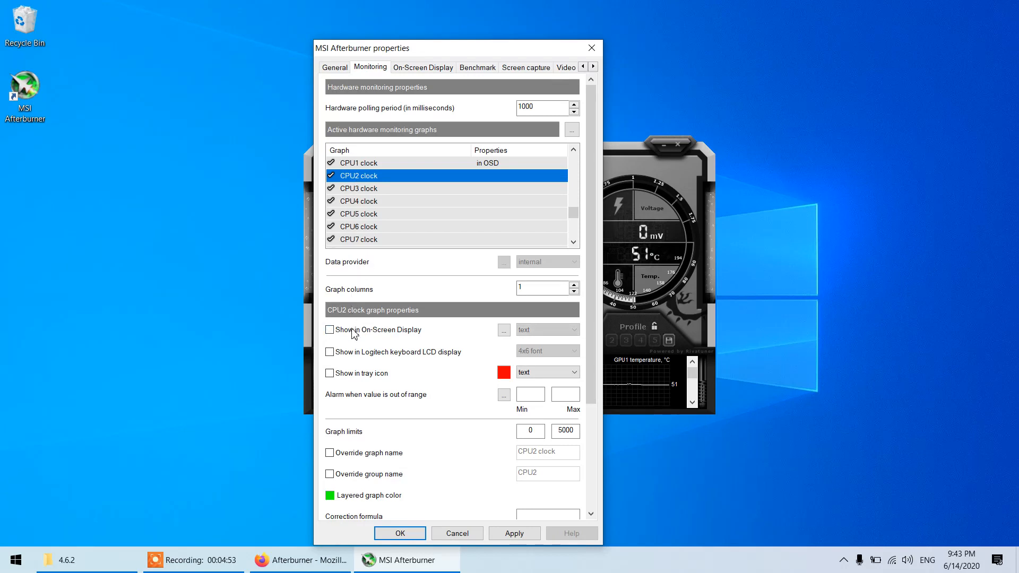
- Show CPU clock readings, Frametime and average framerate in the on-screen display
click(358, 188)
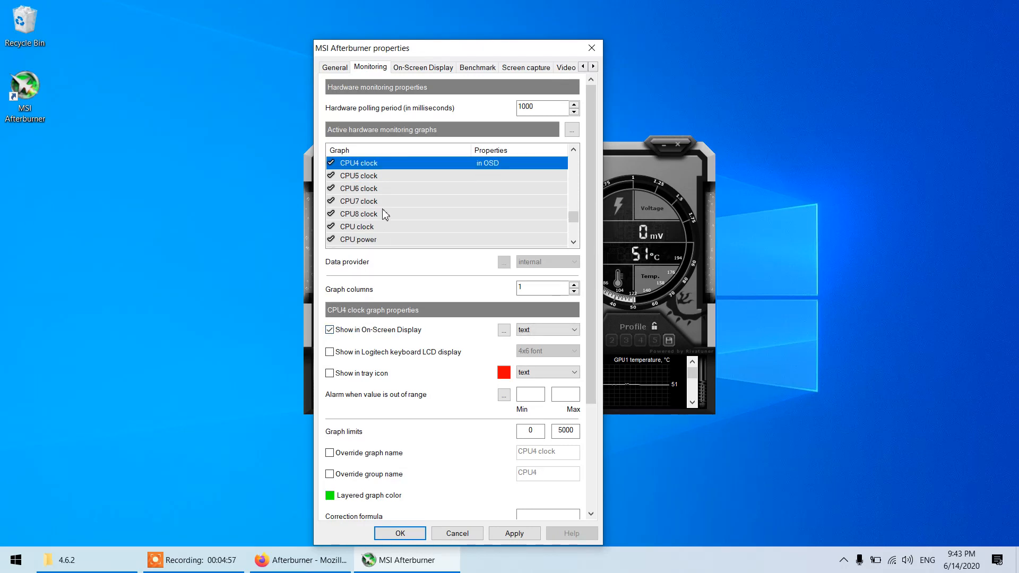
click(359, 213)
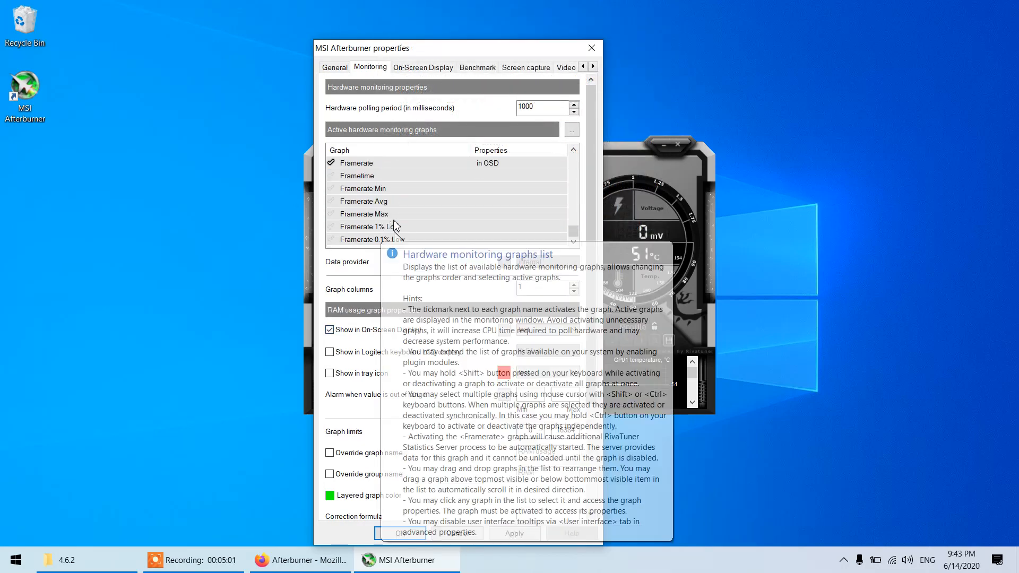
click(356, 176)
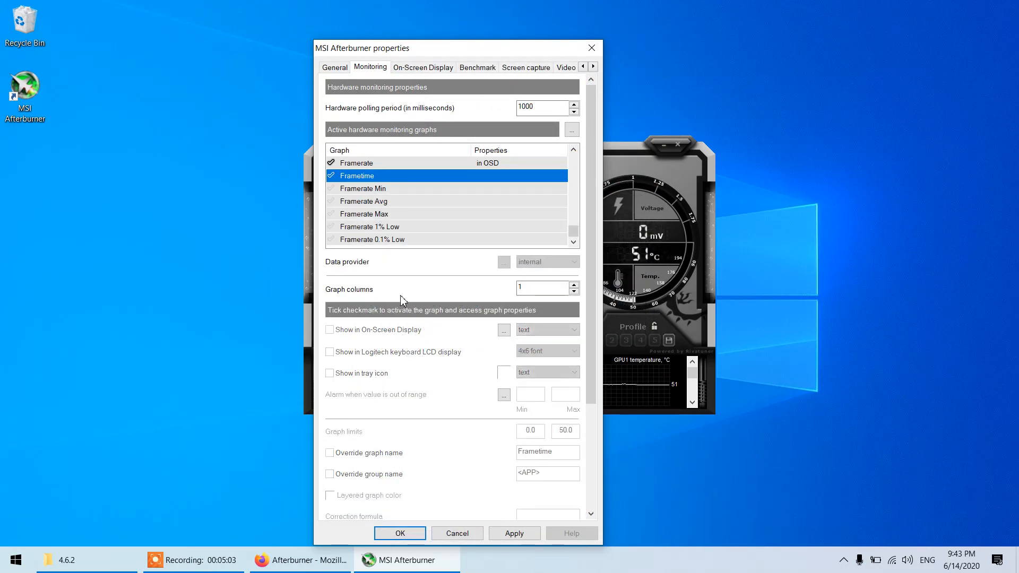
click(330, 175)
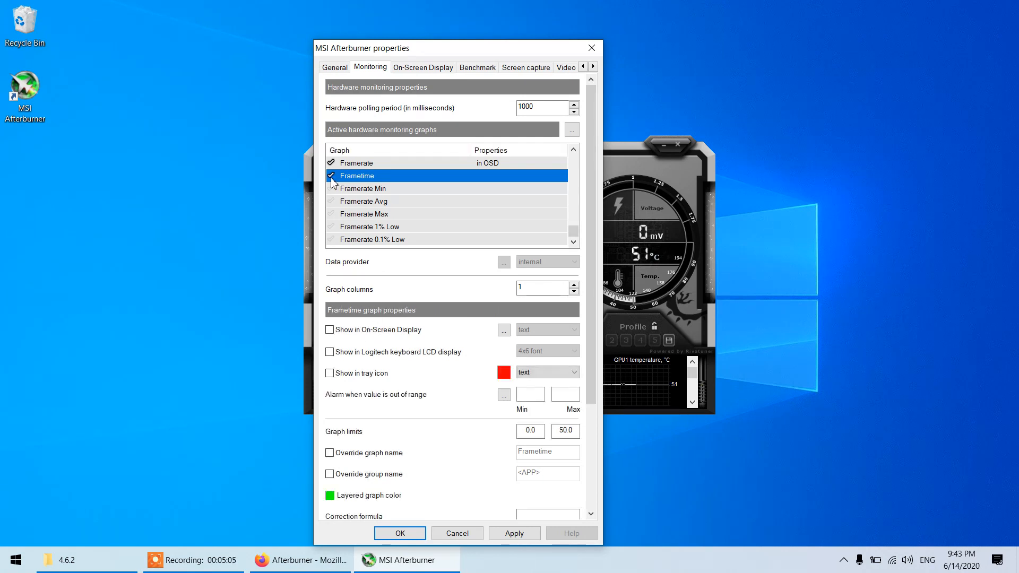
click(330, 329)
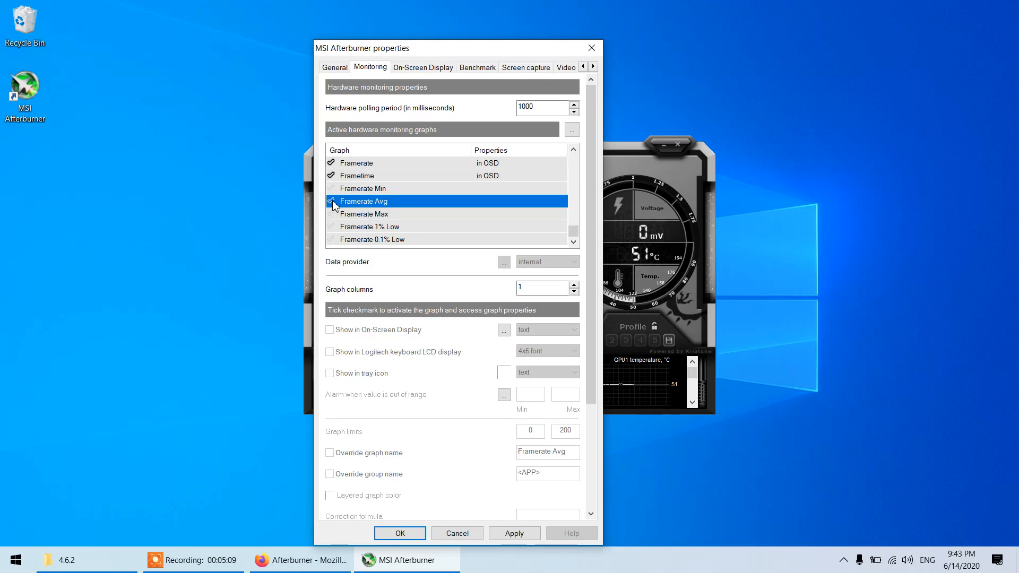
click(330, 201)
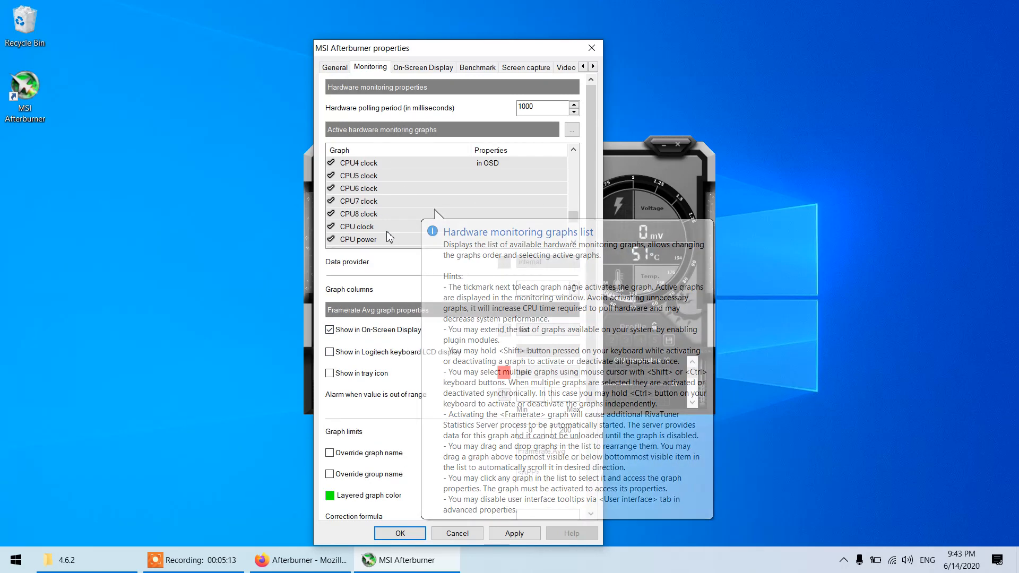
click(357, 226)
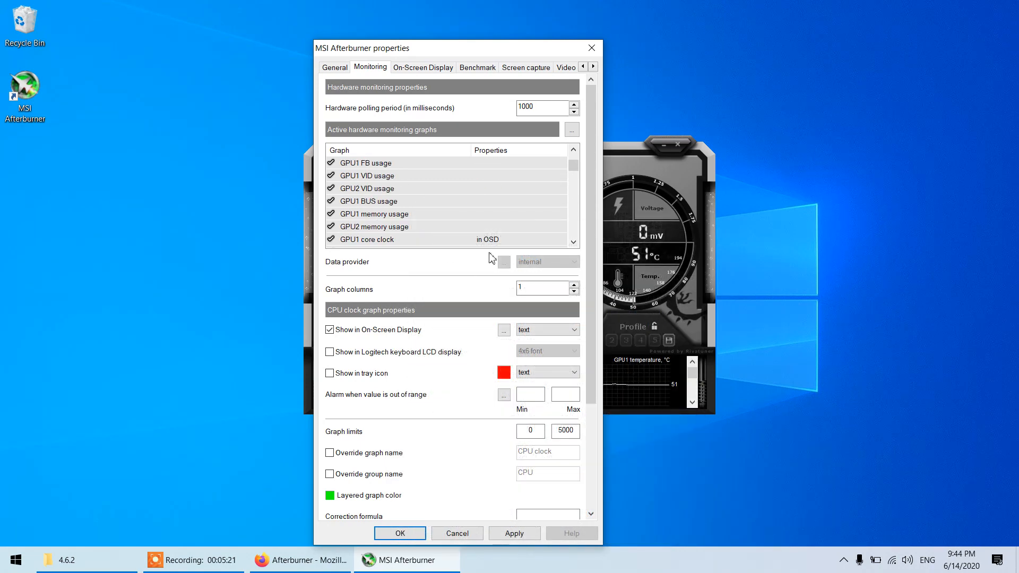
- Confirm Afterburner properties with OK and dismiss the RivaTuner Statistics Server restart warning
click(400, 533)
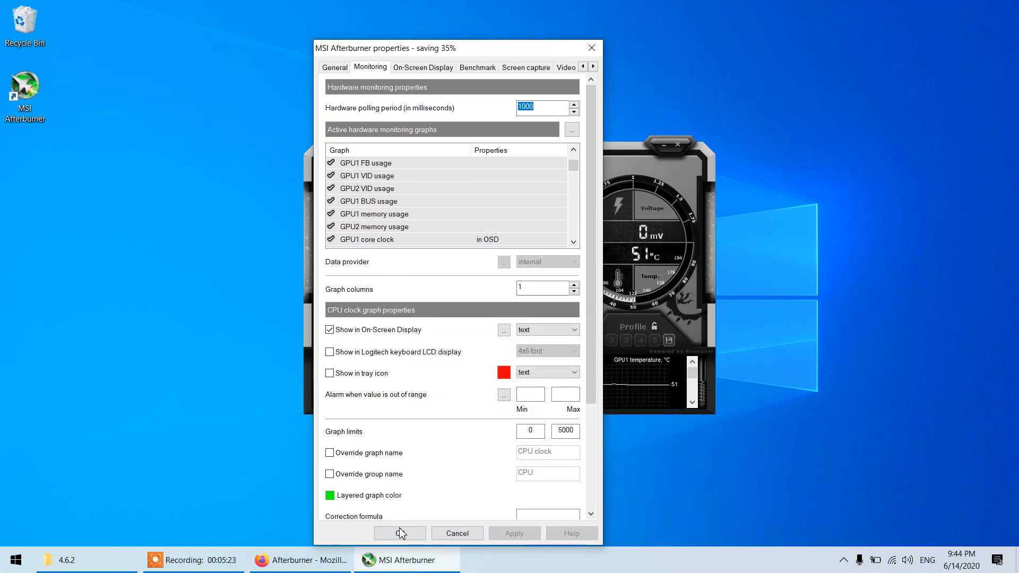
click(399, 532)
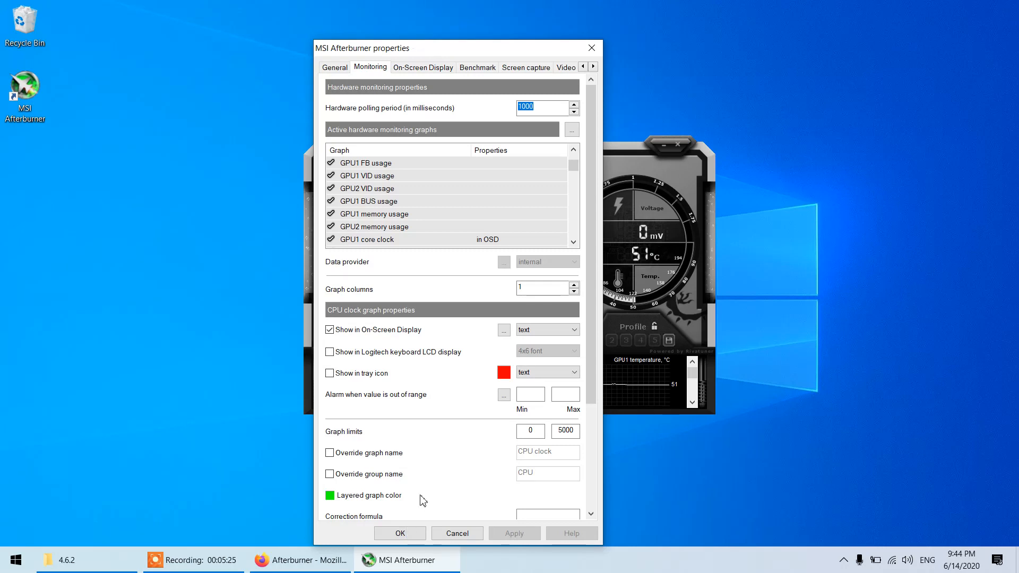
click(399, 533)
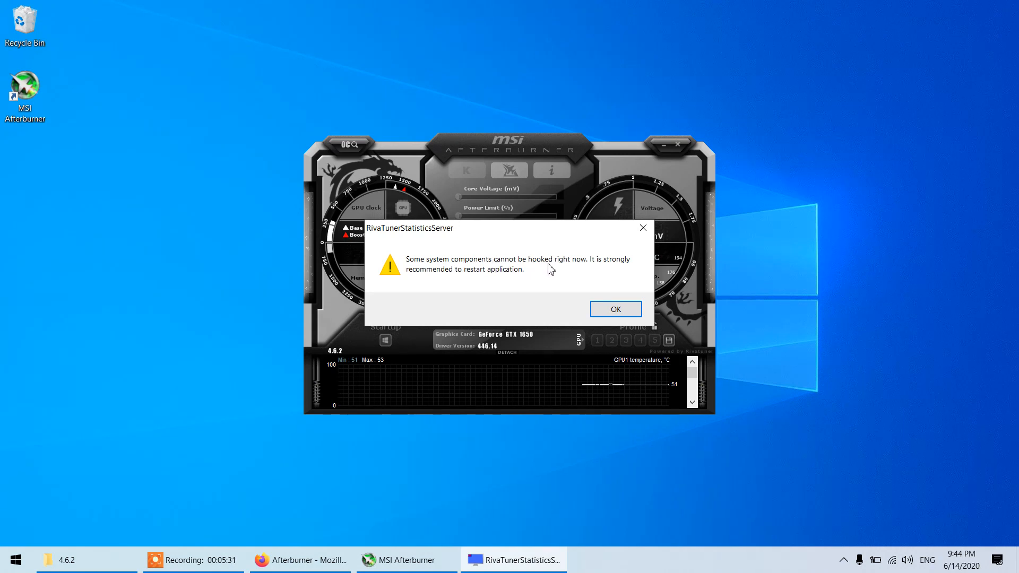
mouse_move(542, 275)
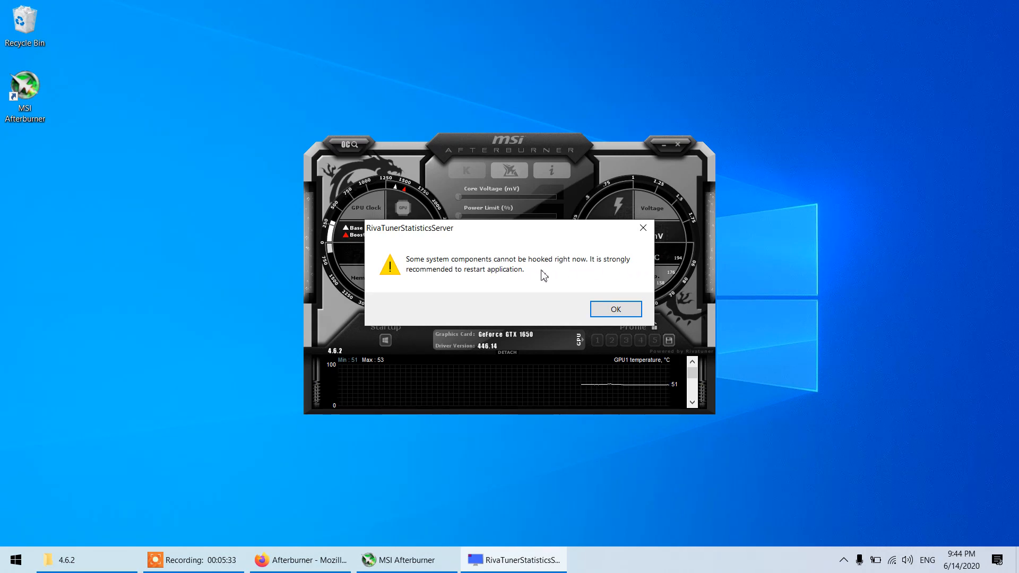
click(614, 309)
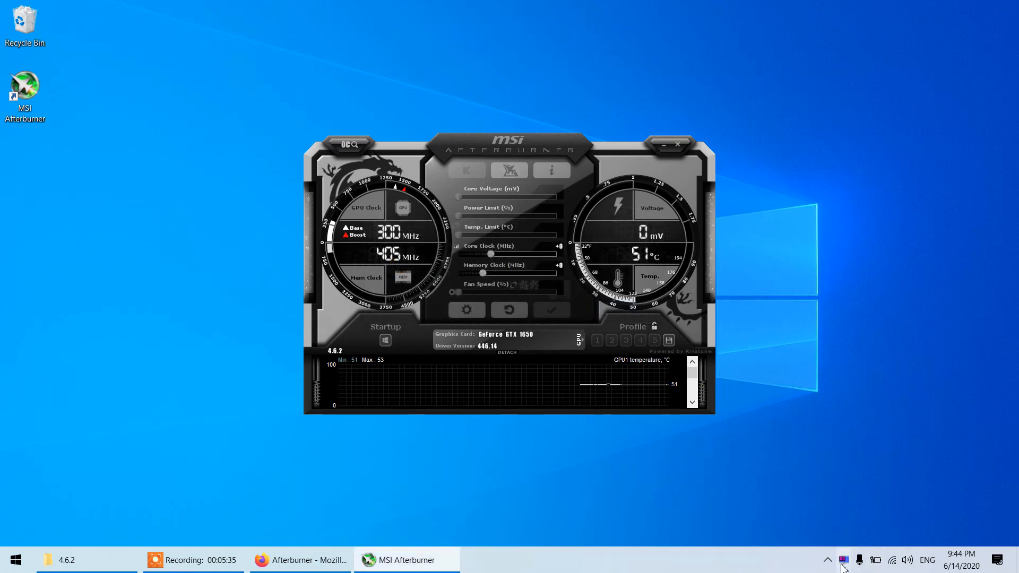
- Quit MSI Afterburner from the notification area and relaunch it
click(827, 560)
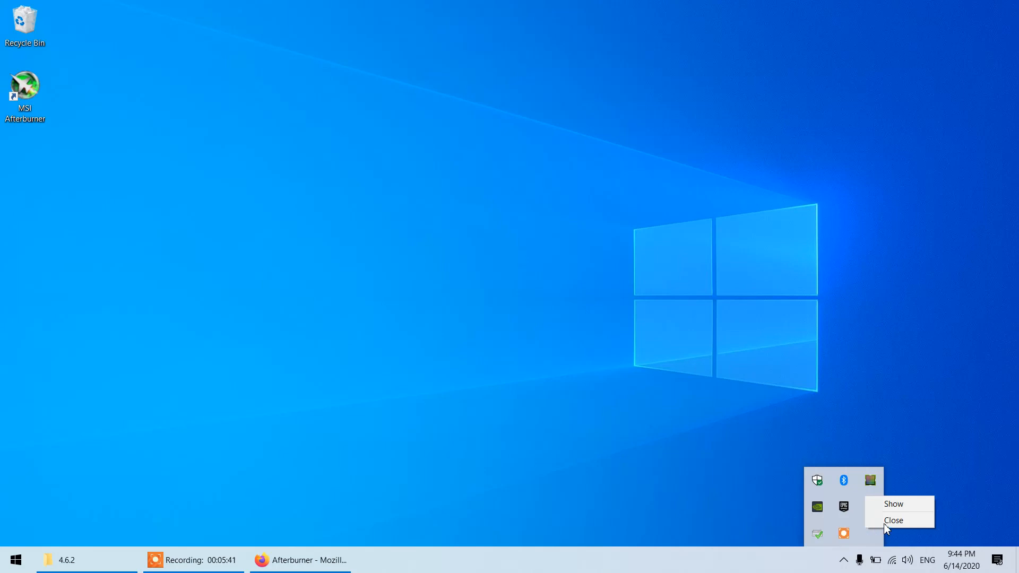
click(893, 520)
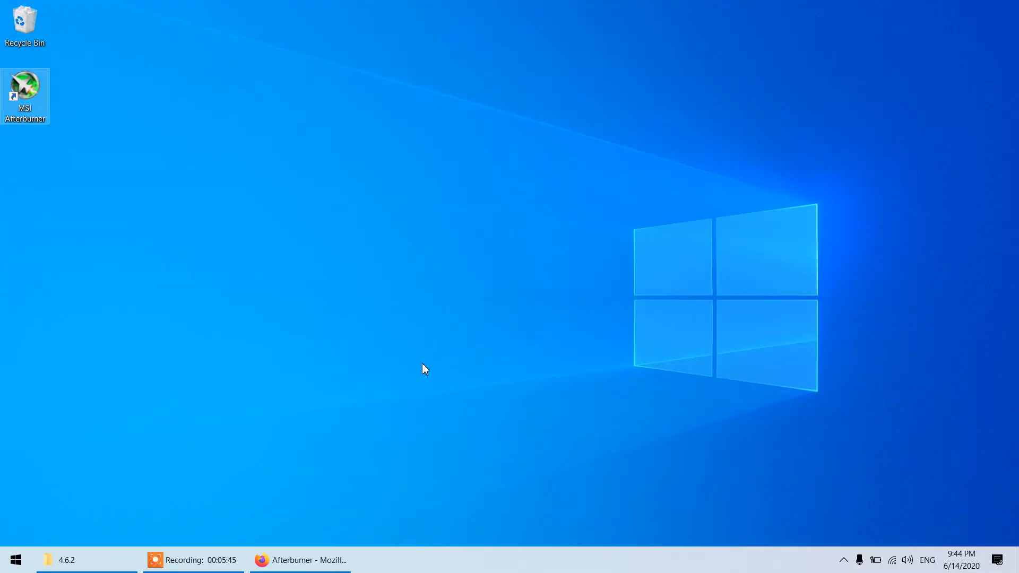
double_click(25, 96)
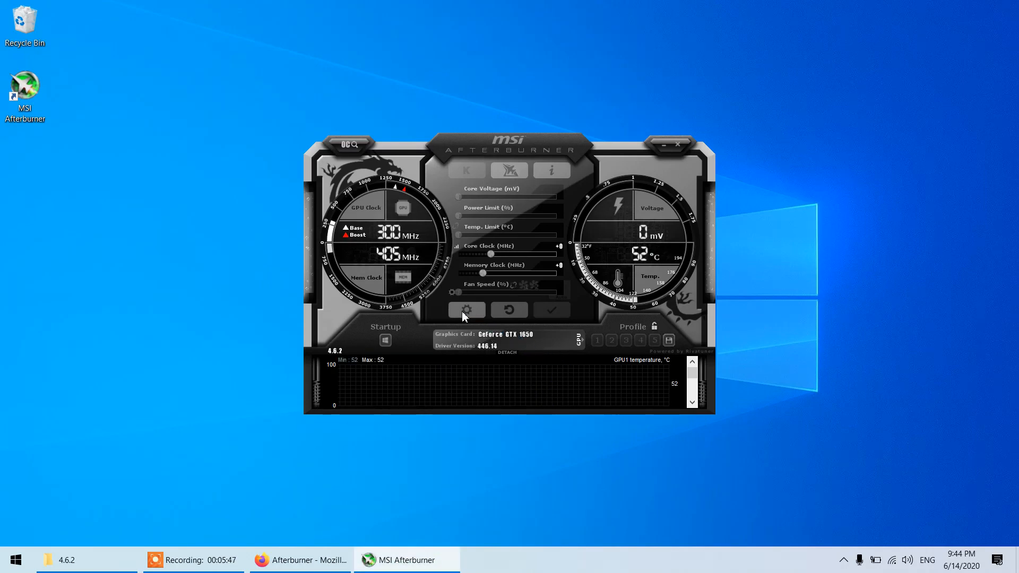
- Scroll through the active hardware monitoring graphs list, then close the properties window
click(466, 310)
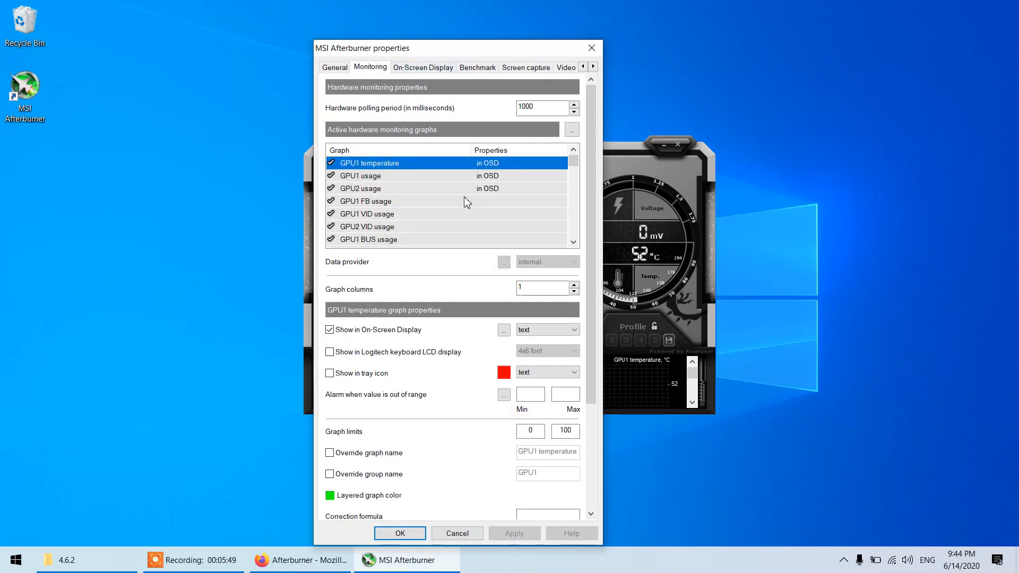
scroll(down, 3)
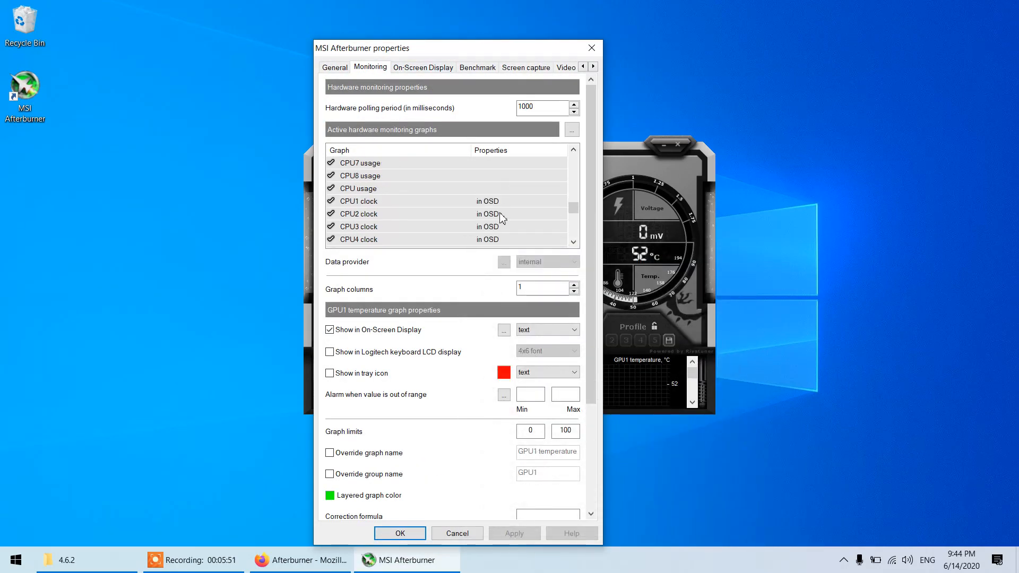
scroll(down, 3)
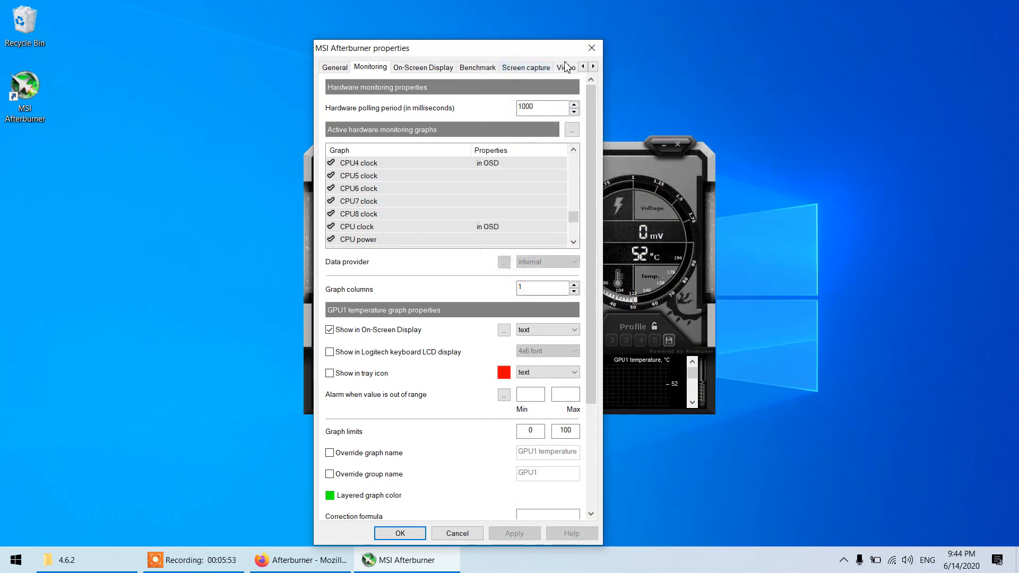
click(399, 532)
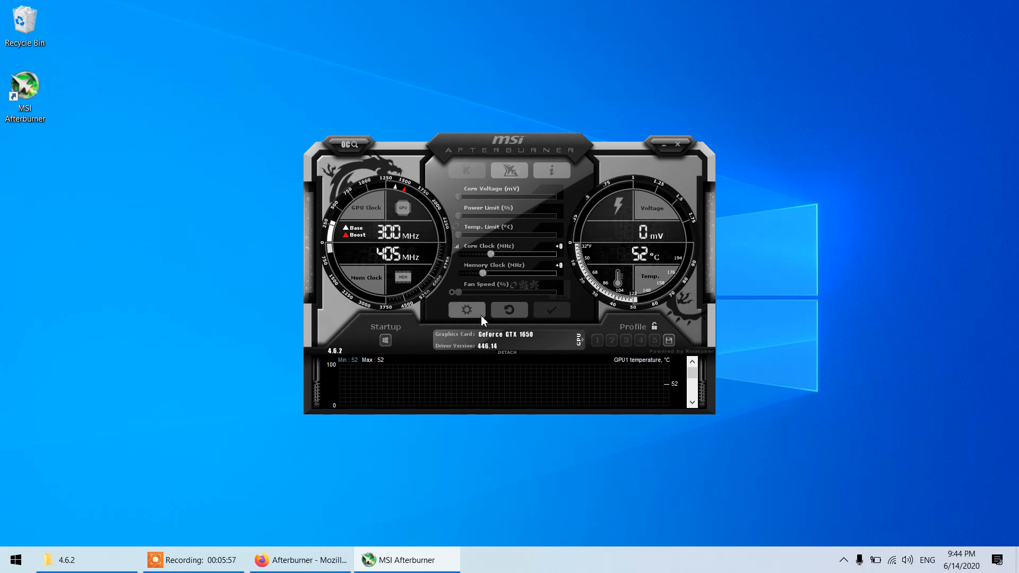
mouse_move(532, 298)
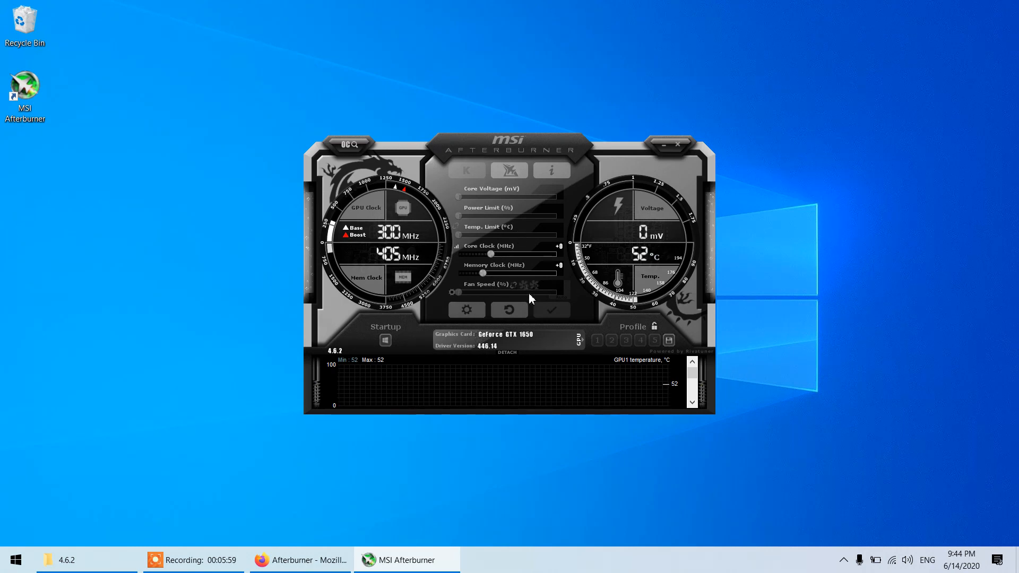
- Select the MSI Touch of Modern skin by Drerex Design on the User Interface page and apply
click(466, 310)
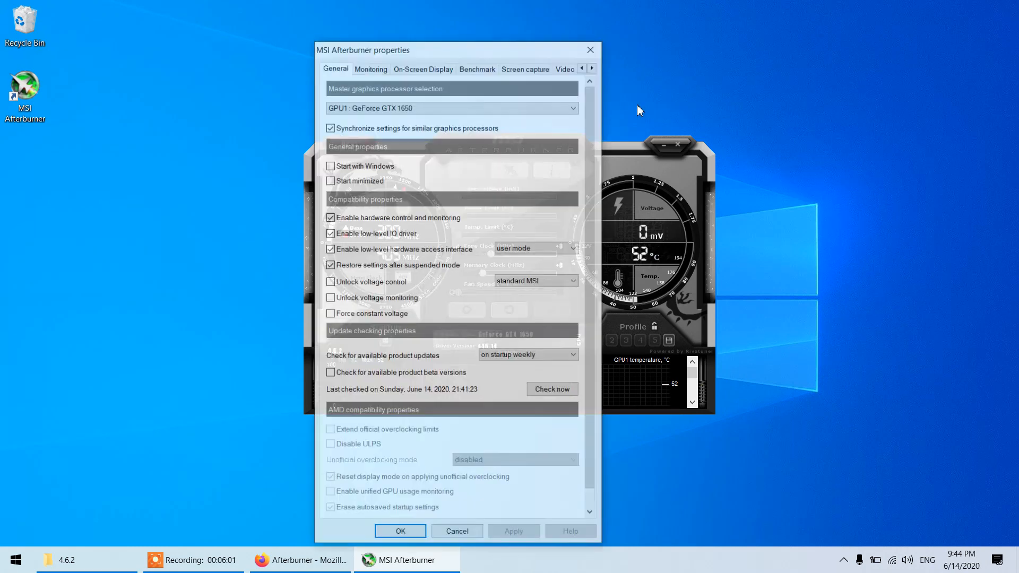
click(591, 66)
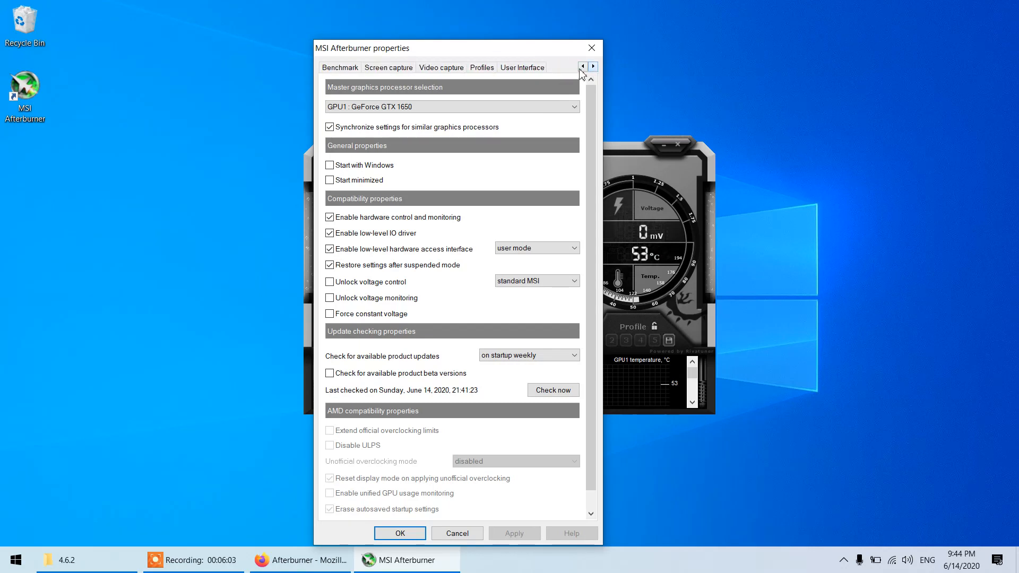
click(521, 67)
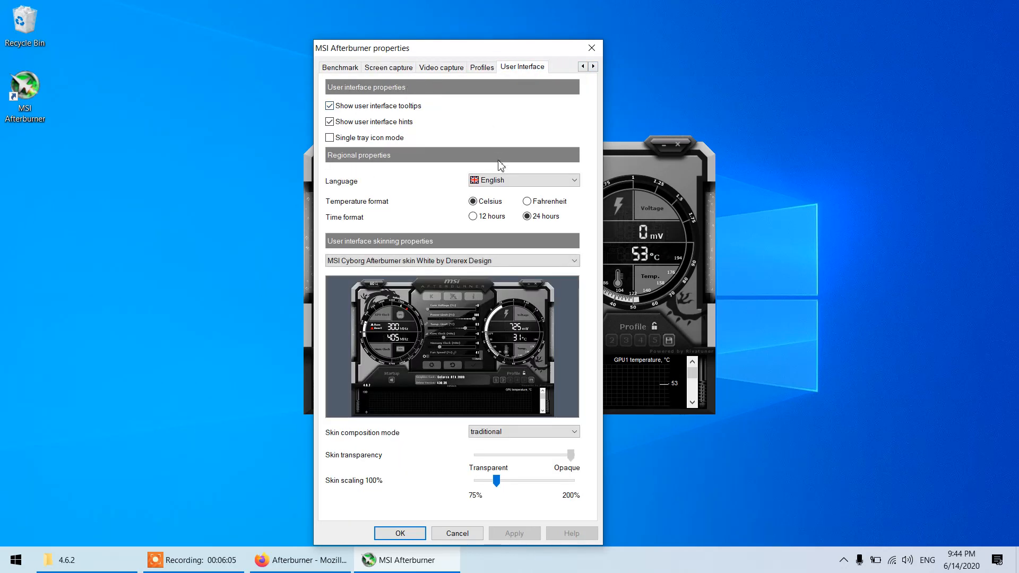
mouse_move(577, 78)
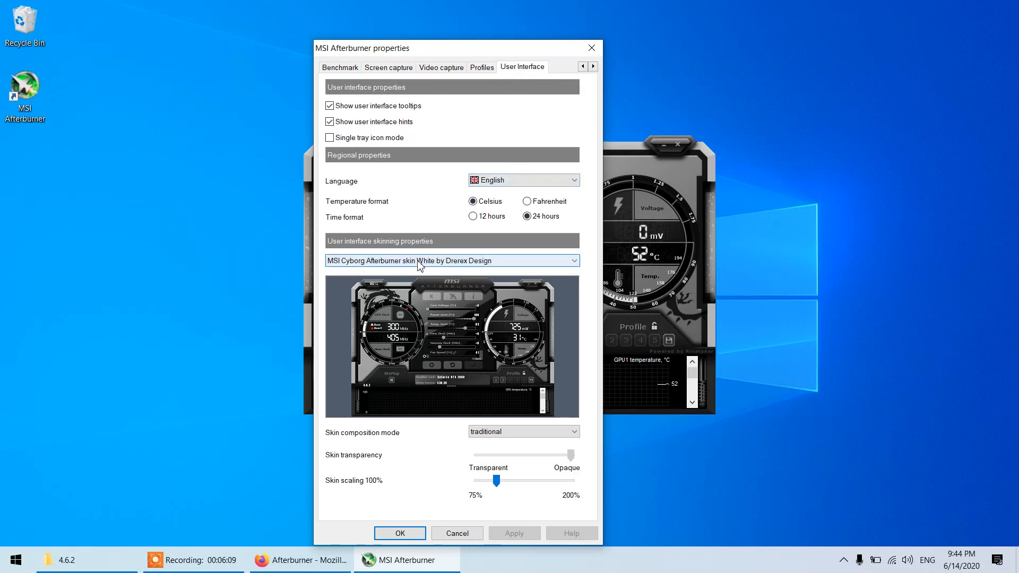
click(573, 261)
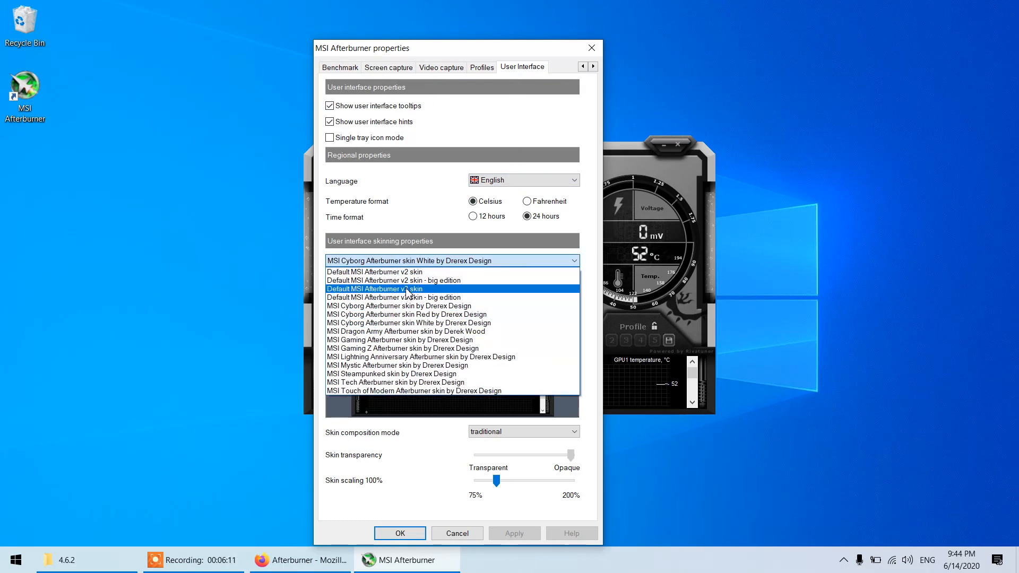
click(374, 289)
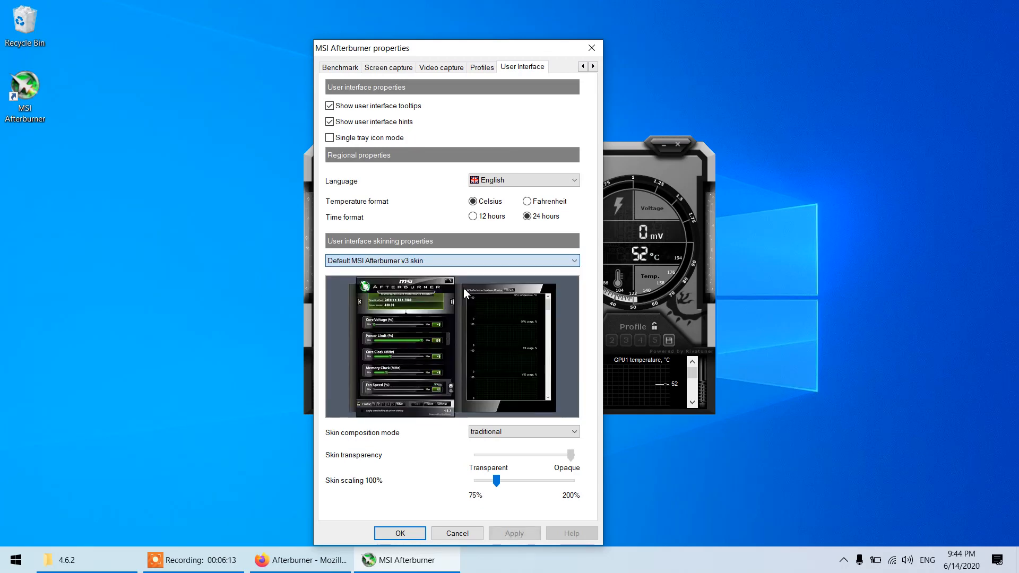
click(573, 260)
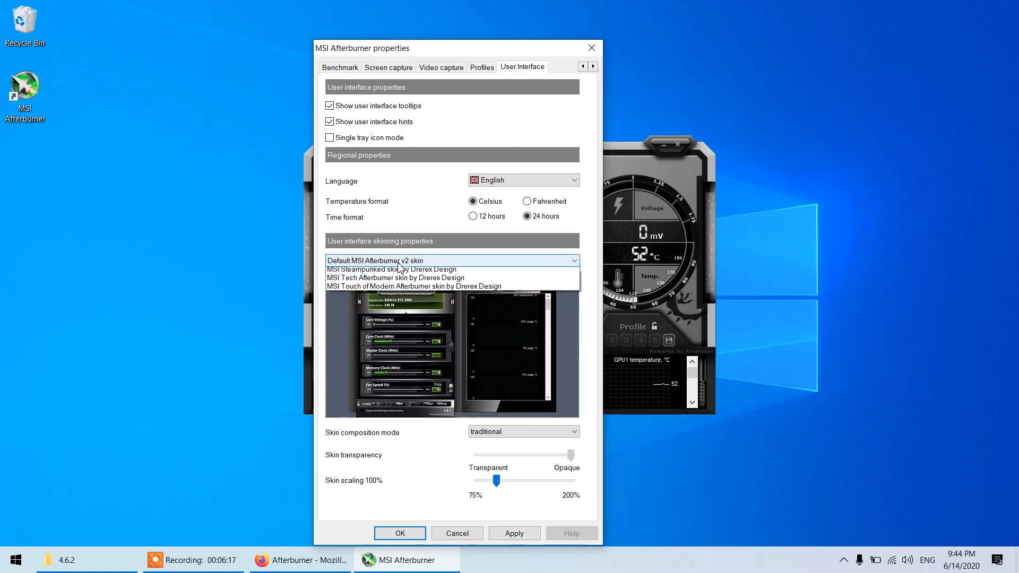
click(417, 286)
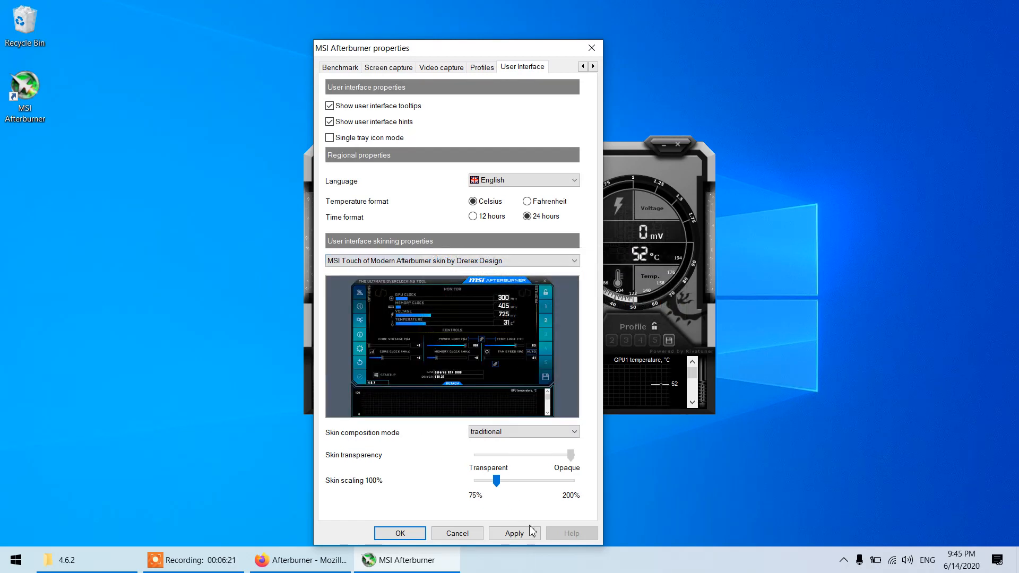
click(513, 533)
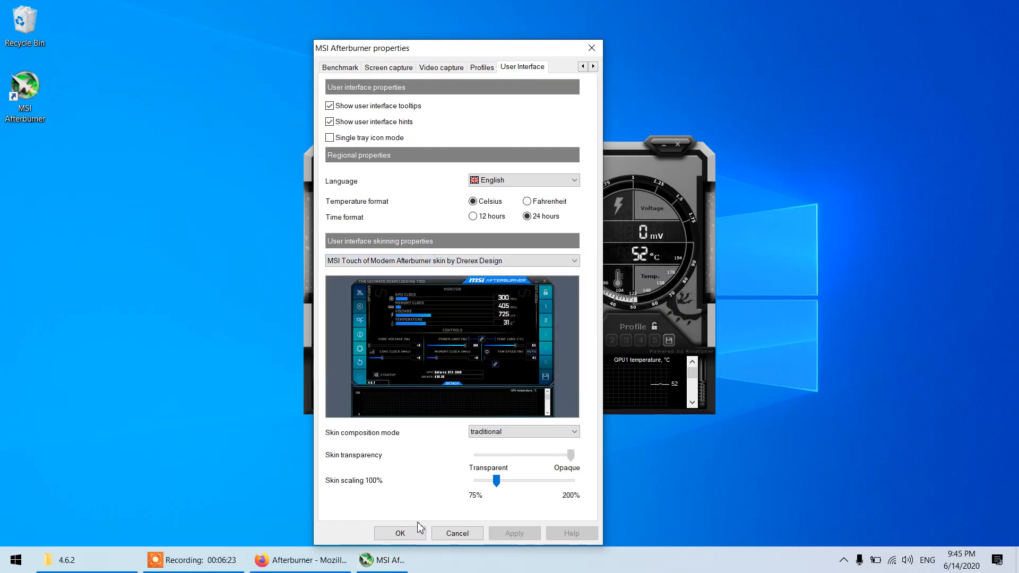
- Load the Touch of Modern skin, briefly reopen properties, then close the Afterburner window
click(399, 533)
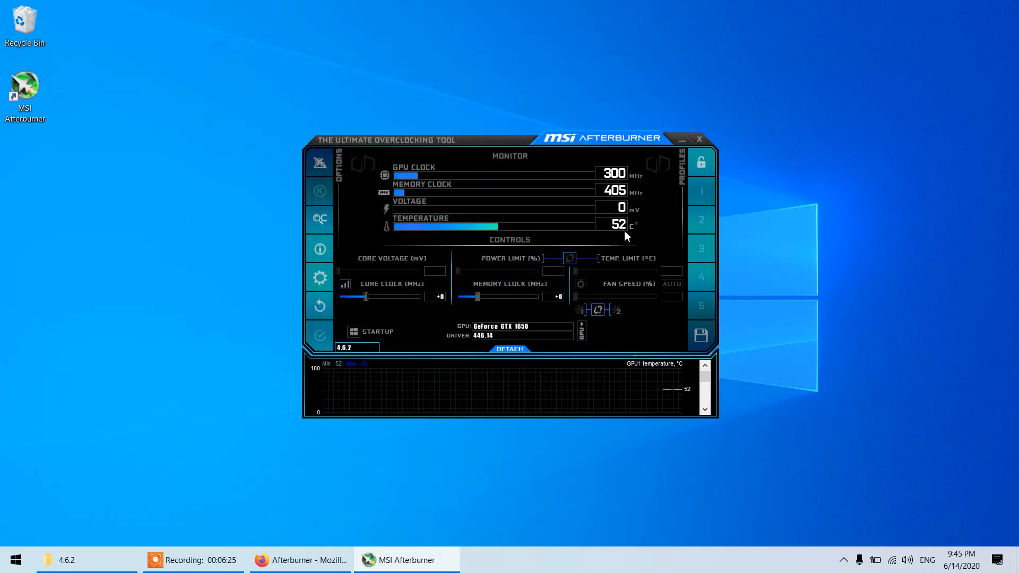
mouse_move(636, 175)
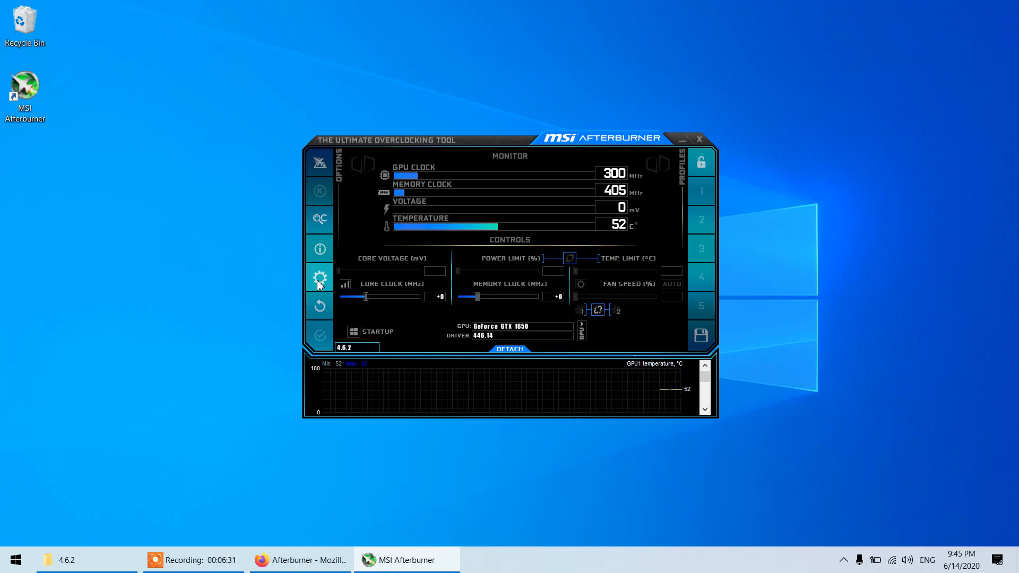
click(318, 278)
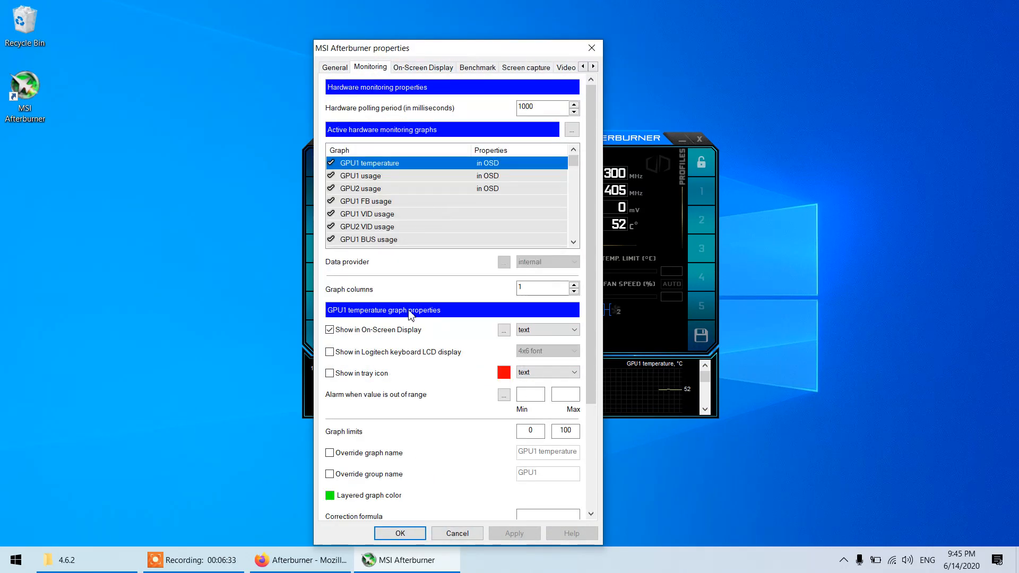
scroll(down, 3)
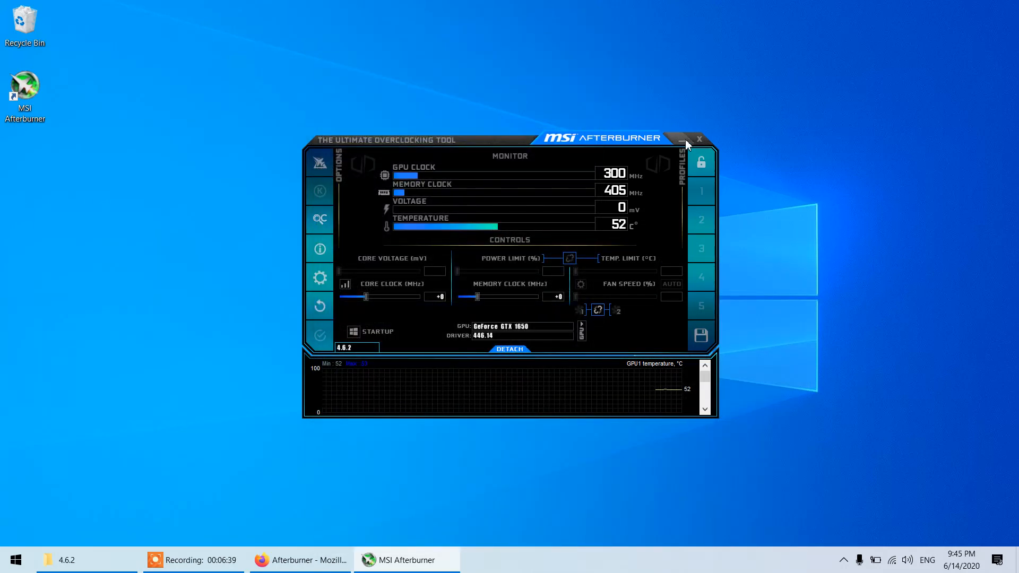
click(700, 139)
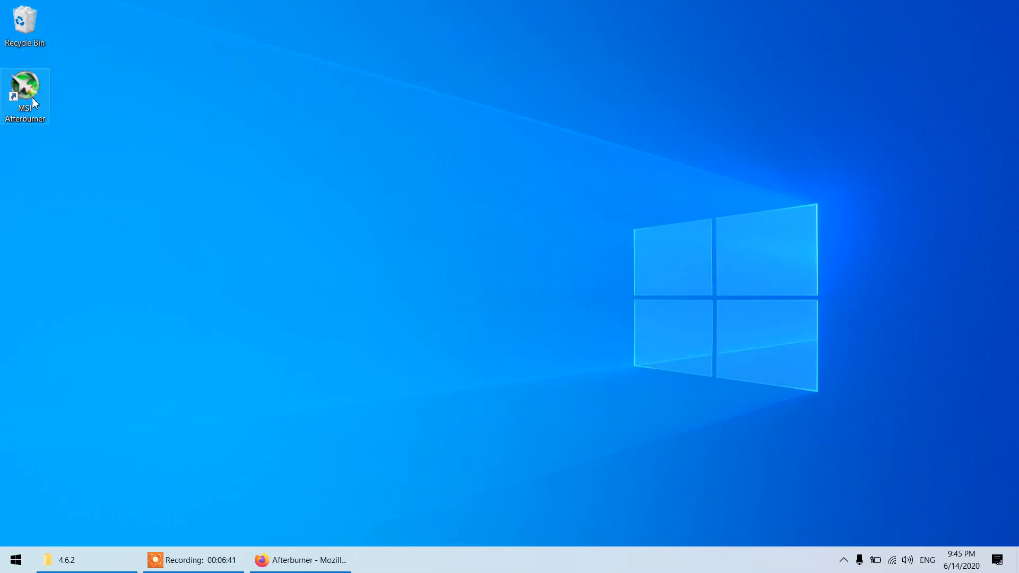
- Launch Steam from the Start menu's Recently added list
click(12, 559)
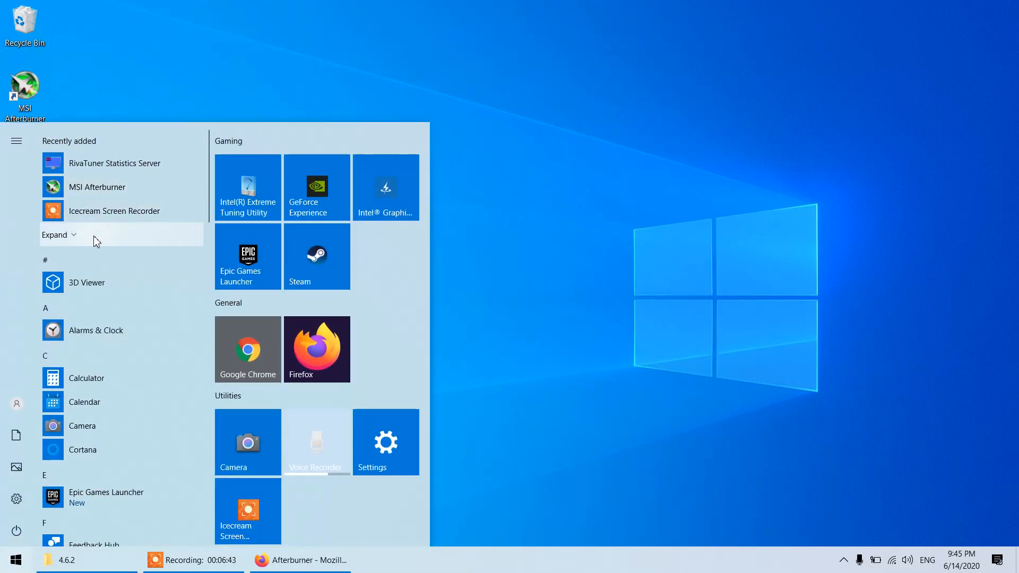
click(55, 234)
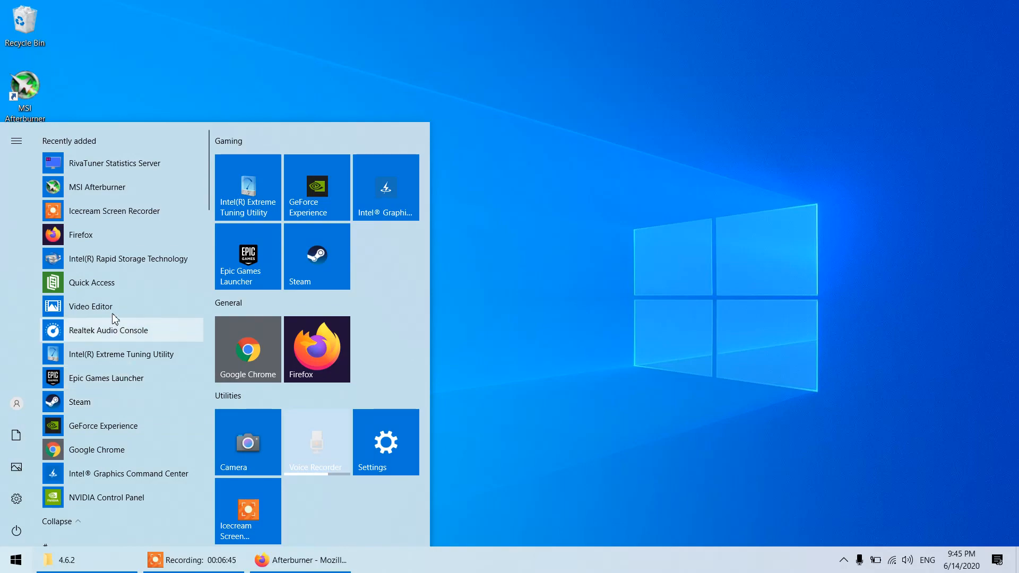
click(299, 257)
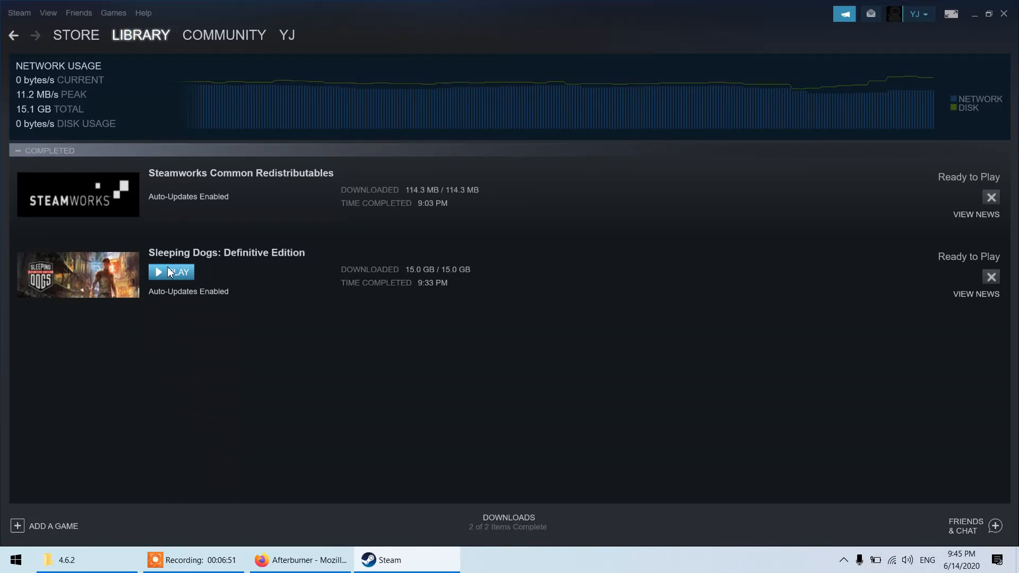
mouse_move(182, 259)
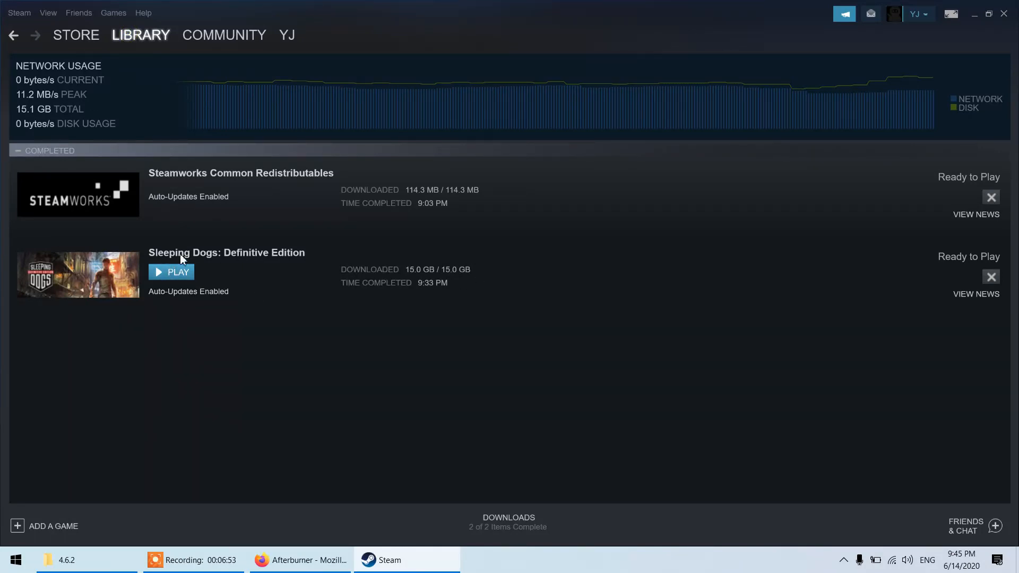
- Play Sleeping Dogs and install the Visual C++ 2010 redistributable during first-time setup
click(171, 272)
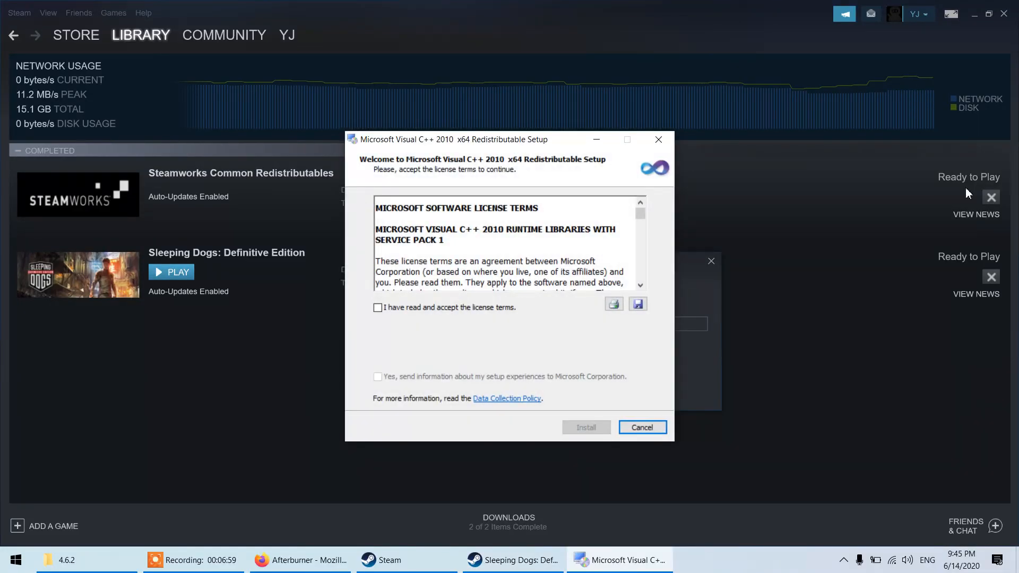
click(377, 307)
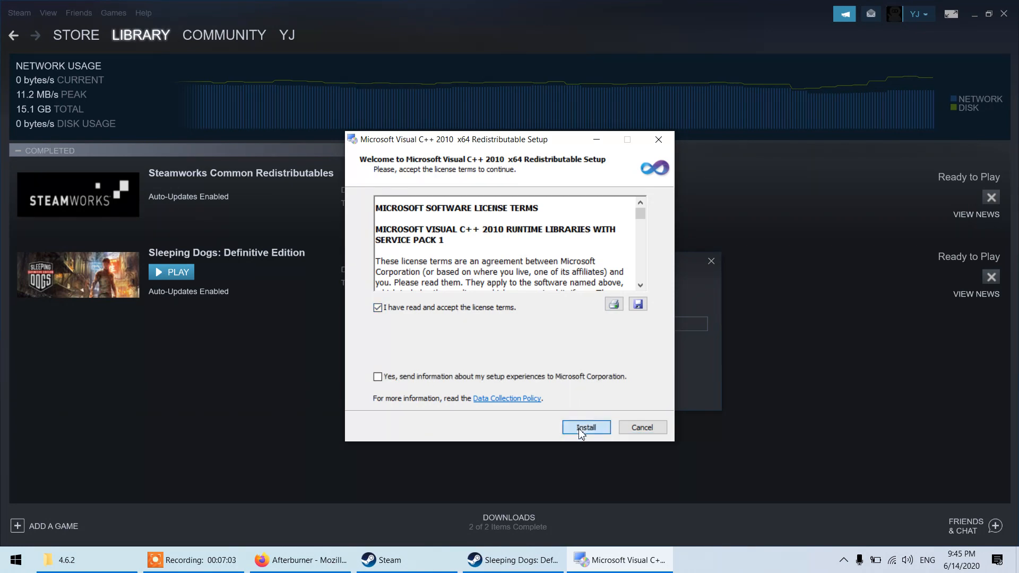
click(584, 426)
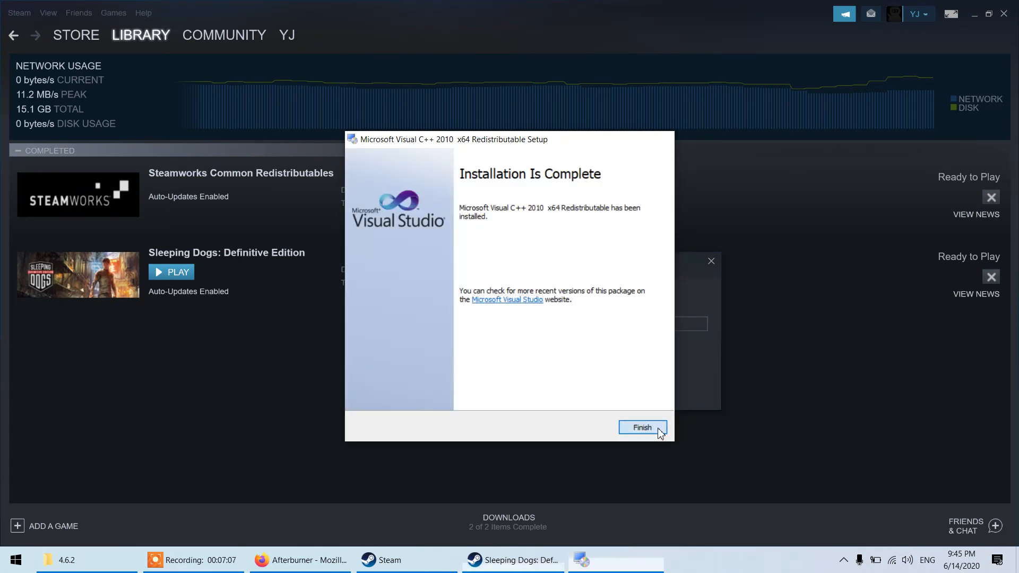
click(642, 427)
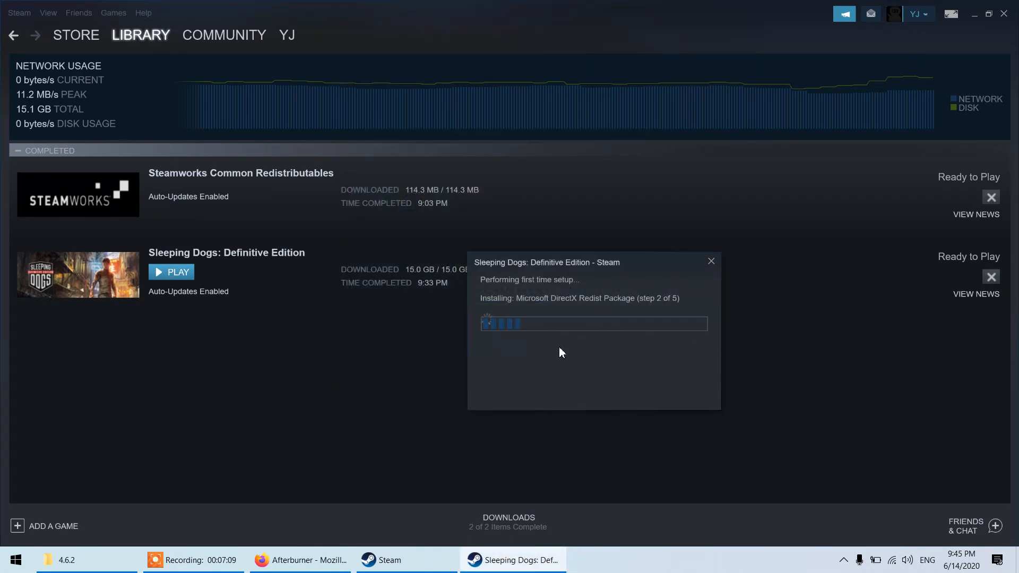
mouse_move(364, 290)
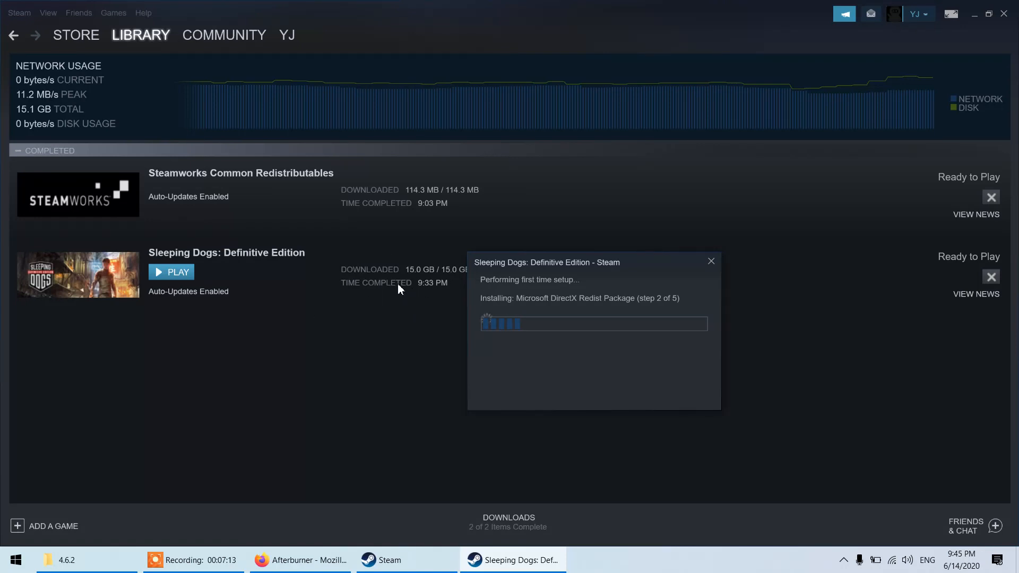
mouse_move(556, 328)
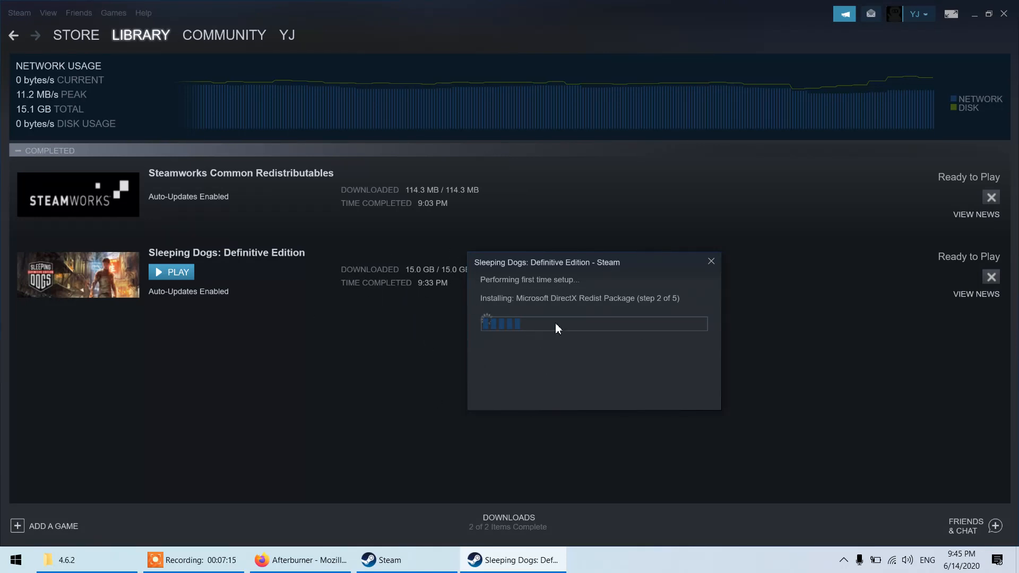
mouse_move(315, 394)
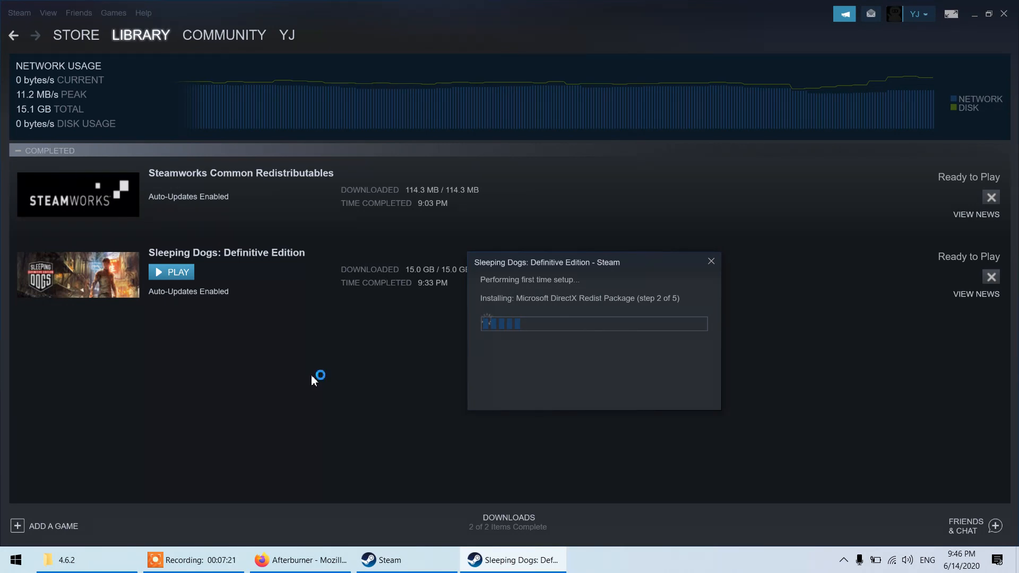
mouse_move(98, 292)
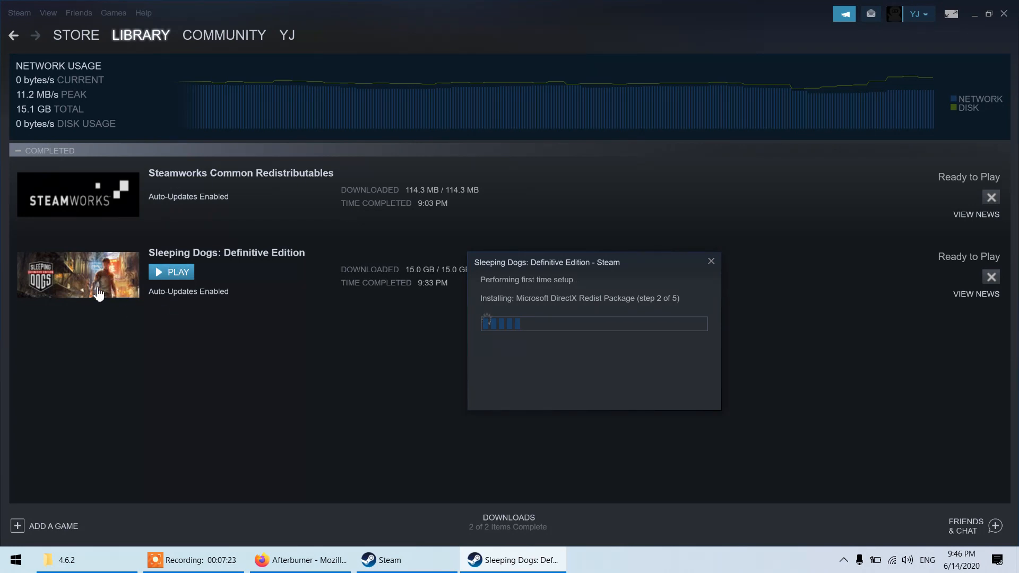
mouse_move(8, 6)
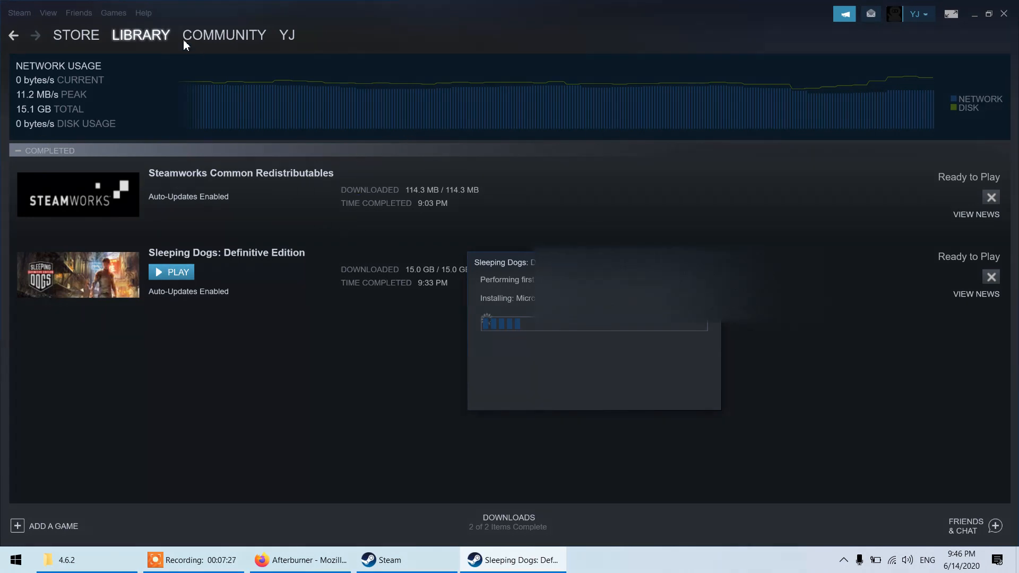
- Set Steam's In-Game FPS counter to Top-right through View > Settings
click(76, 34)
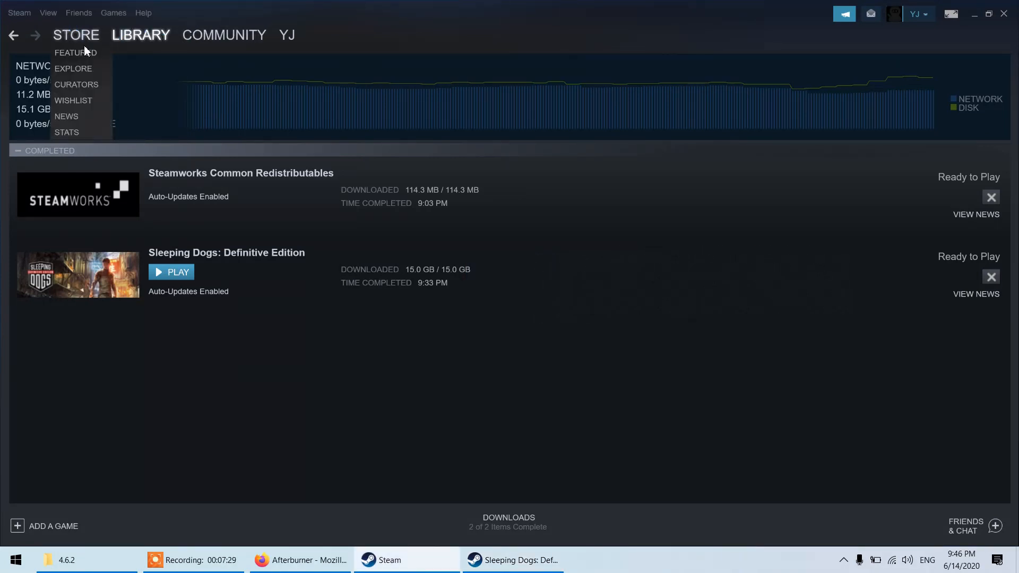
click(48, 12)
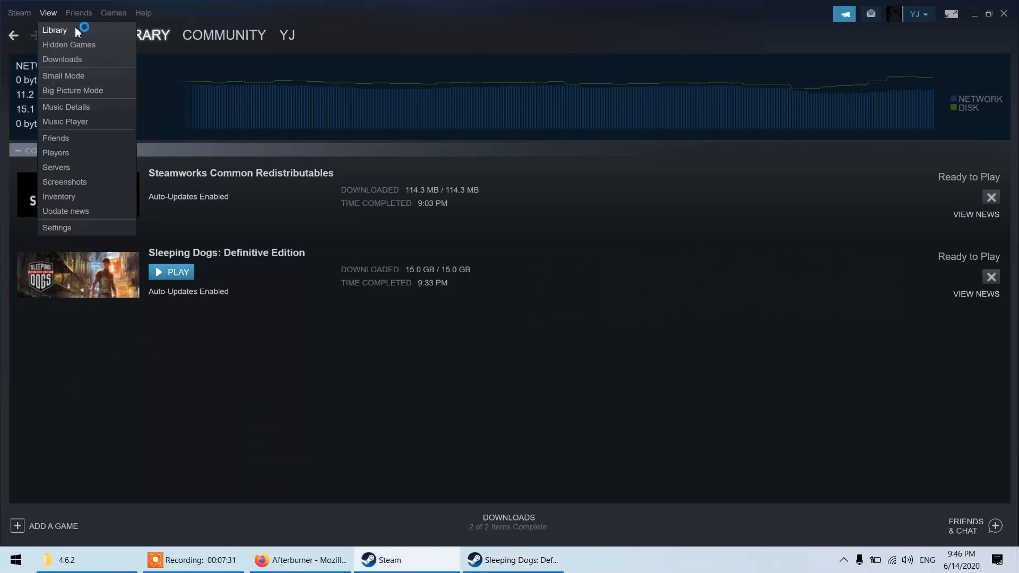
click(57, 227)
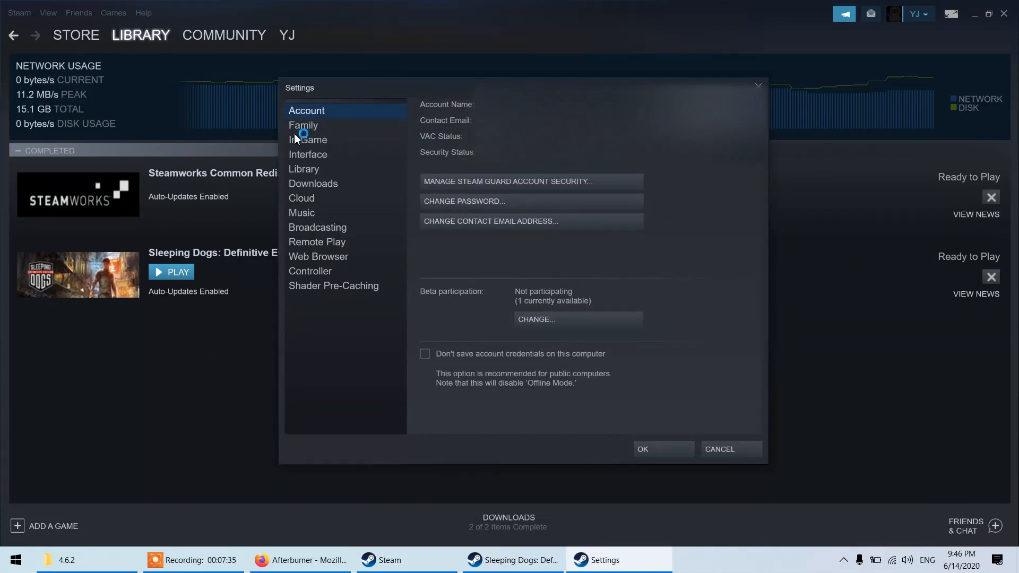
click(307, 139)
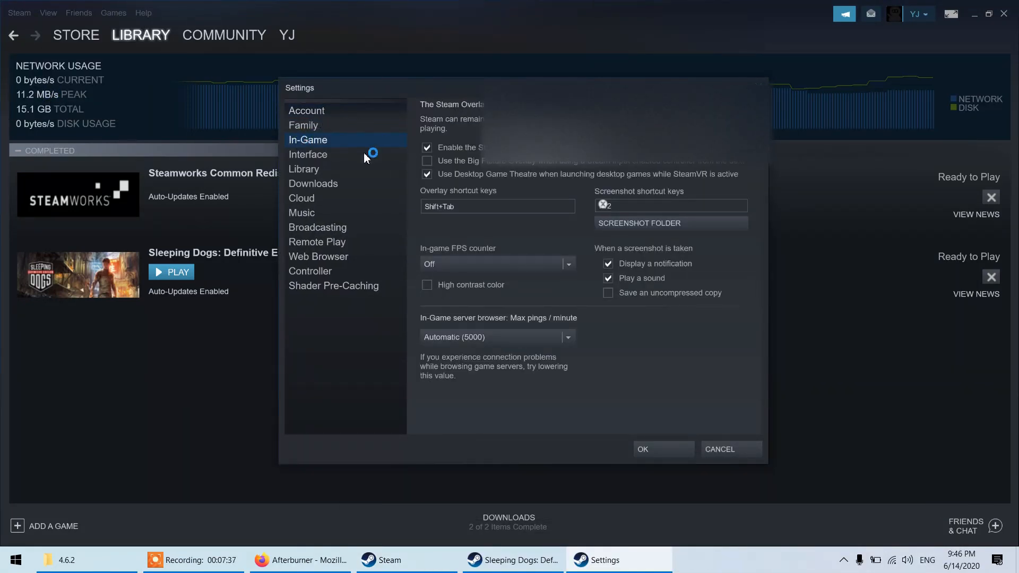
click(306, 110)
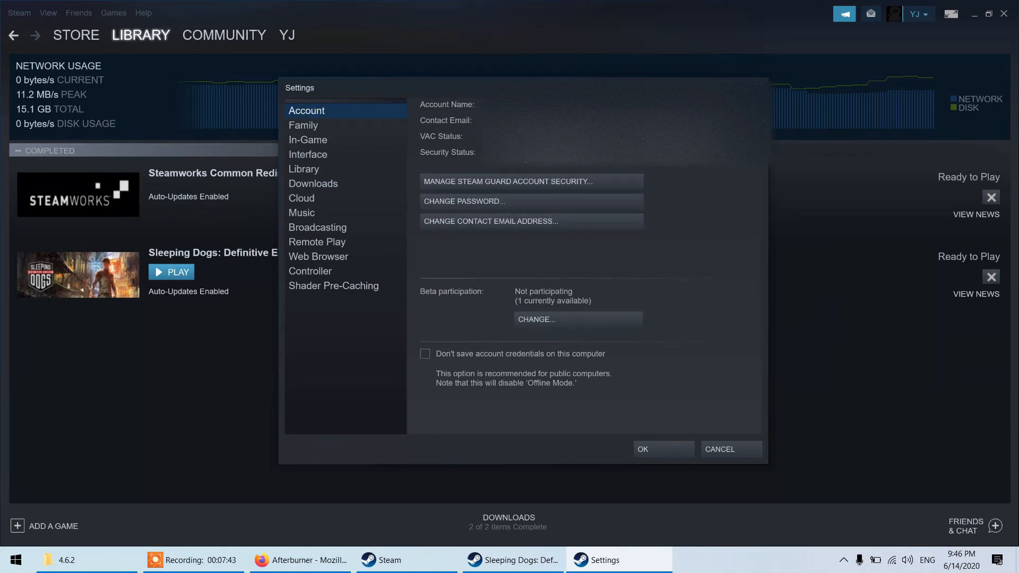
mouse_move(362, 192)
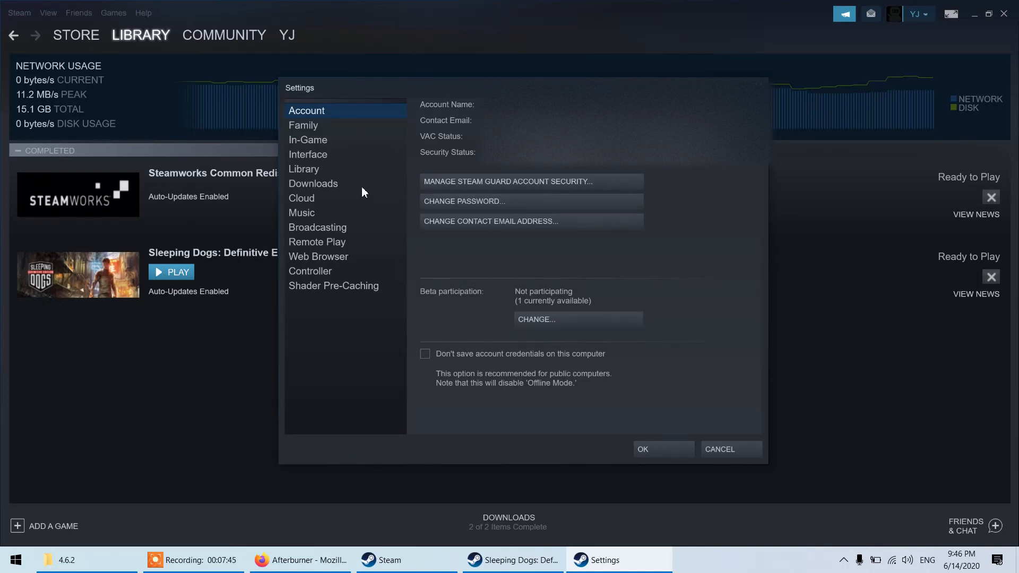
click(307, 140)
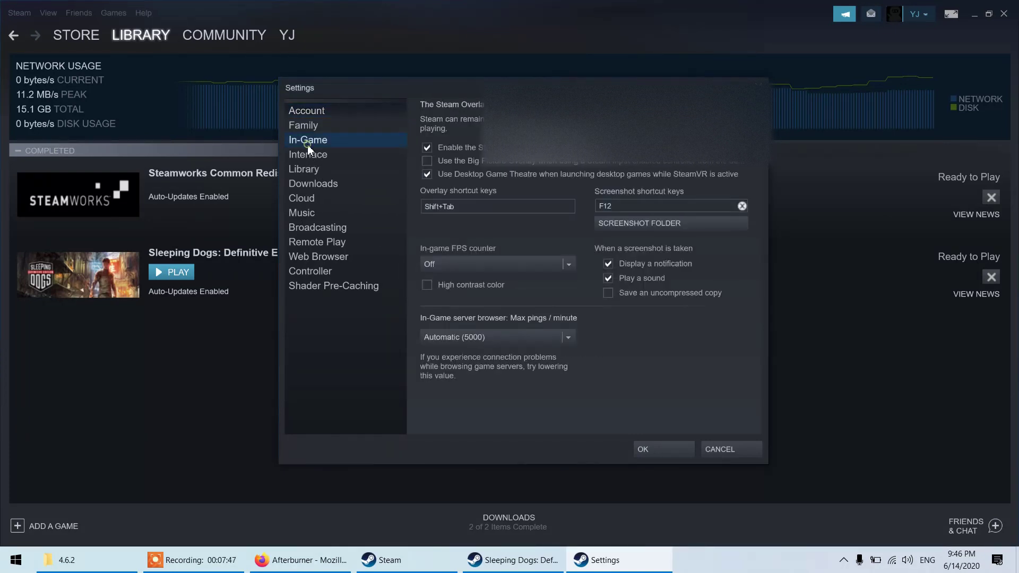
mouse_move(487, 206)
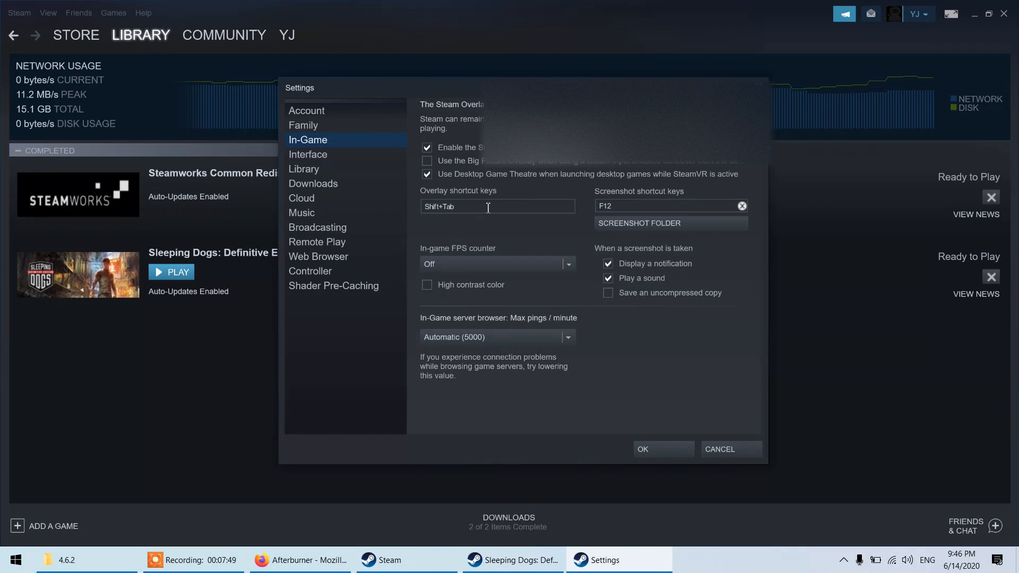
mouse_move(453, 263)
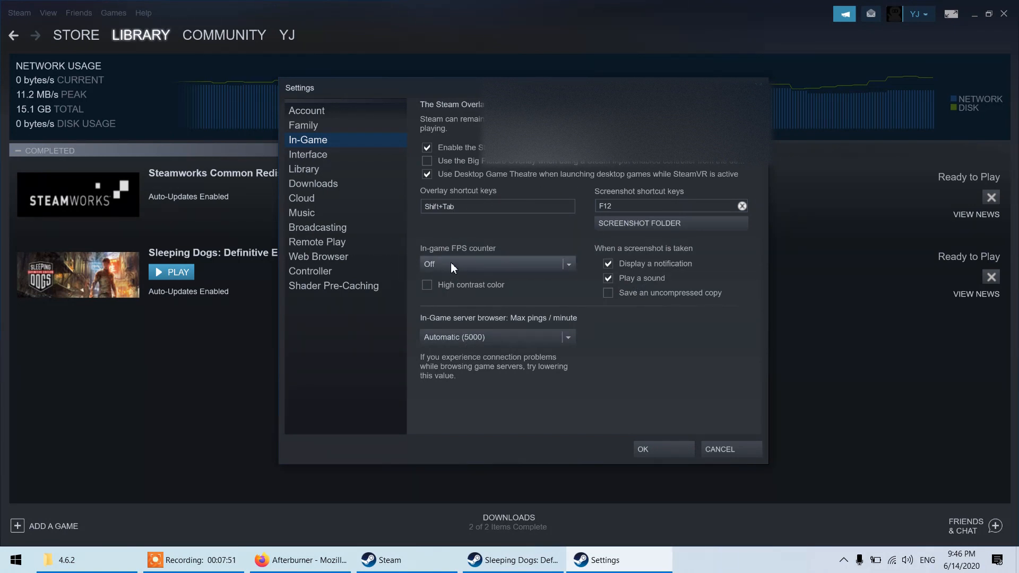
mouse_move(484, 246)
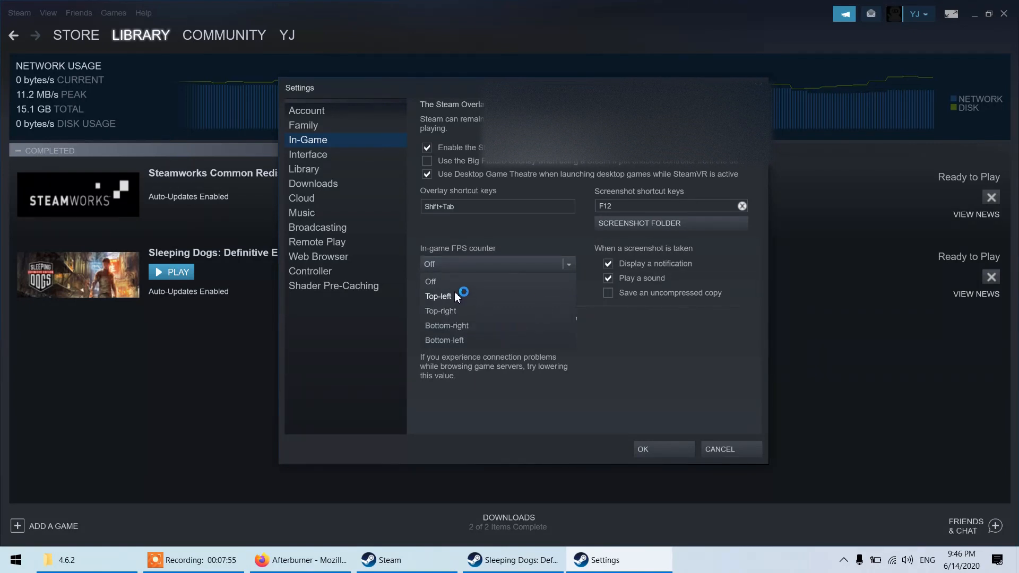
click(437, 296)
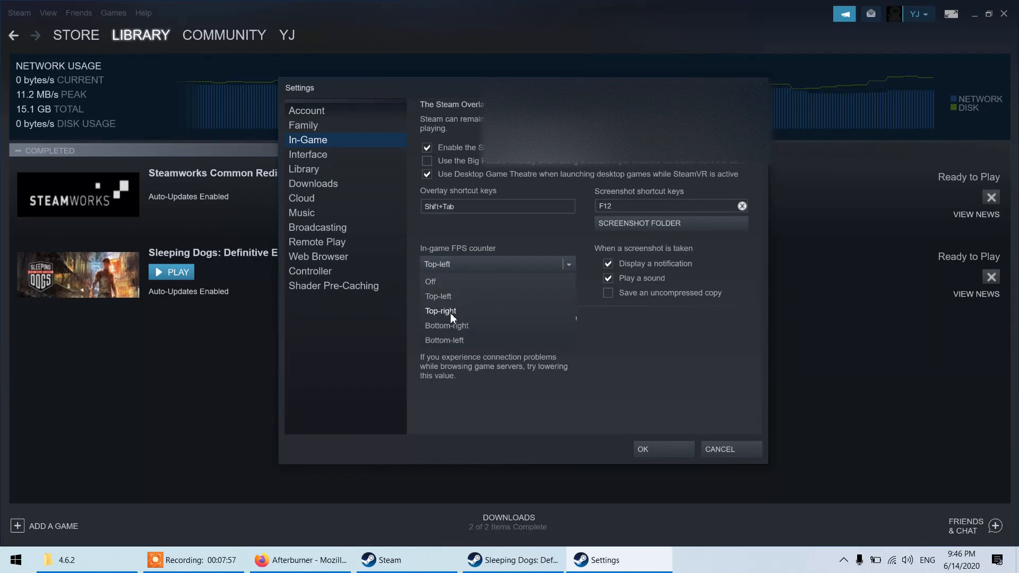
click(440, 310)
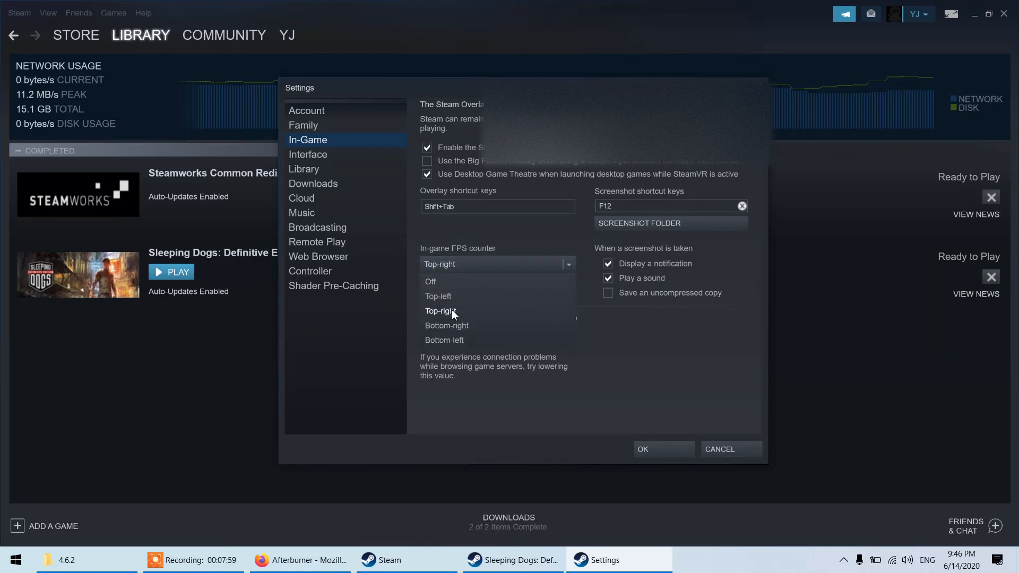
click(440, 311)
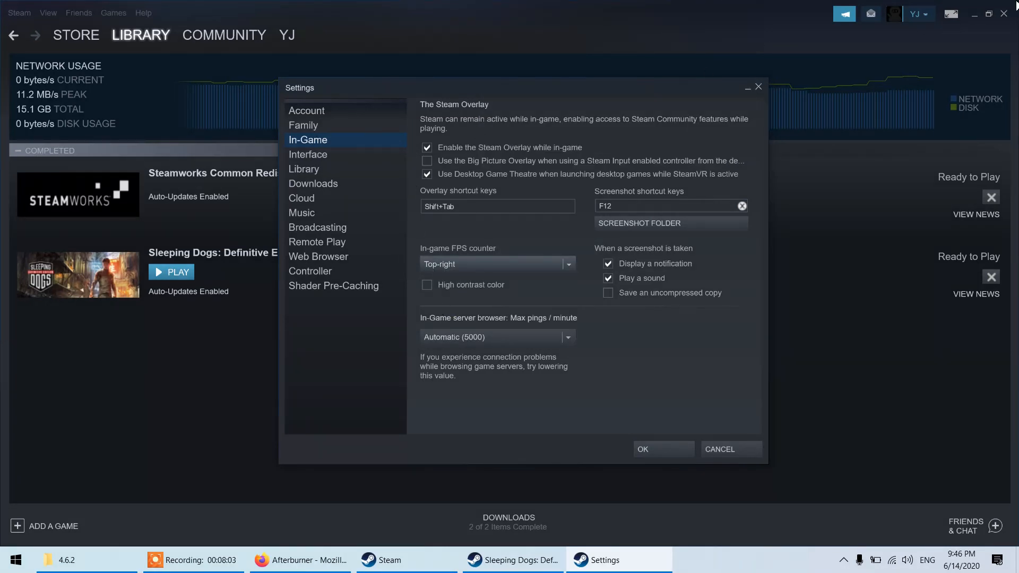
mouse_move(21, 18)
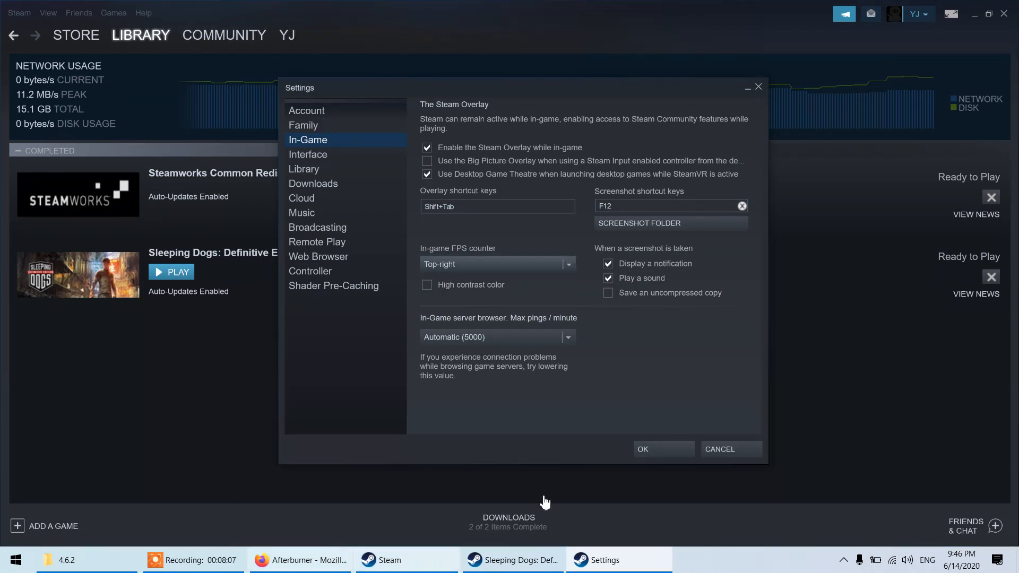
mouse_move(833, 512)
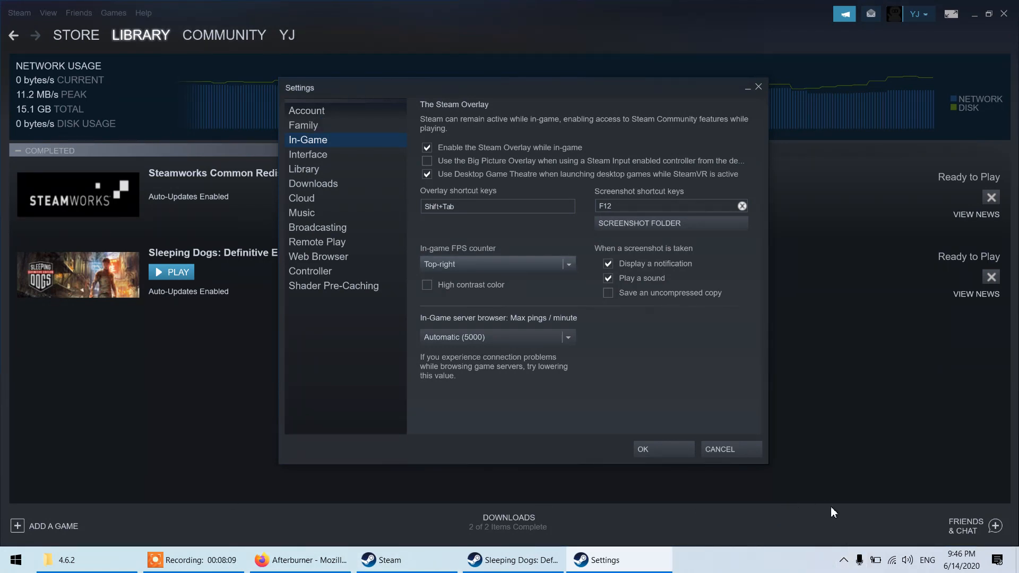
mouse_move(544, 295)
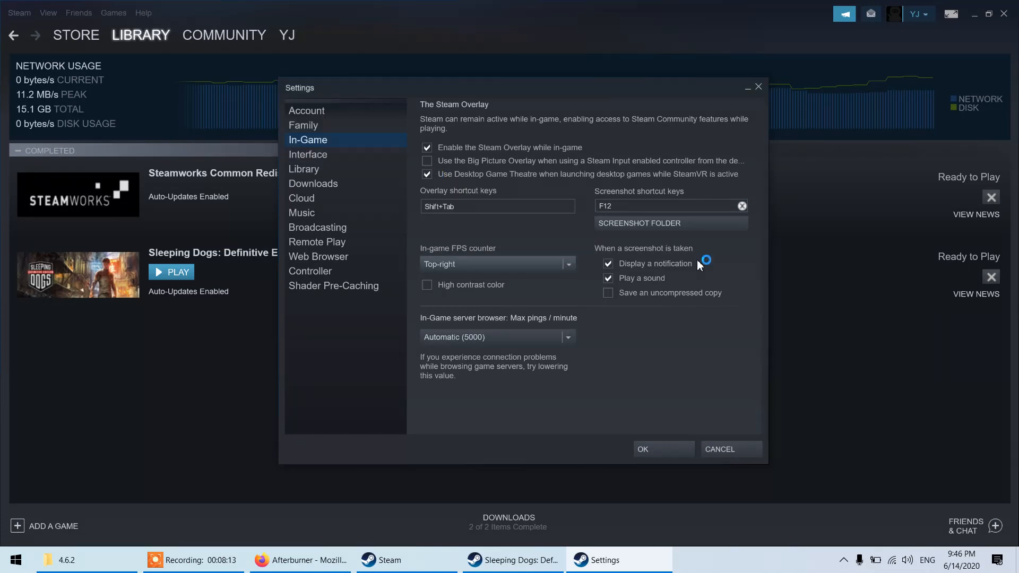
mouse_move(648, 187)
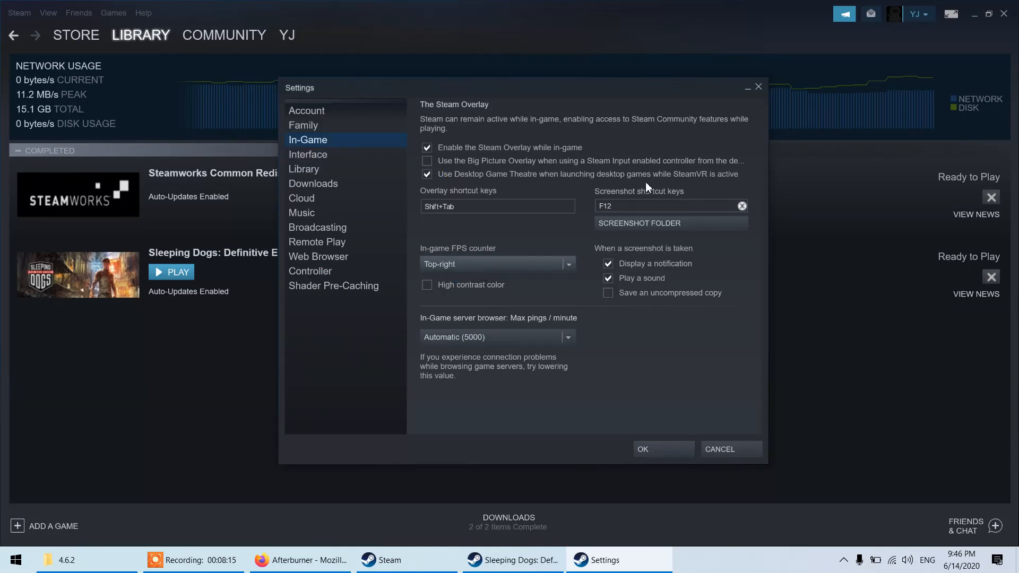
mouse_move(772, 445)
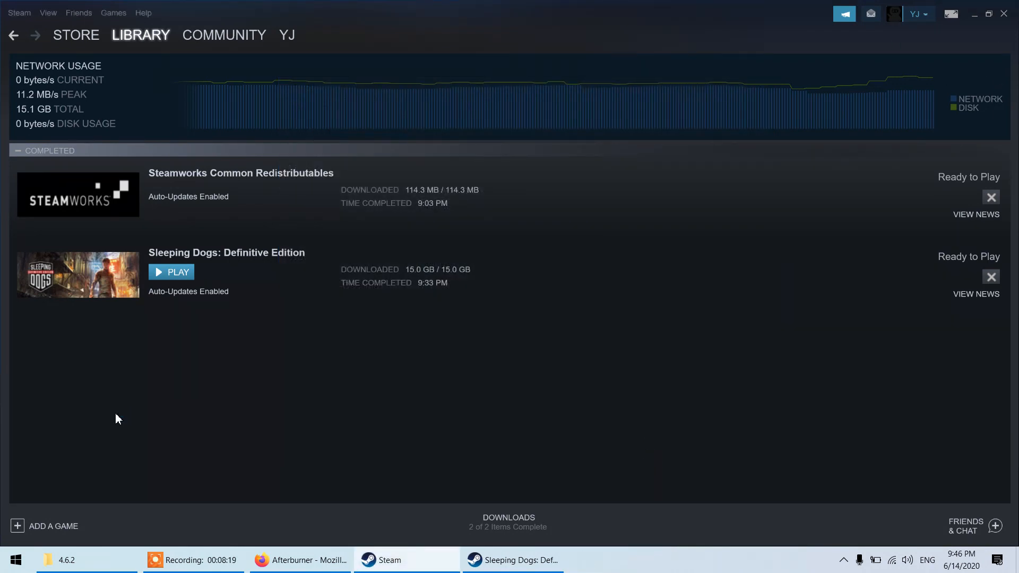
mouse_move(143, 442)
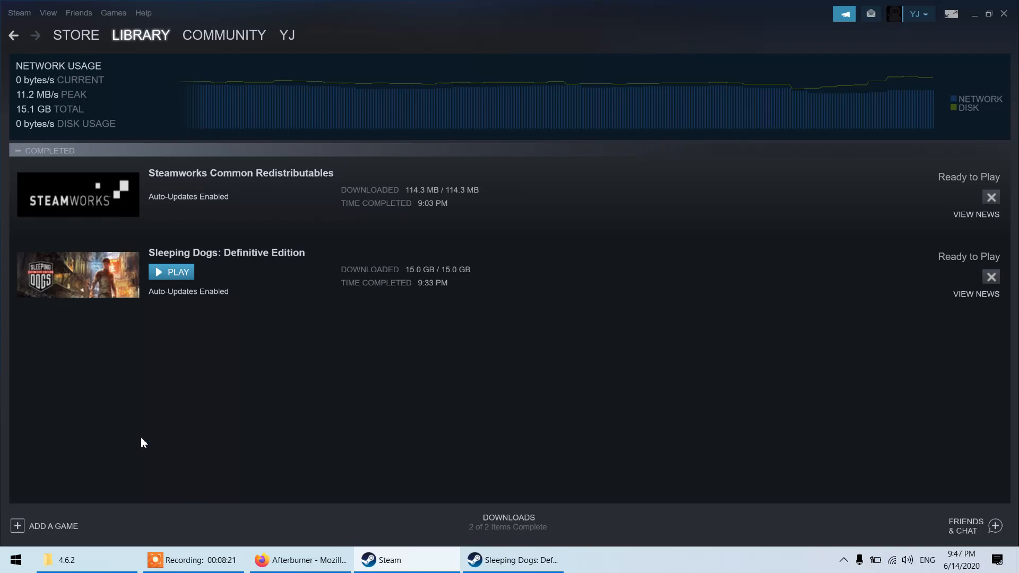
- Open and dismiss the Add a Game options, then bring up the running Sleeping Dogs
click(46, 525)
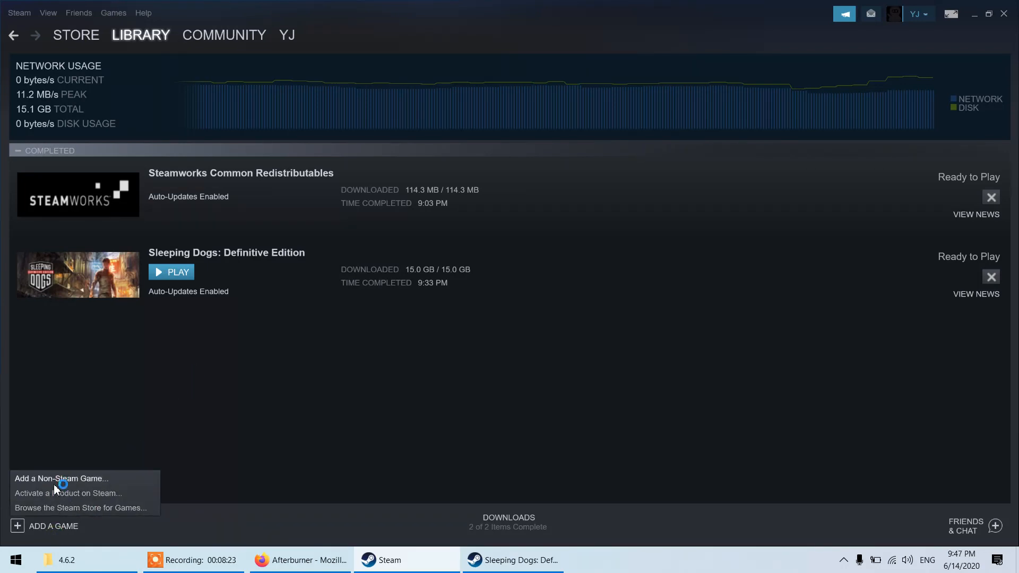
click(156, 408)
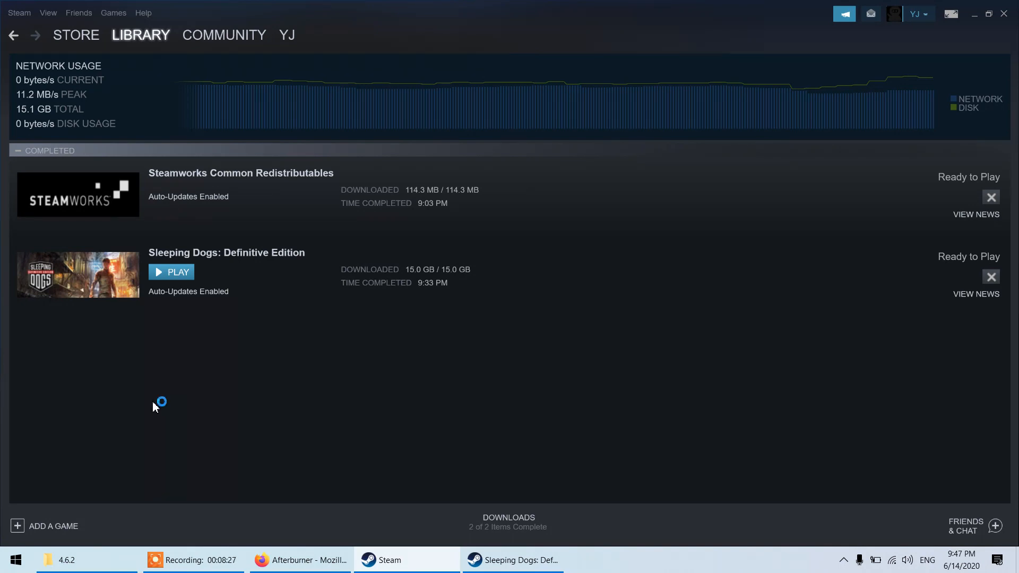
mouse_move(860, 558)
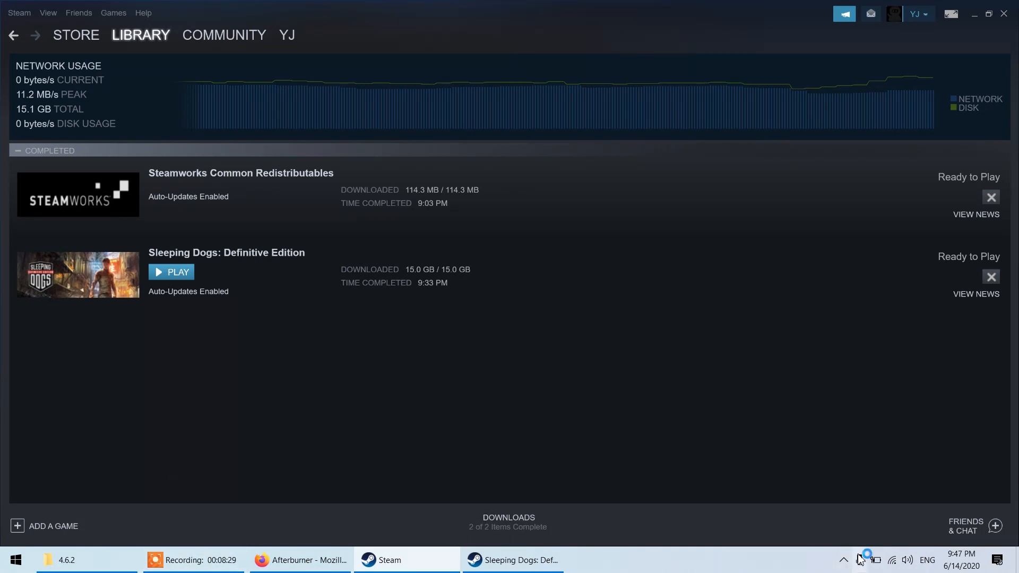
click(842, 559)
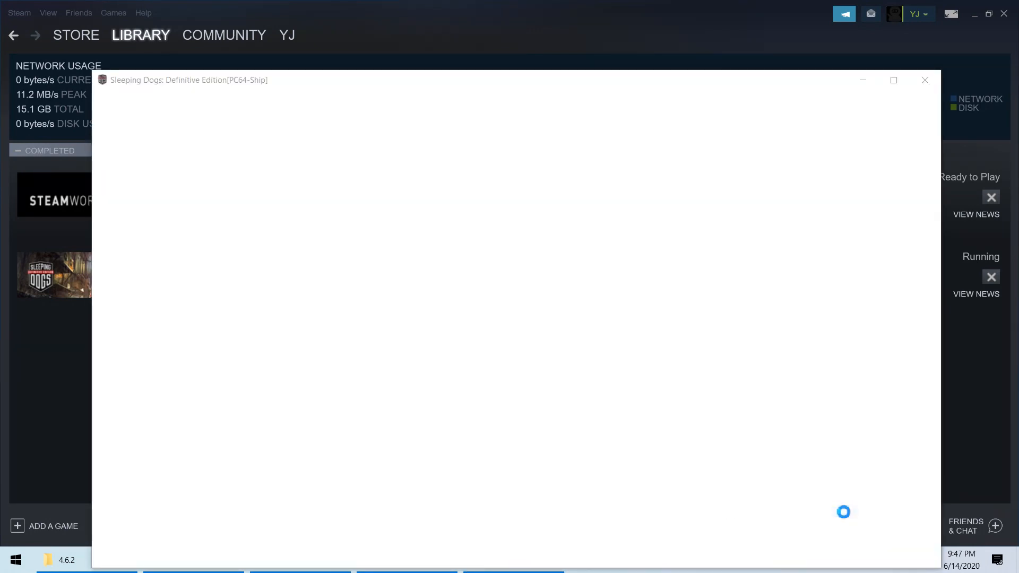
mouse_move(862, 83)
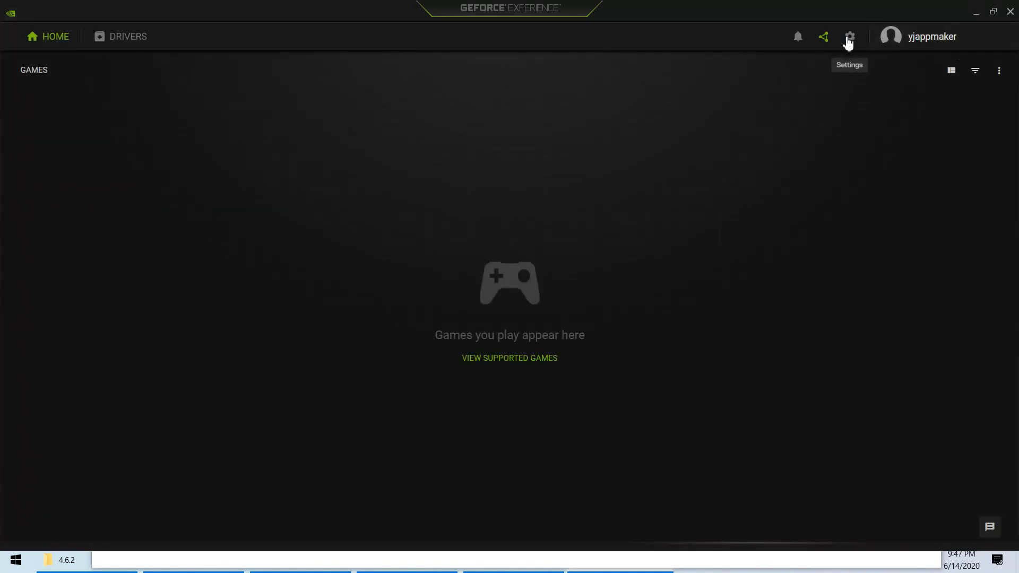
- Go to GeForce Experience's General settings and open the In-Game Overlay settings
click(849, 36)
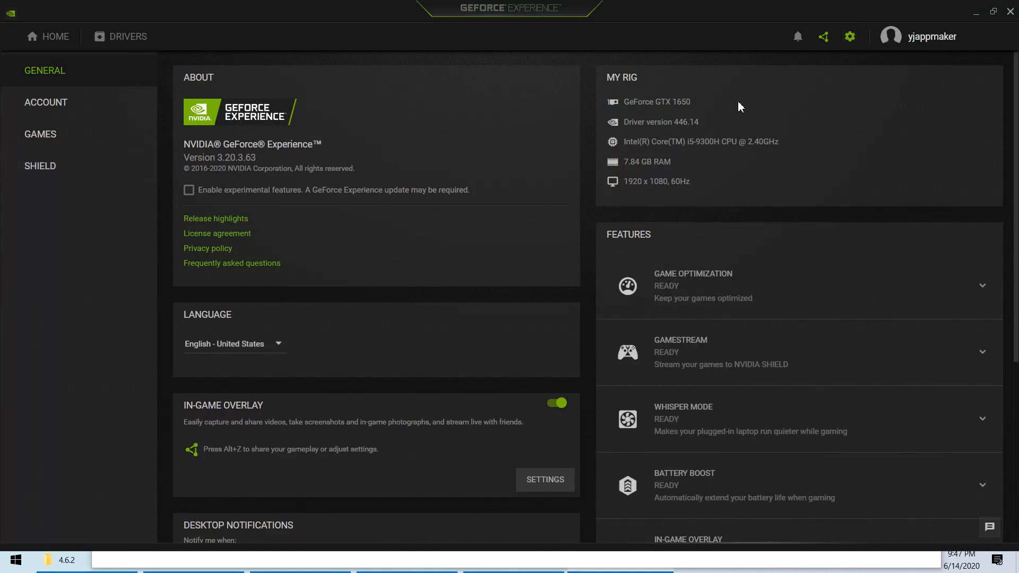
mouse_move(41, 133)
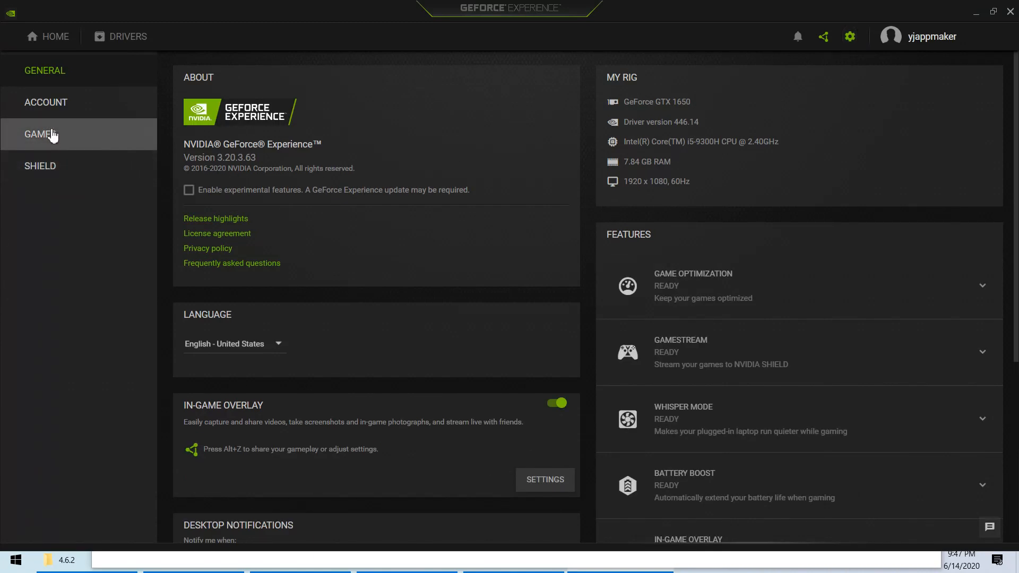
click(41, 165)
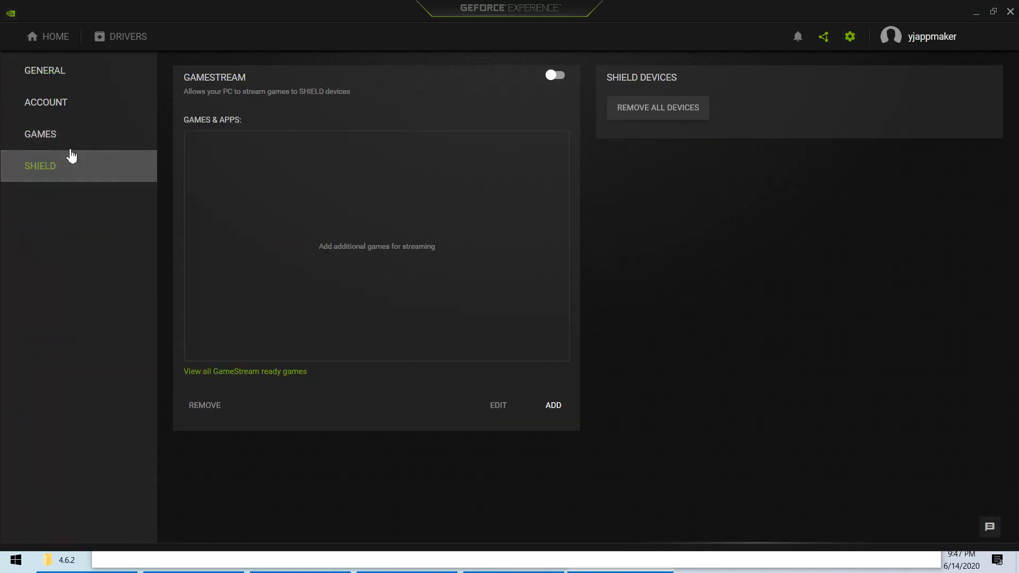
click(44, 70)
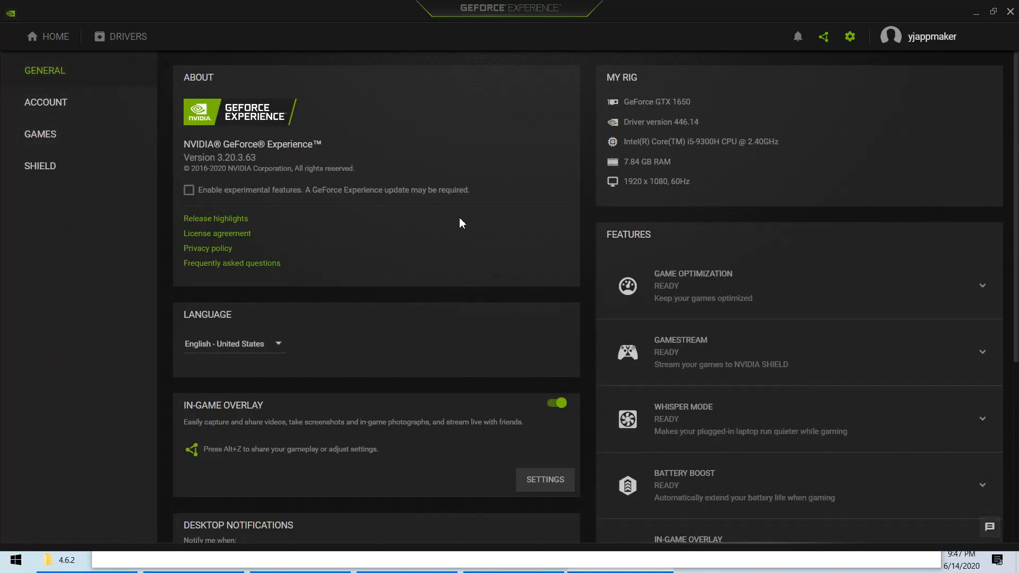
scroll(down, 3)
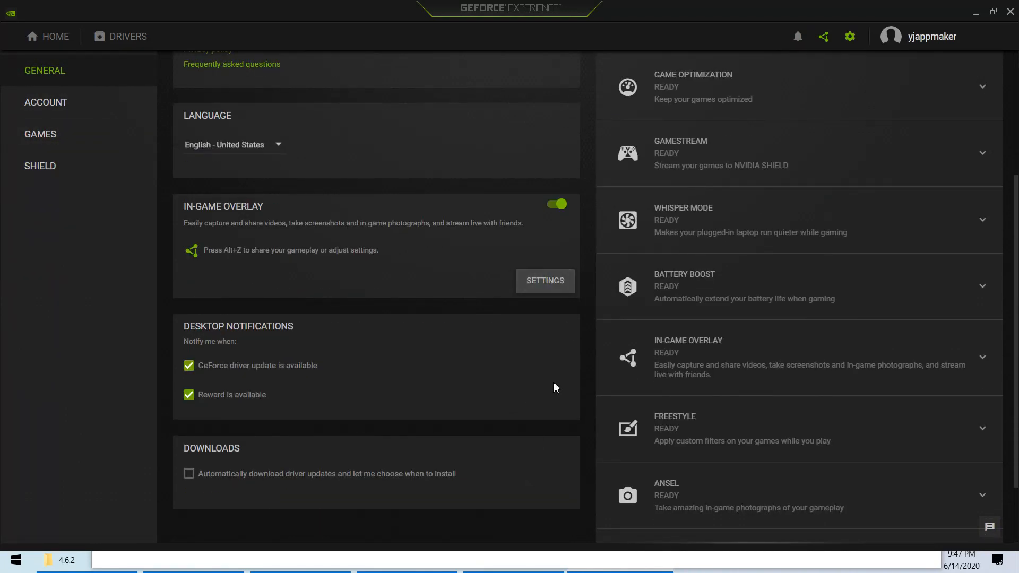
click(545, 280)
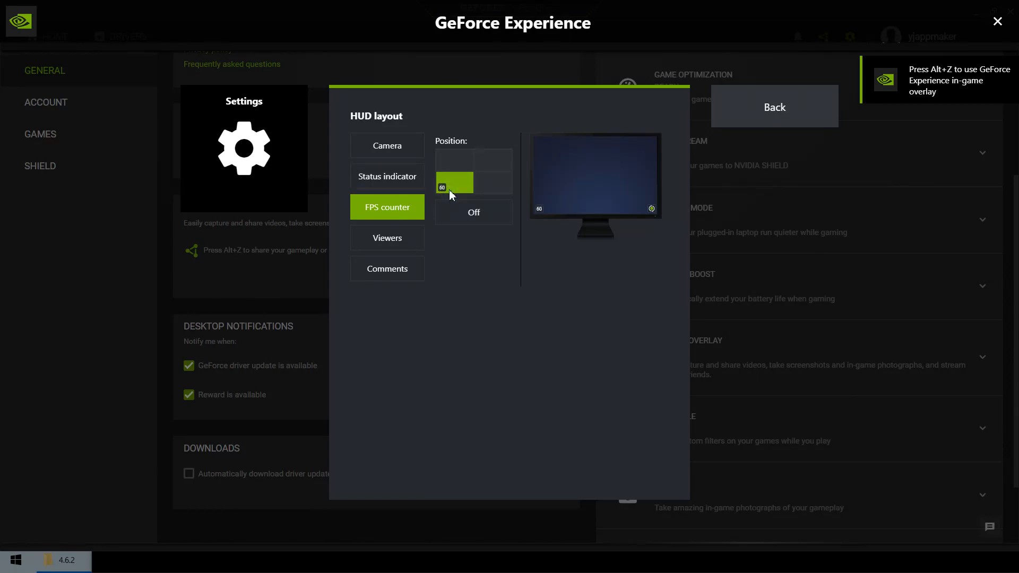
mouse_move(465, 200)
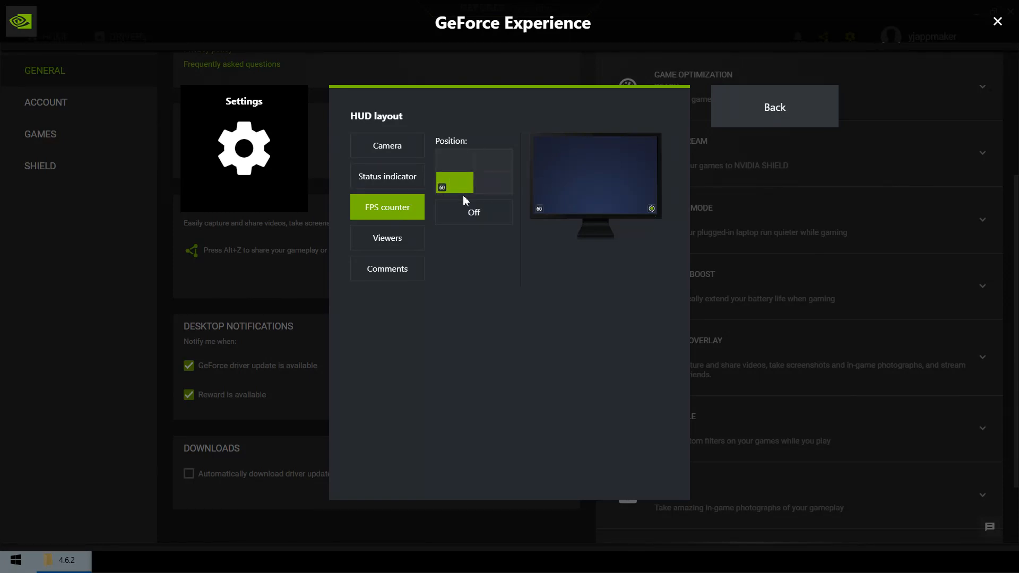
mouse_move(11, 531)
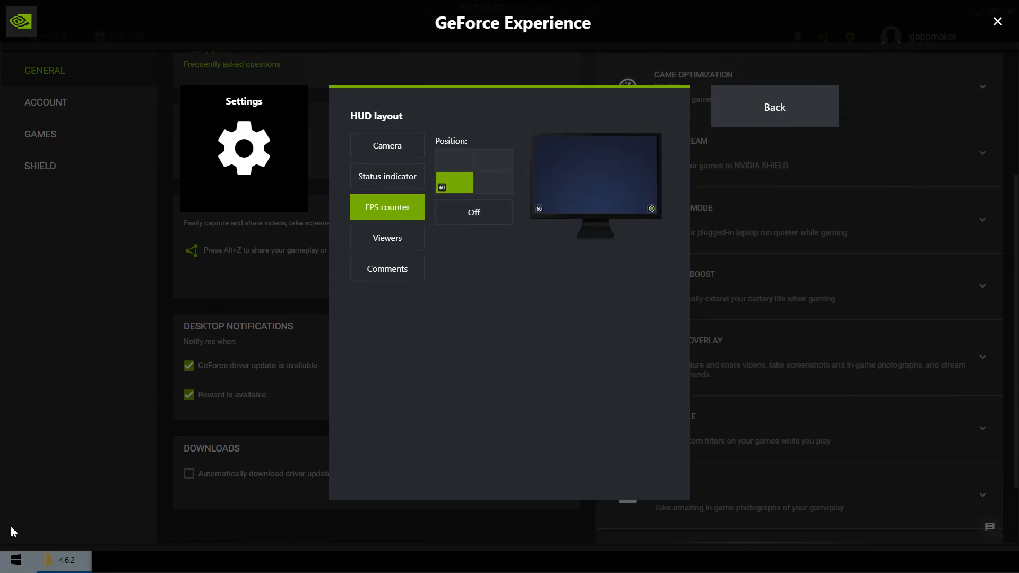
- Place the overlay FPS counter at bottom-left and close the HUD layout
click(454, 160)
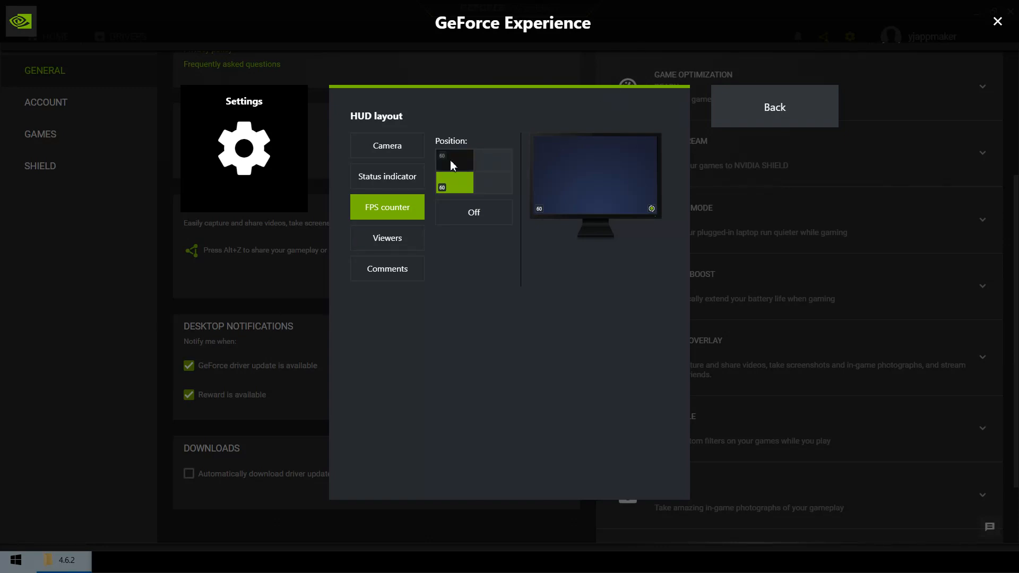
click(454, 183)
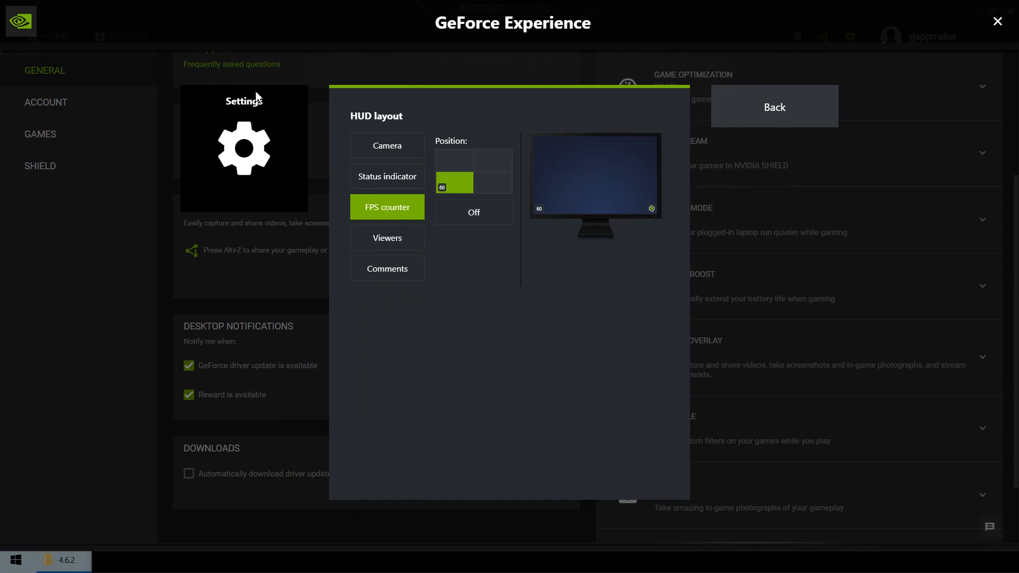
mouse_move(469, 202)
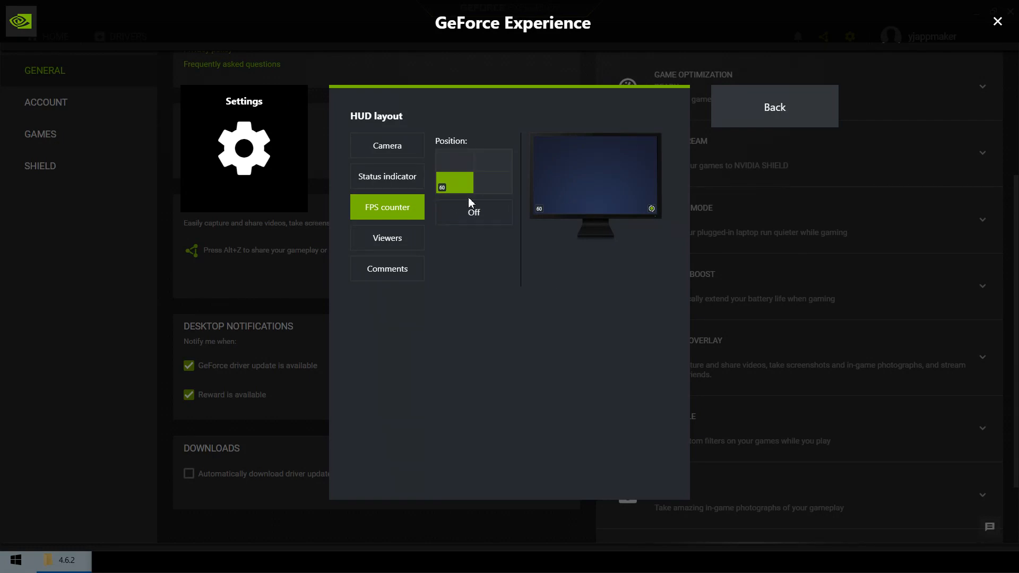
click(773, 106)
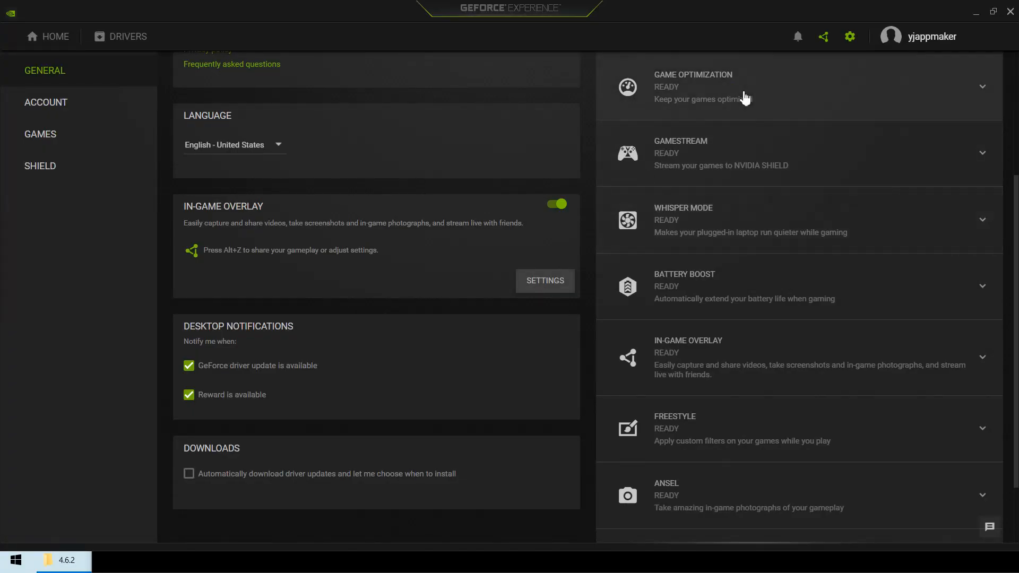
mouse_move(908, 98)
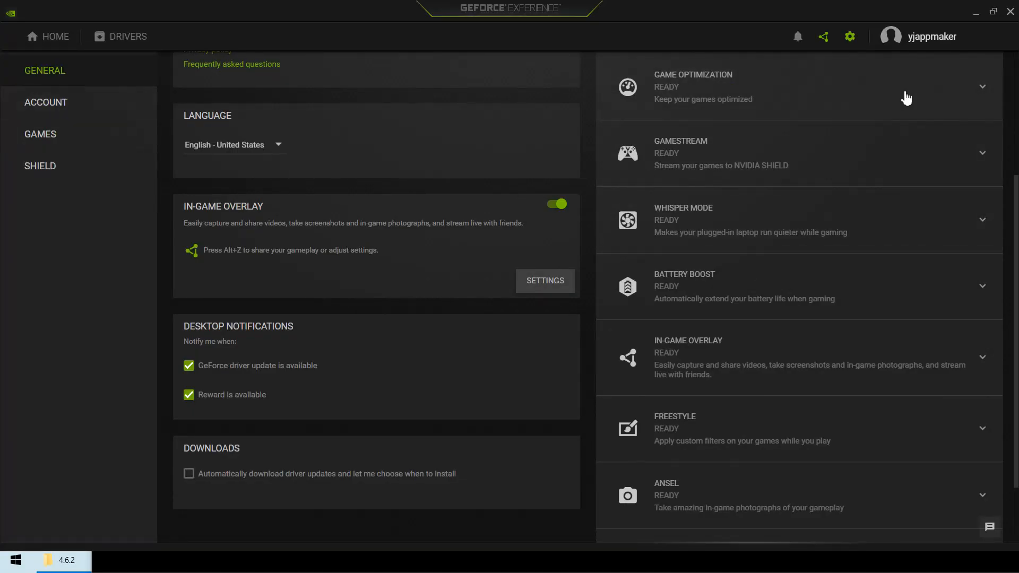
mouse_move(831, 197)
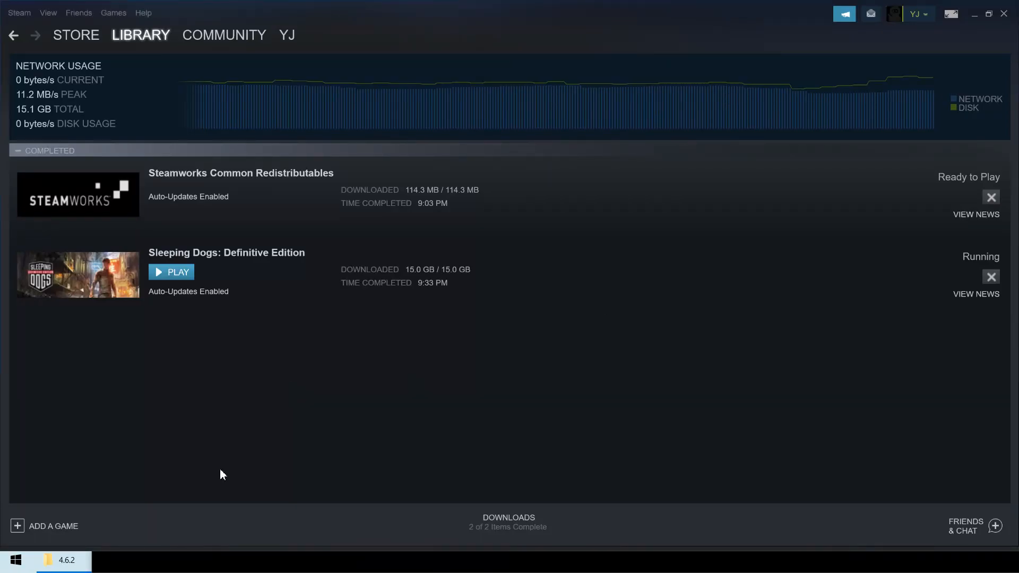
- Launch Sleeping Dogs: Definitive Edition from the Steam Library downloads page
click(170, 271)
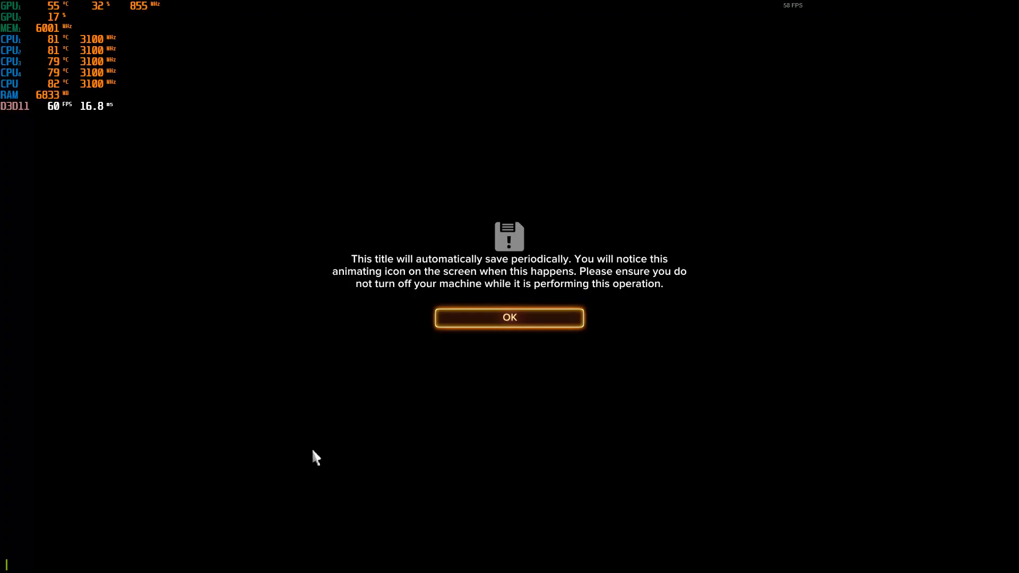
- Dismiss Sleeping Dogs' autosave notice to reach First Time Setup with the FPS overlays showing
click(509, 318)
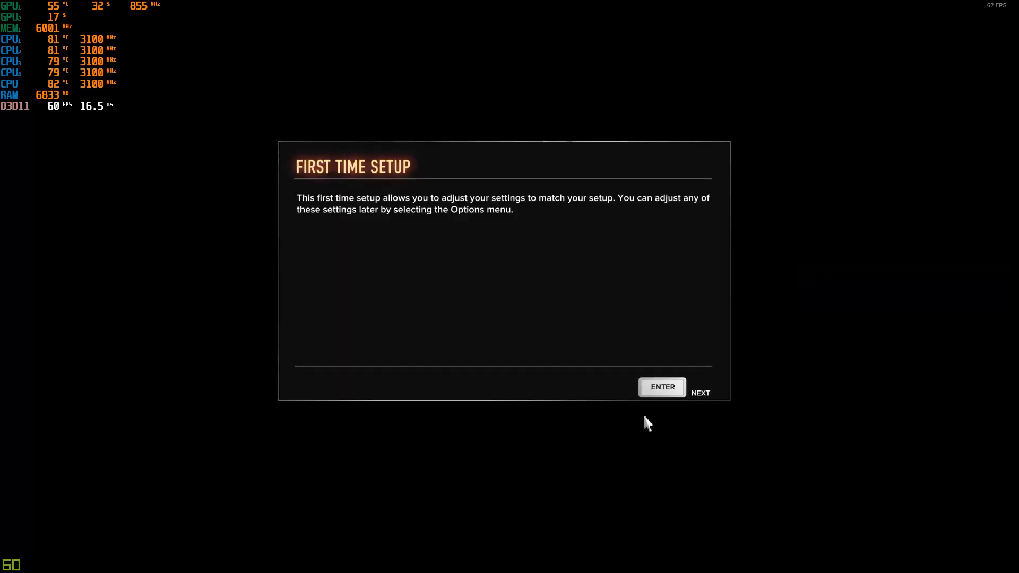
mouse_move(988, 8)
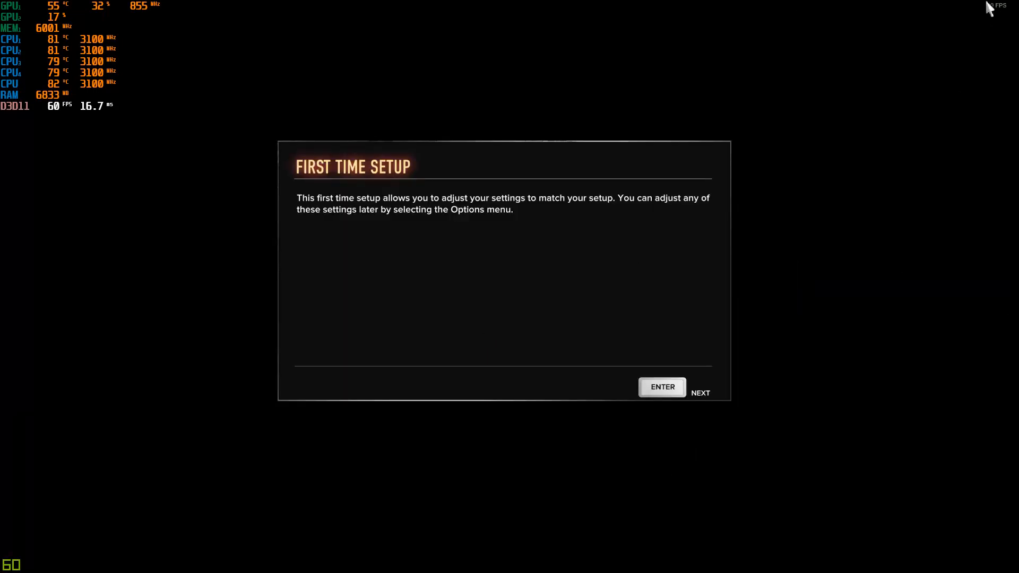
mouse_move(991, 23)
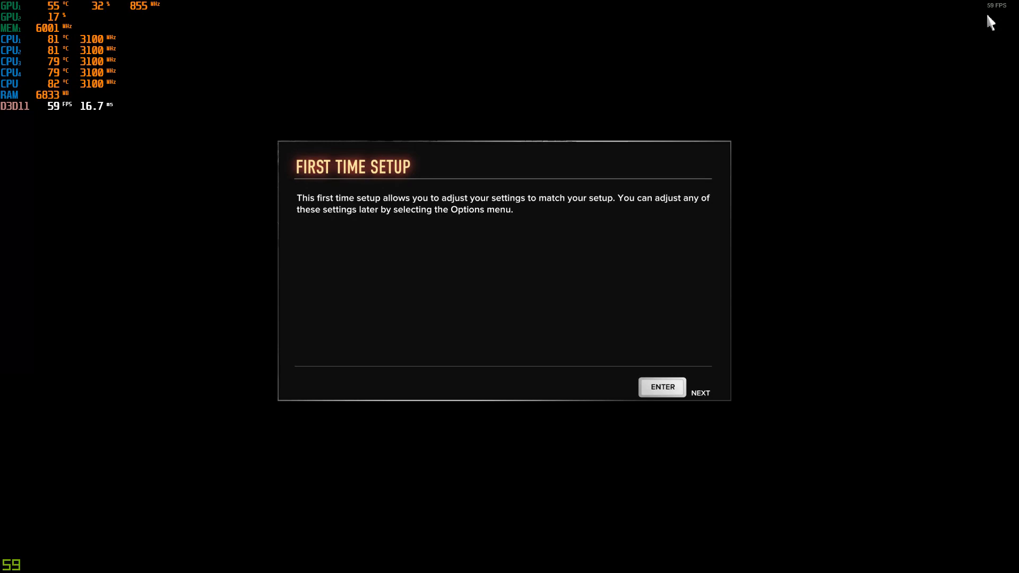
mouse_move(7, 61)
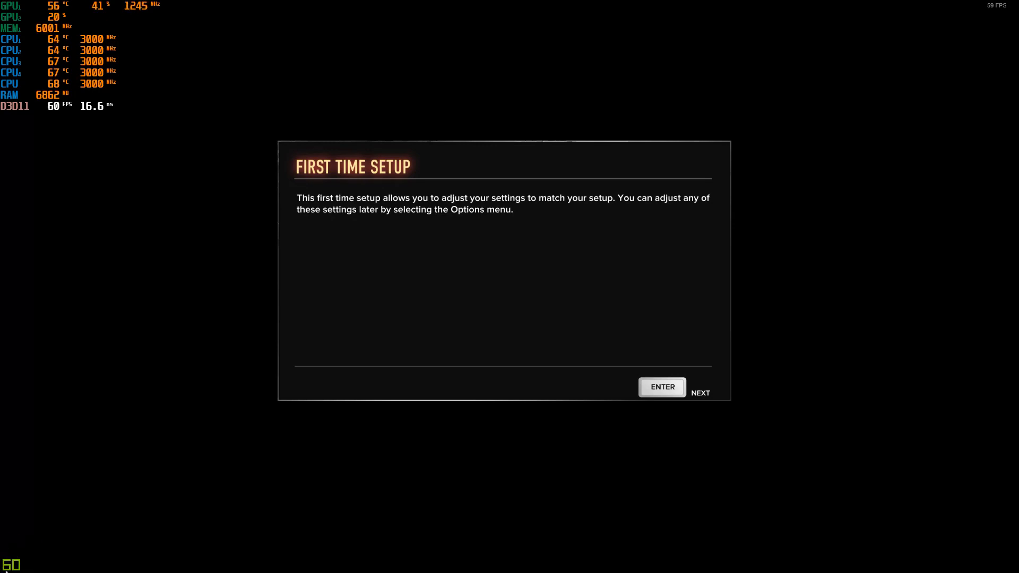
mouse_move(173, 126)
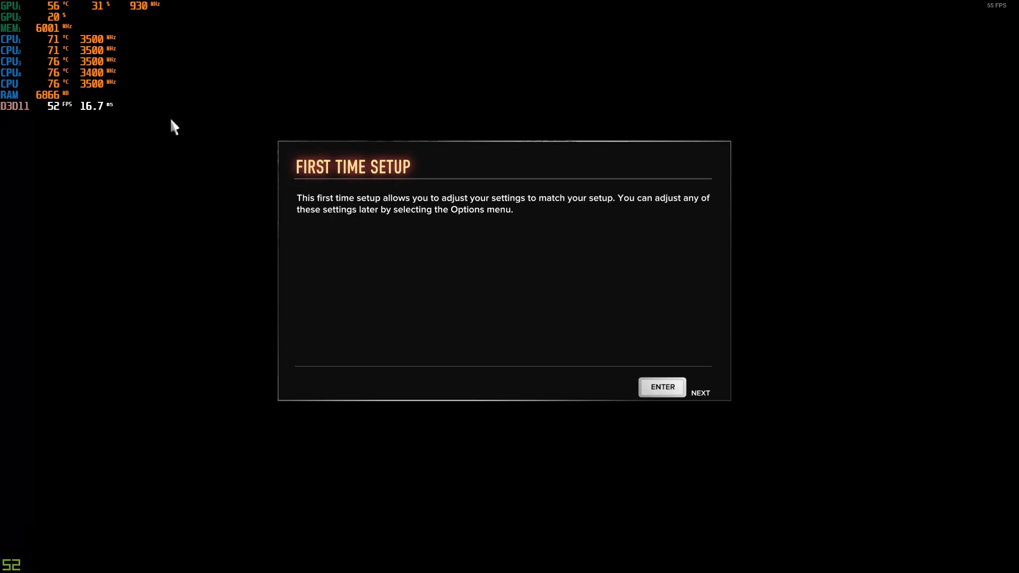
mouse_move(1009, 11)
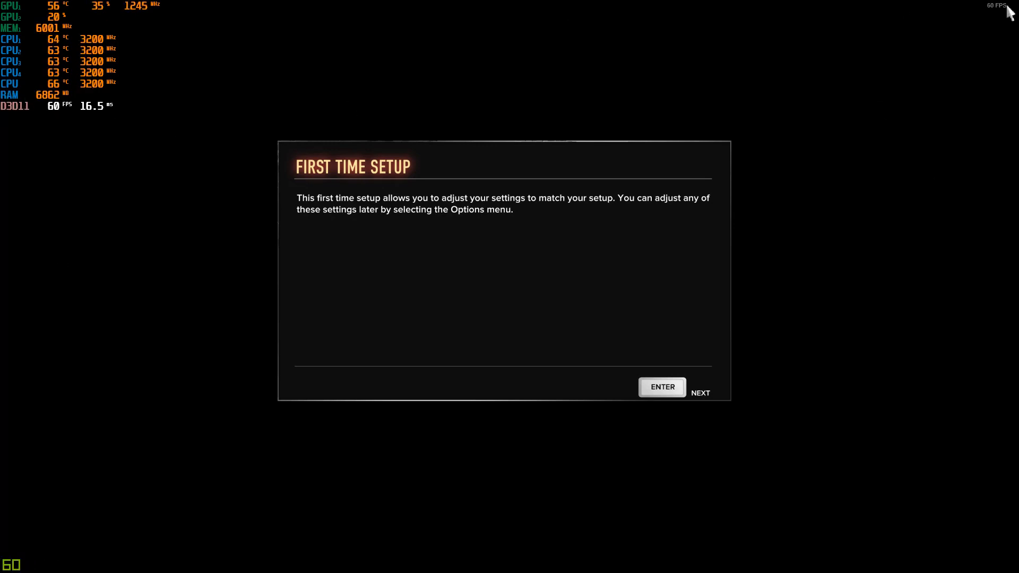
mouse_move(770, 321)
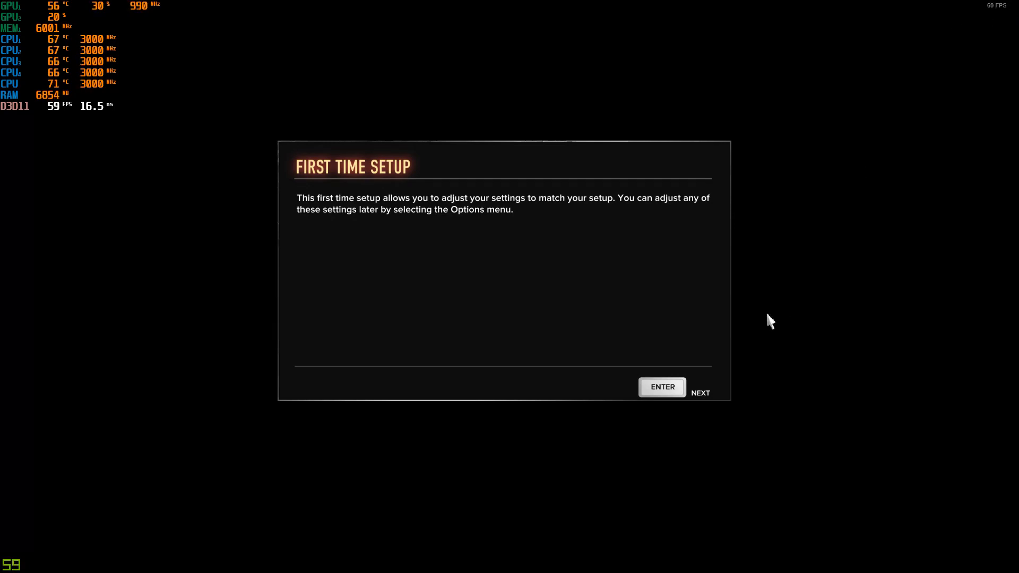
mouse_move(25, 154)
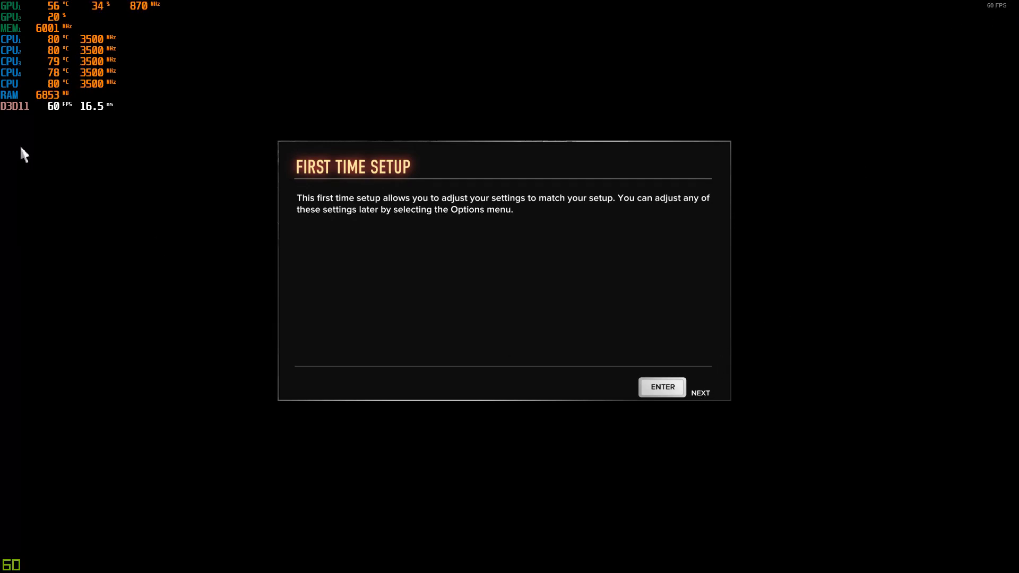
mouse_move(96, 164)
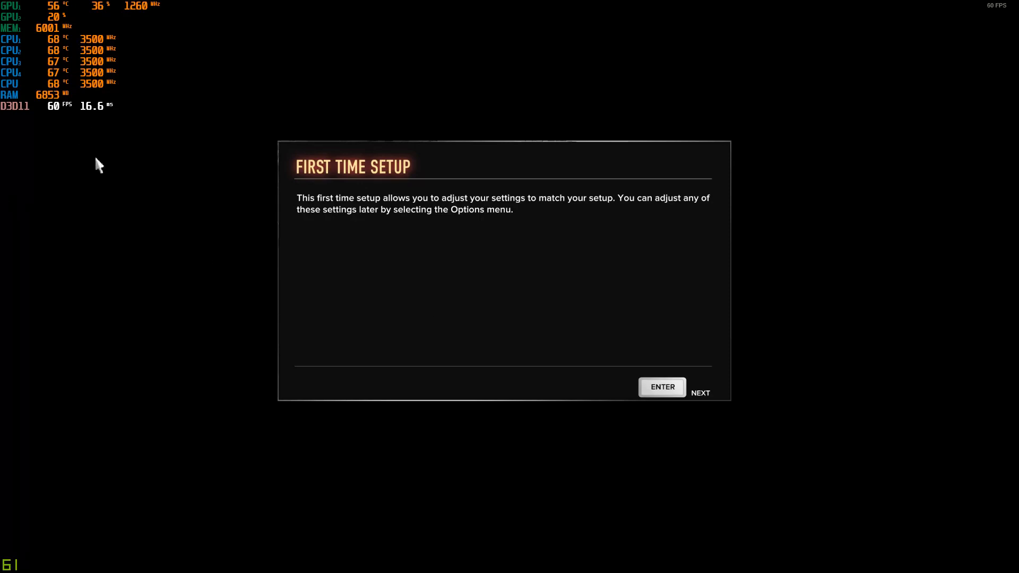
mouse_move(264, 272)
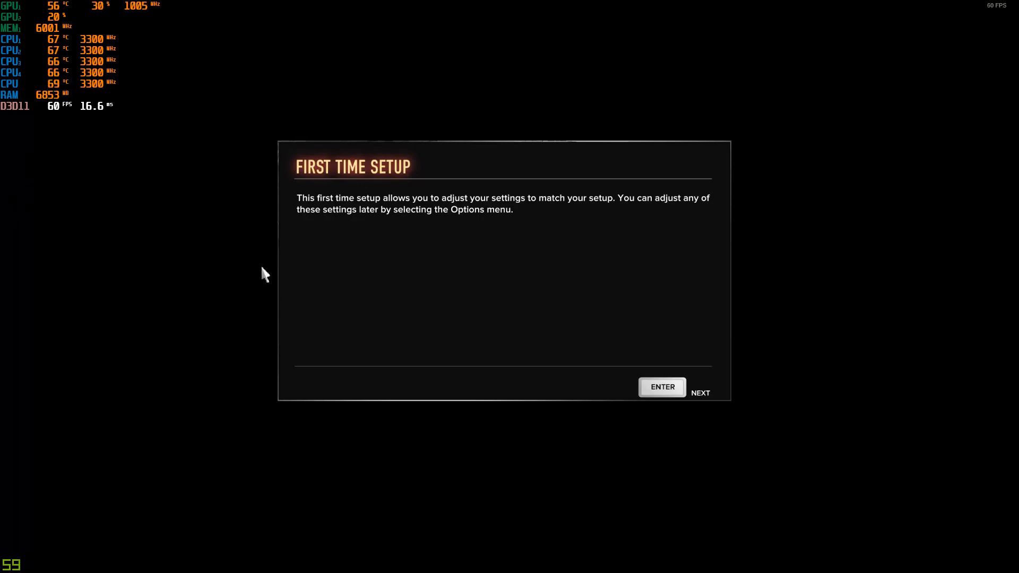
mouse_move(458, 270)
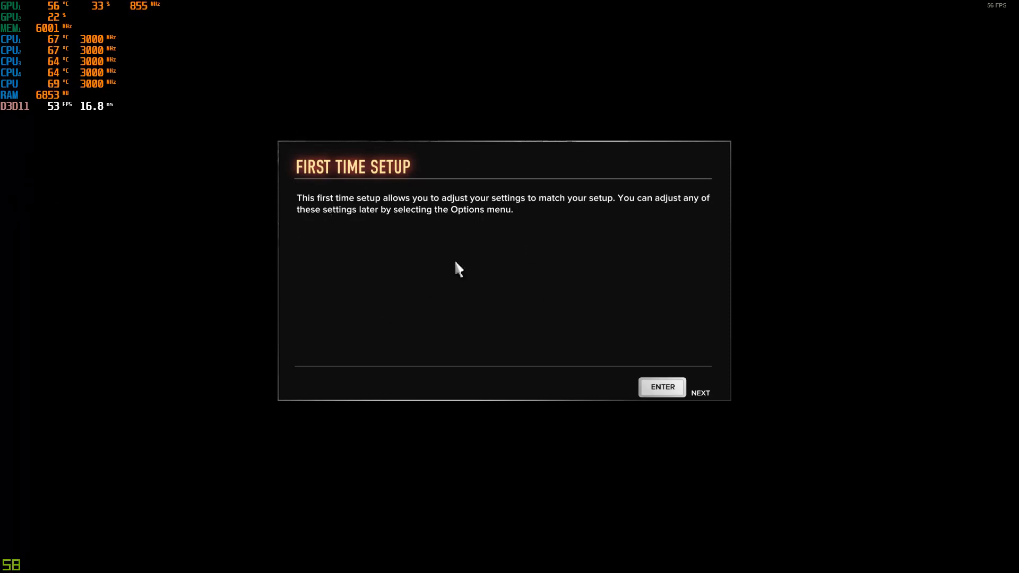
mouse_move(161, 145)
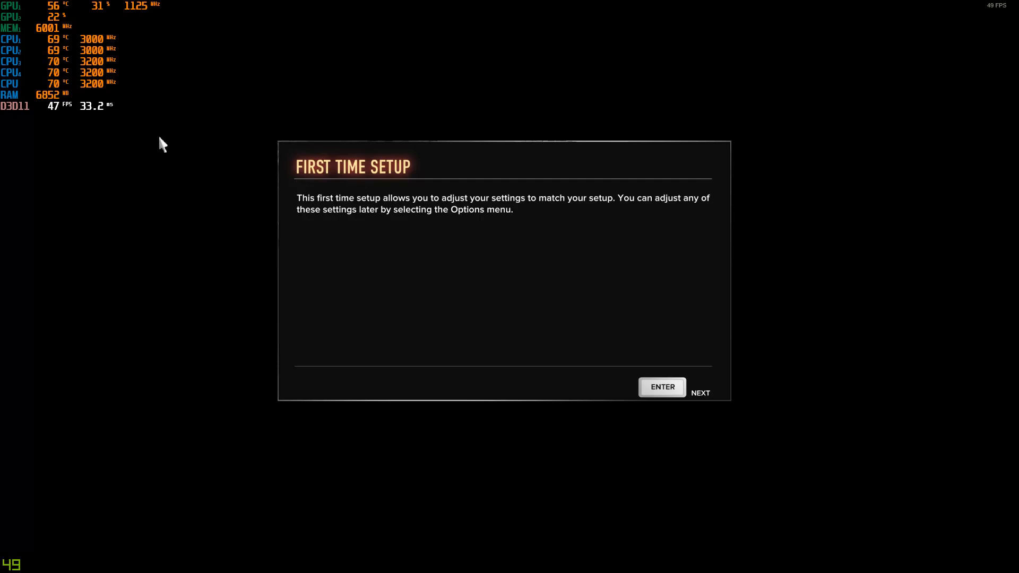